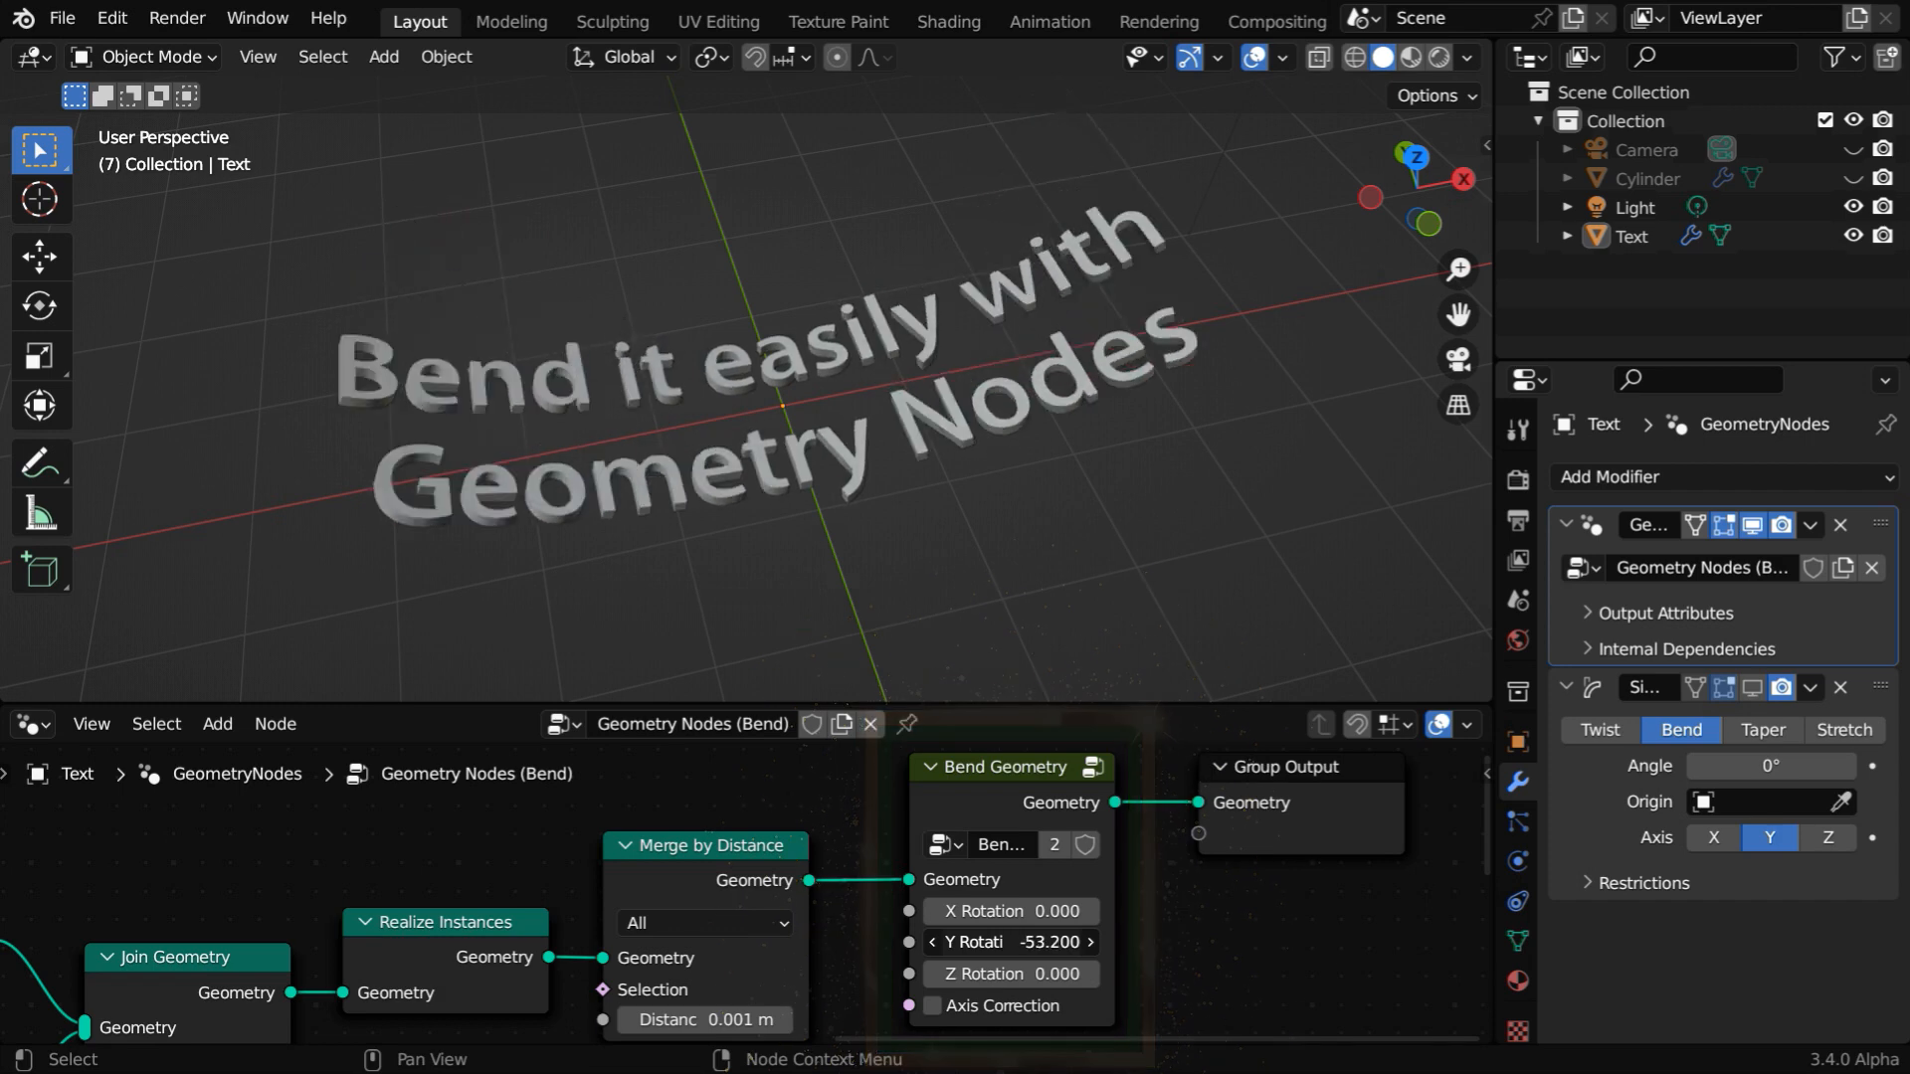
Try several Bend Geometry rotations and deform angles on the text, ending at Z −59 with Axis Correction.
left_click_drag(1011, 942, 1011, 942)
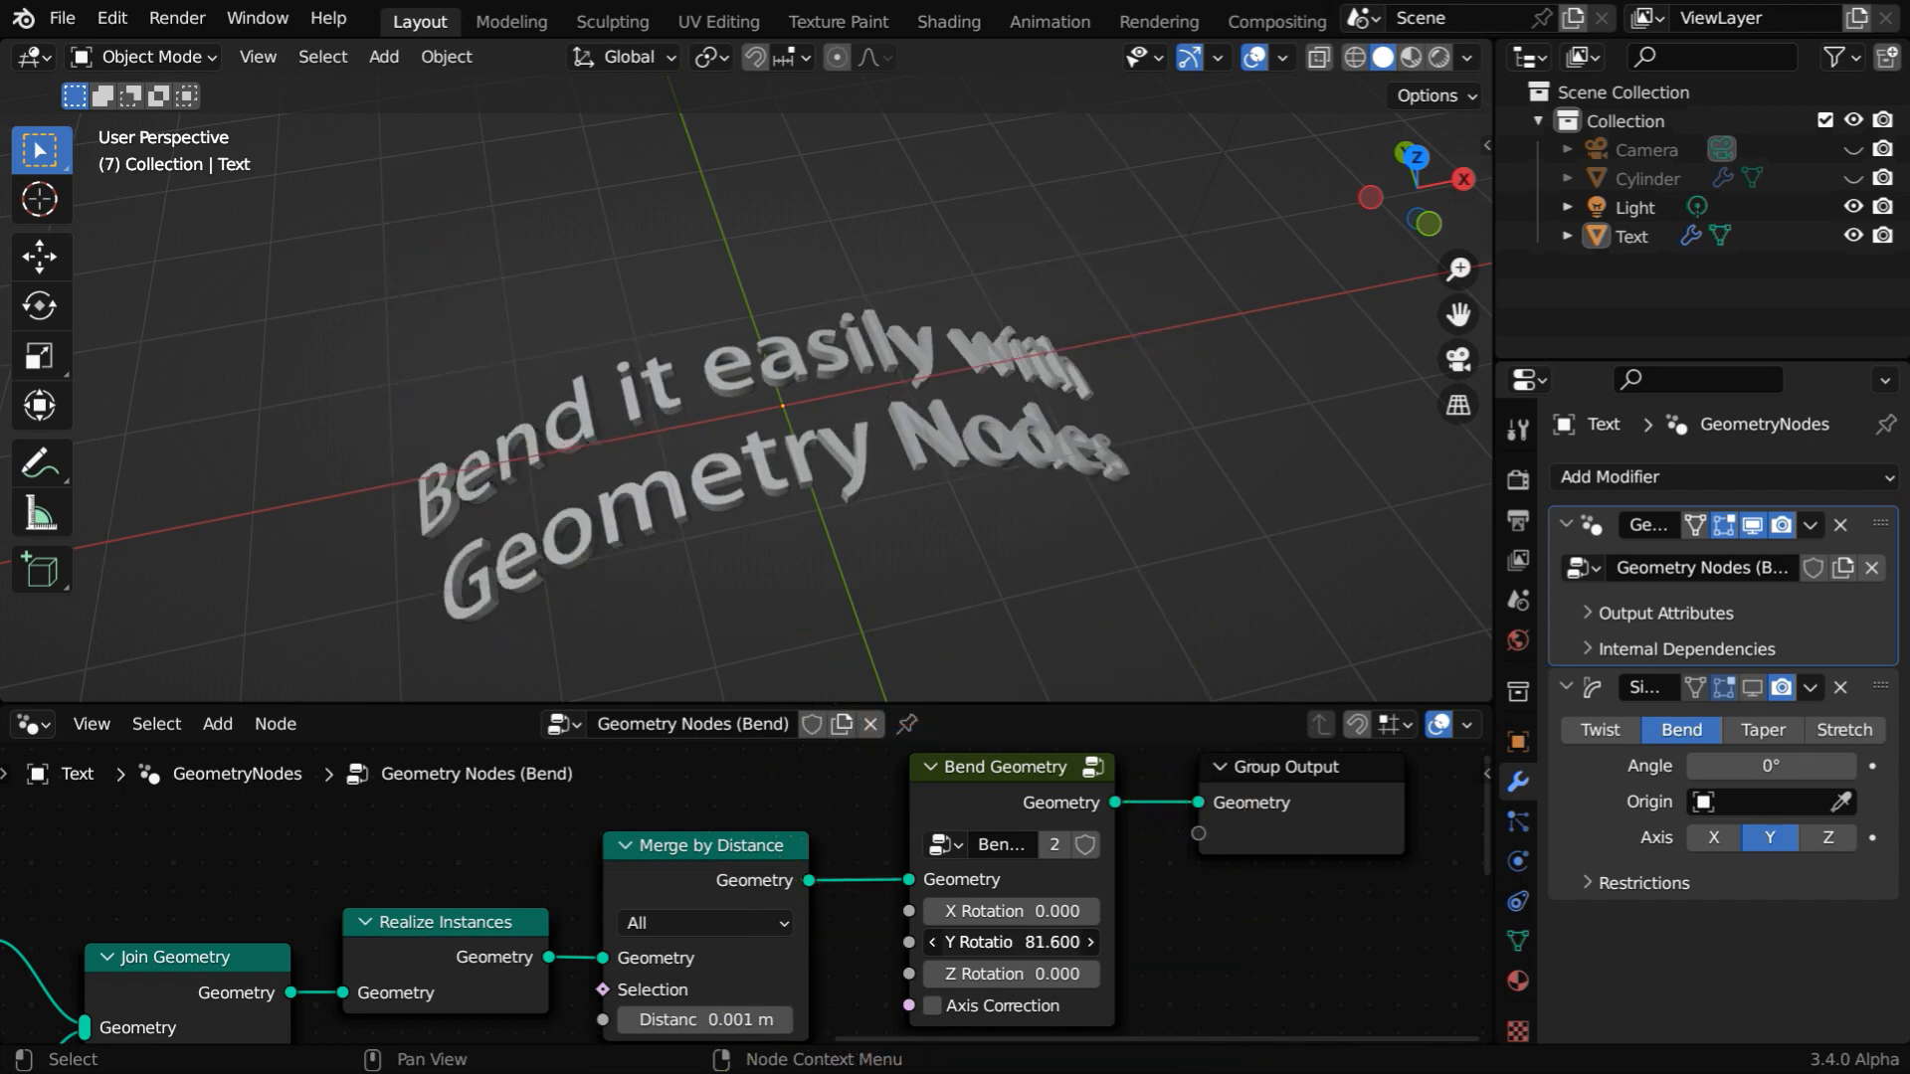
left_click_drag(1024, 942, 987, 942)
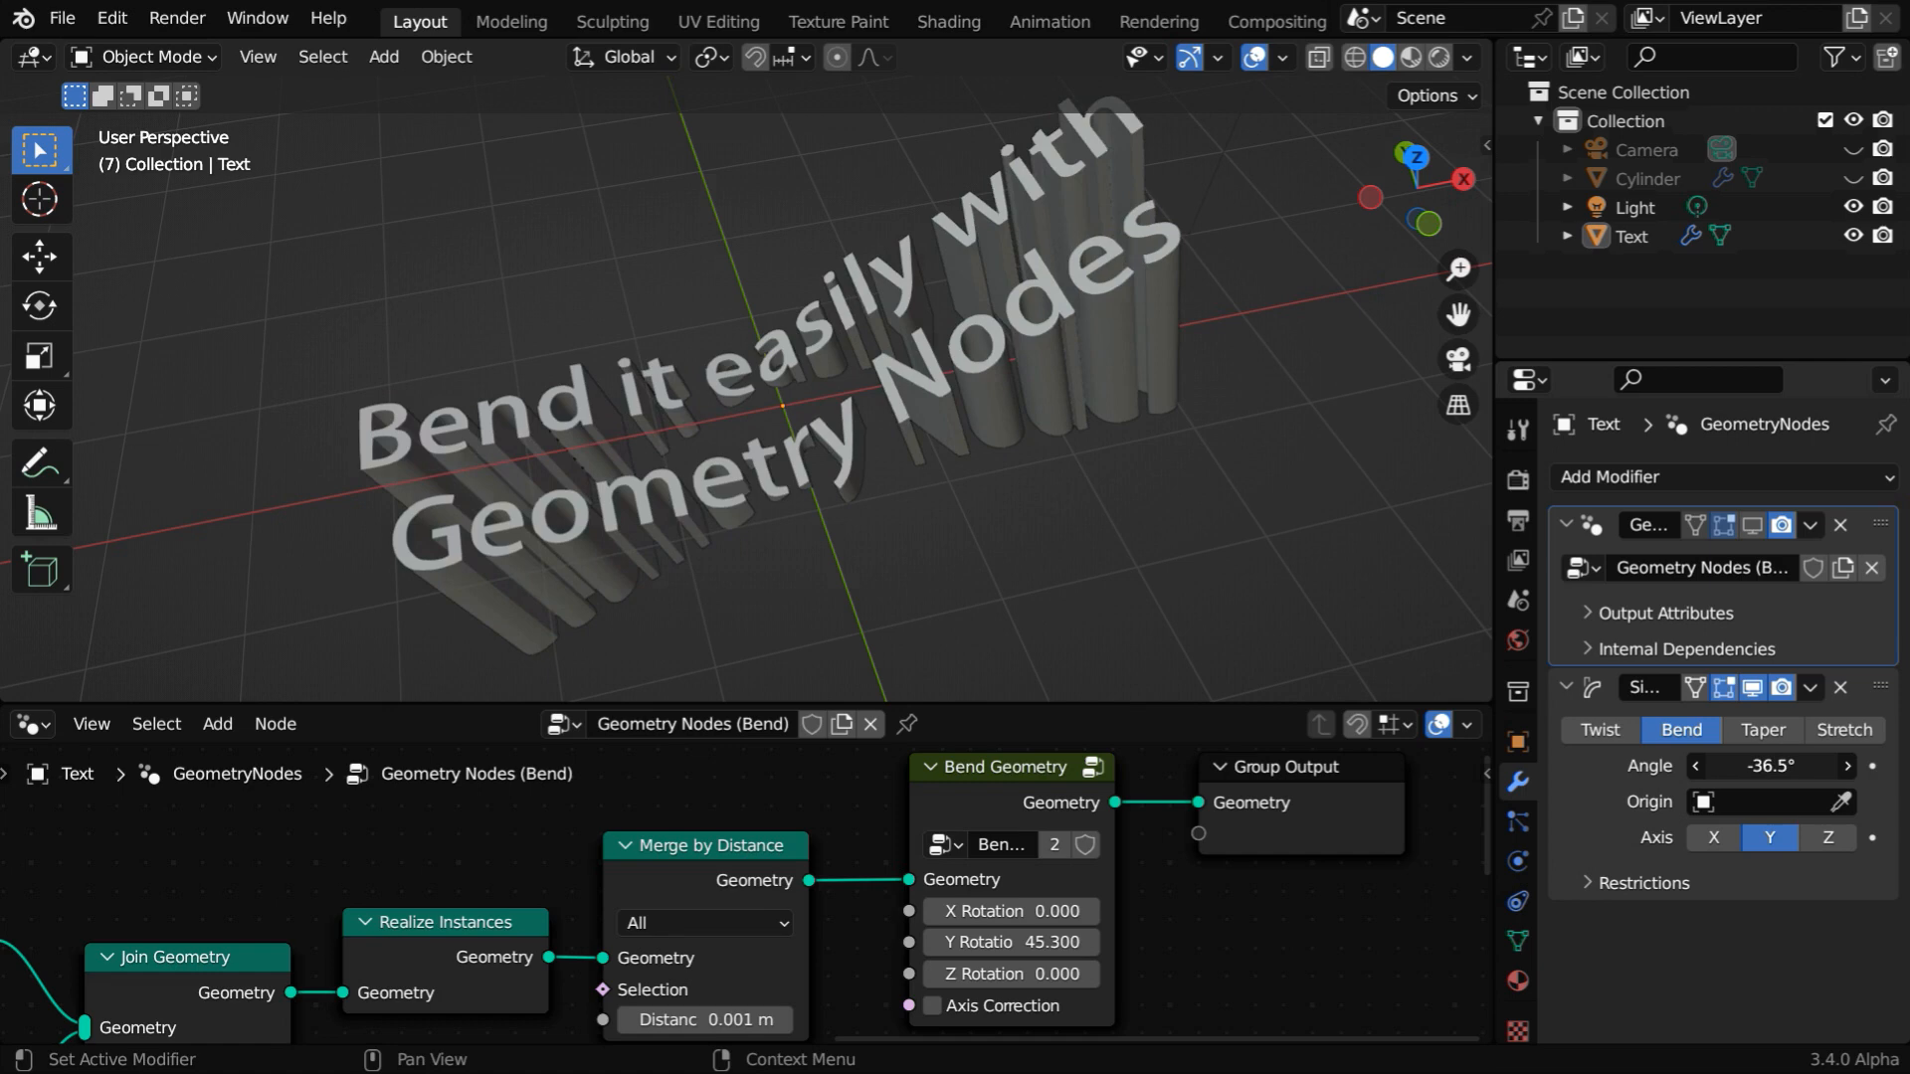
left_click_drag(1767, 766, 1767, 765)
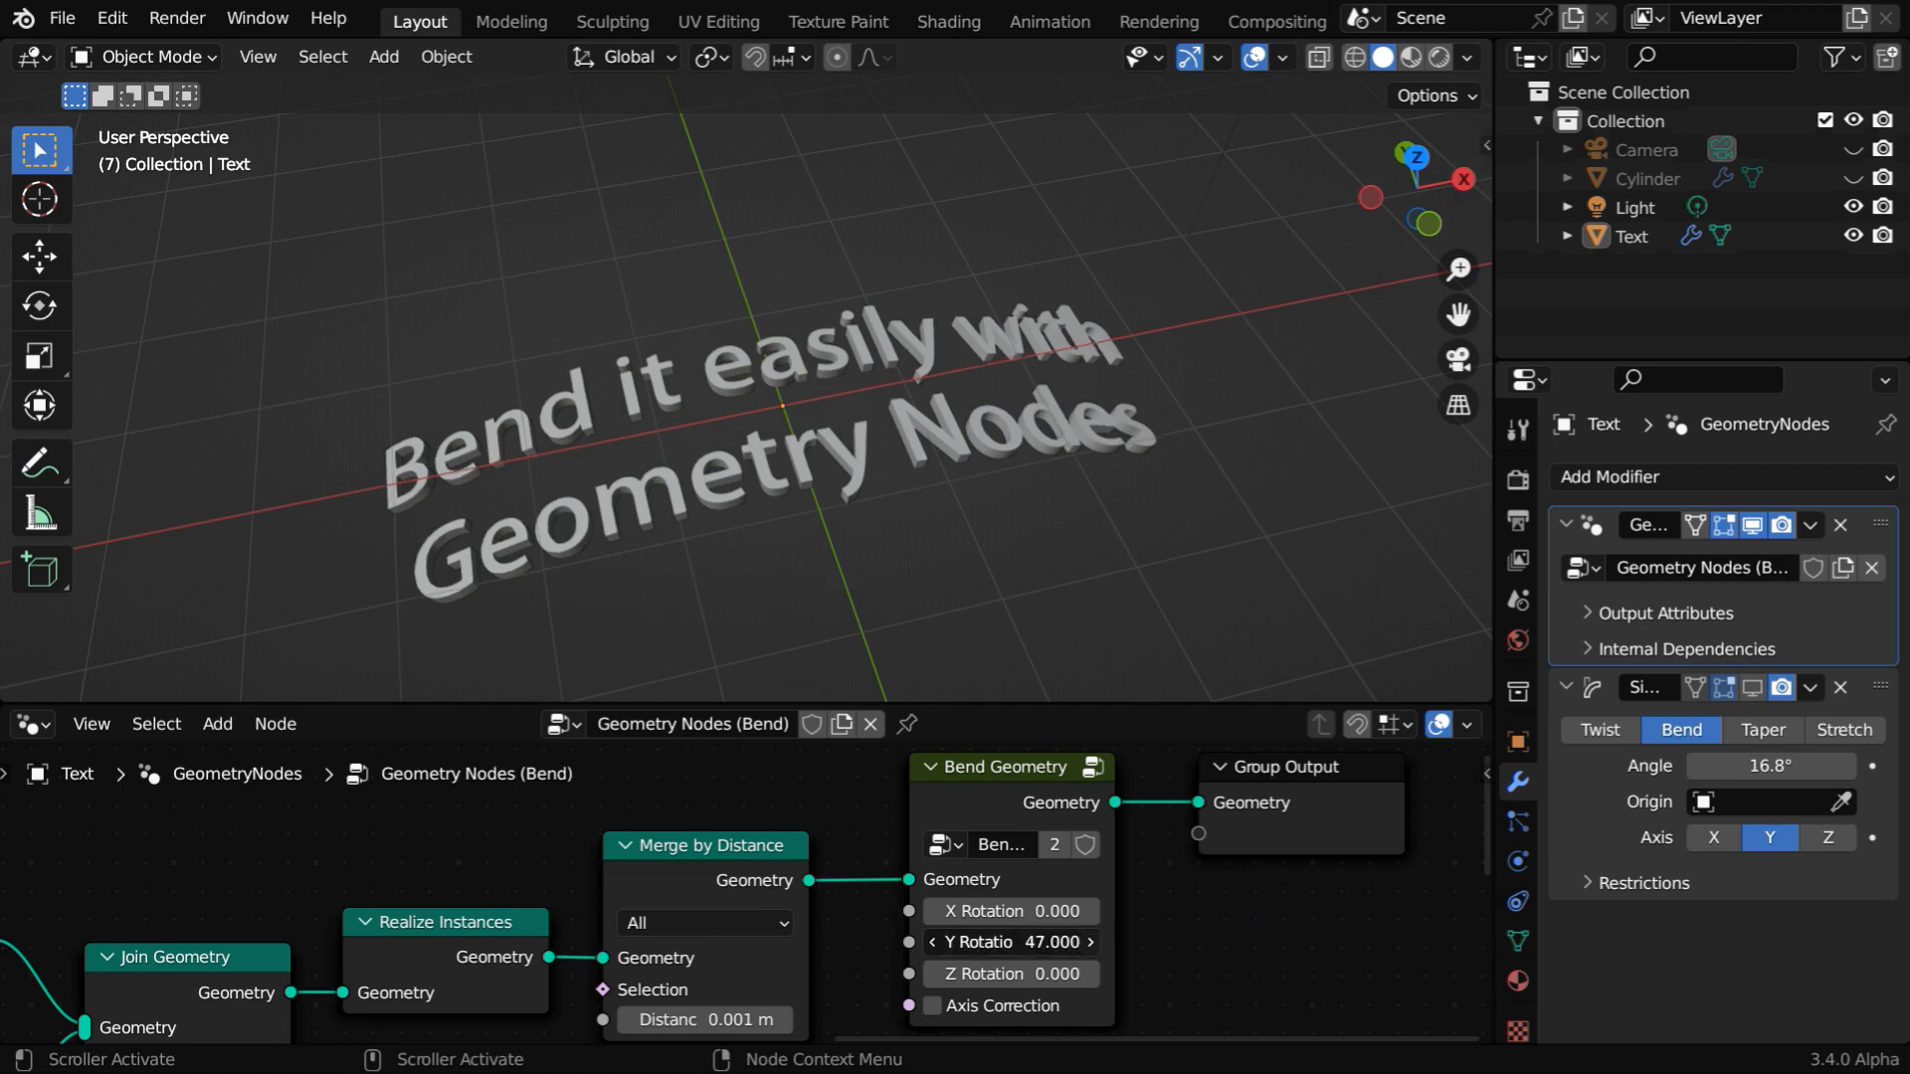
left_click_drag(1010, 942, 1084, 942)
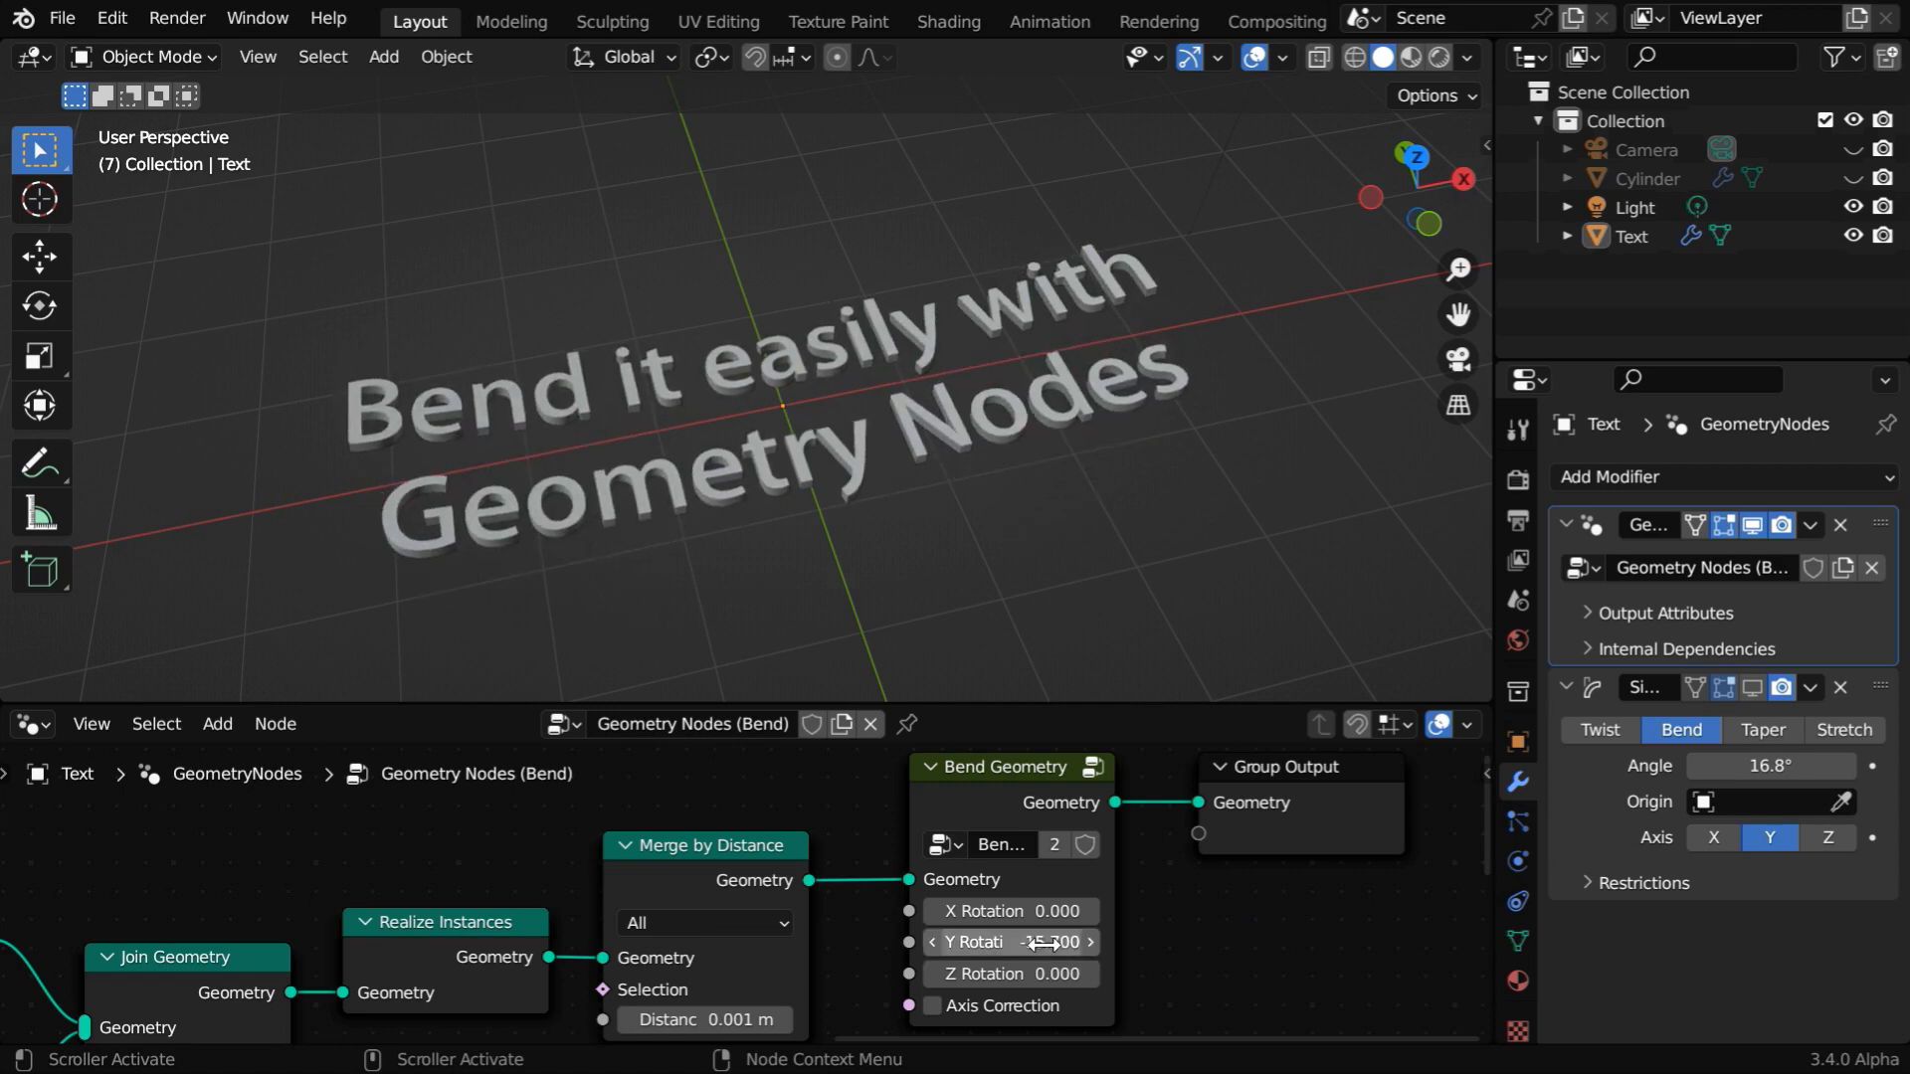
left_click(933, 1005)
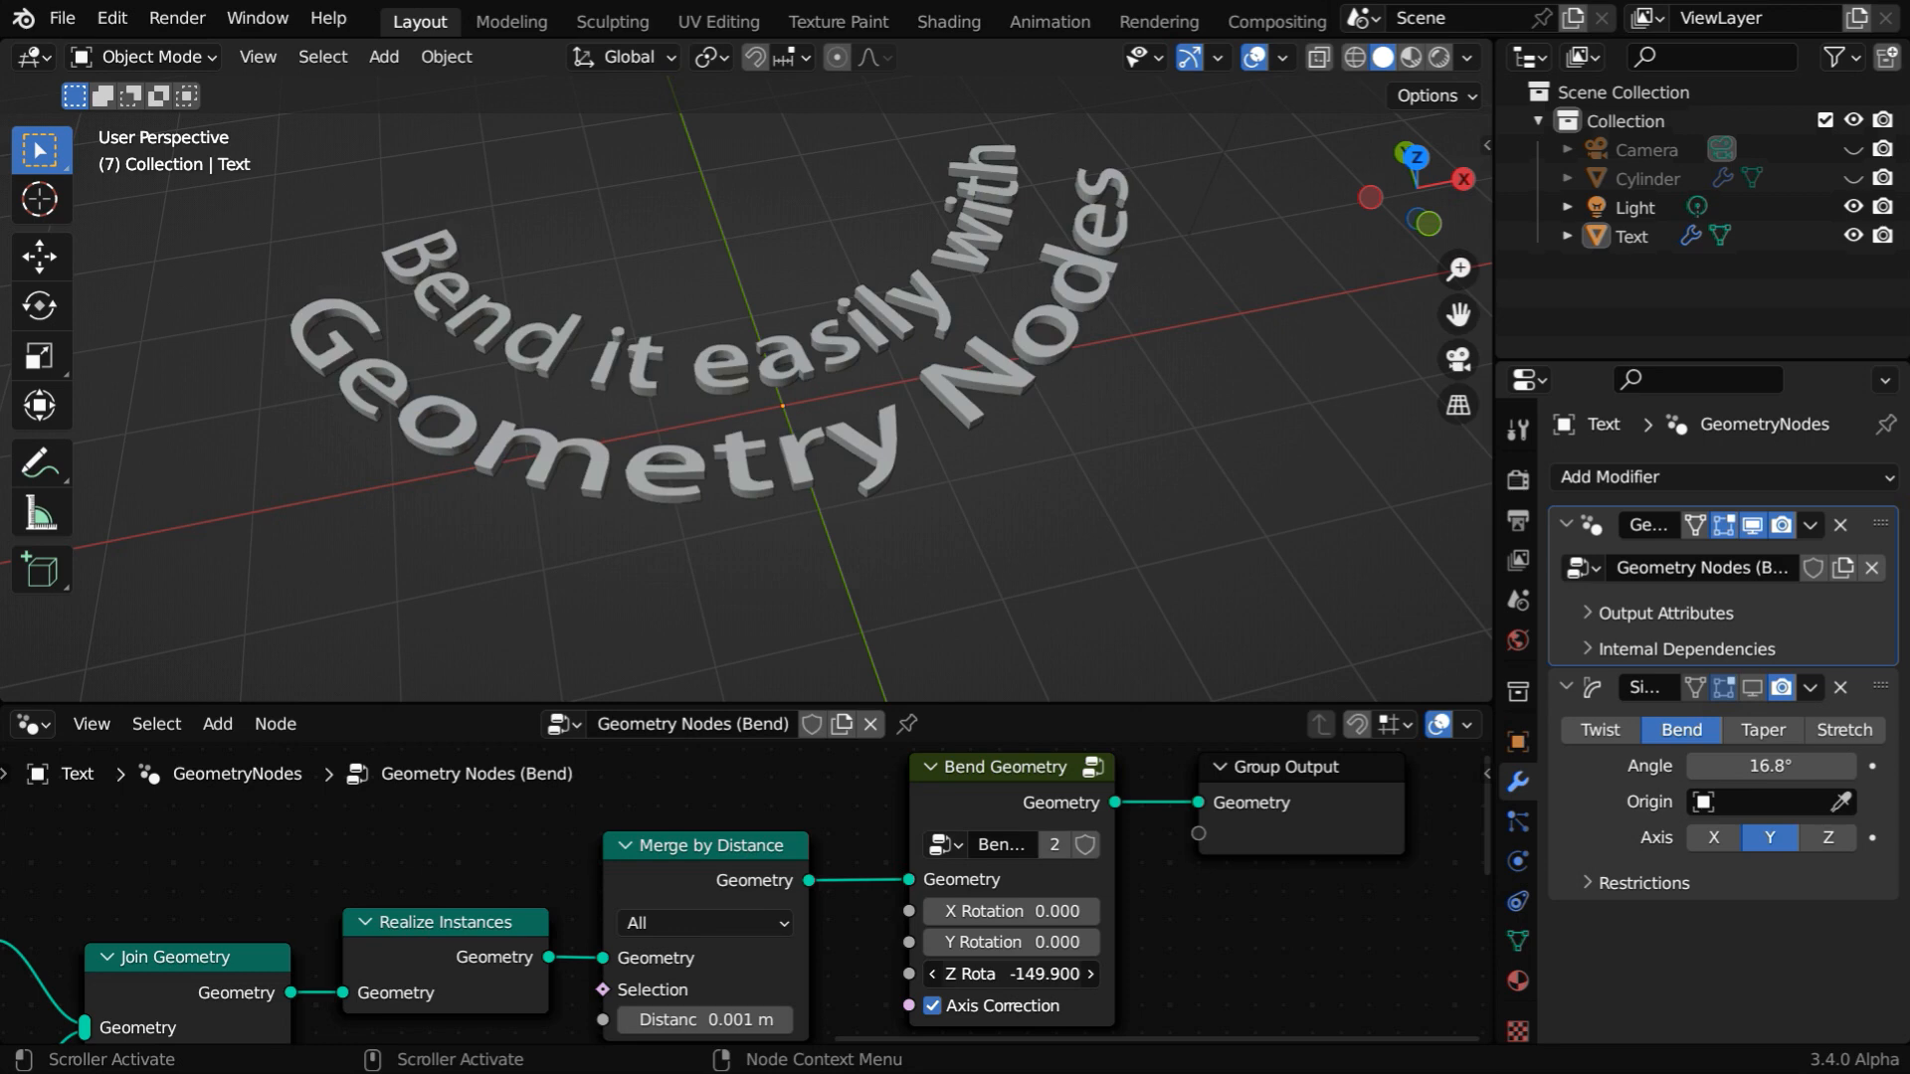
left_click_drag(1009, 973, 1060, 939)
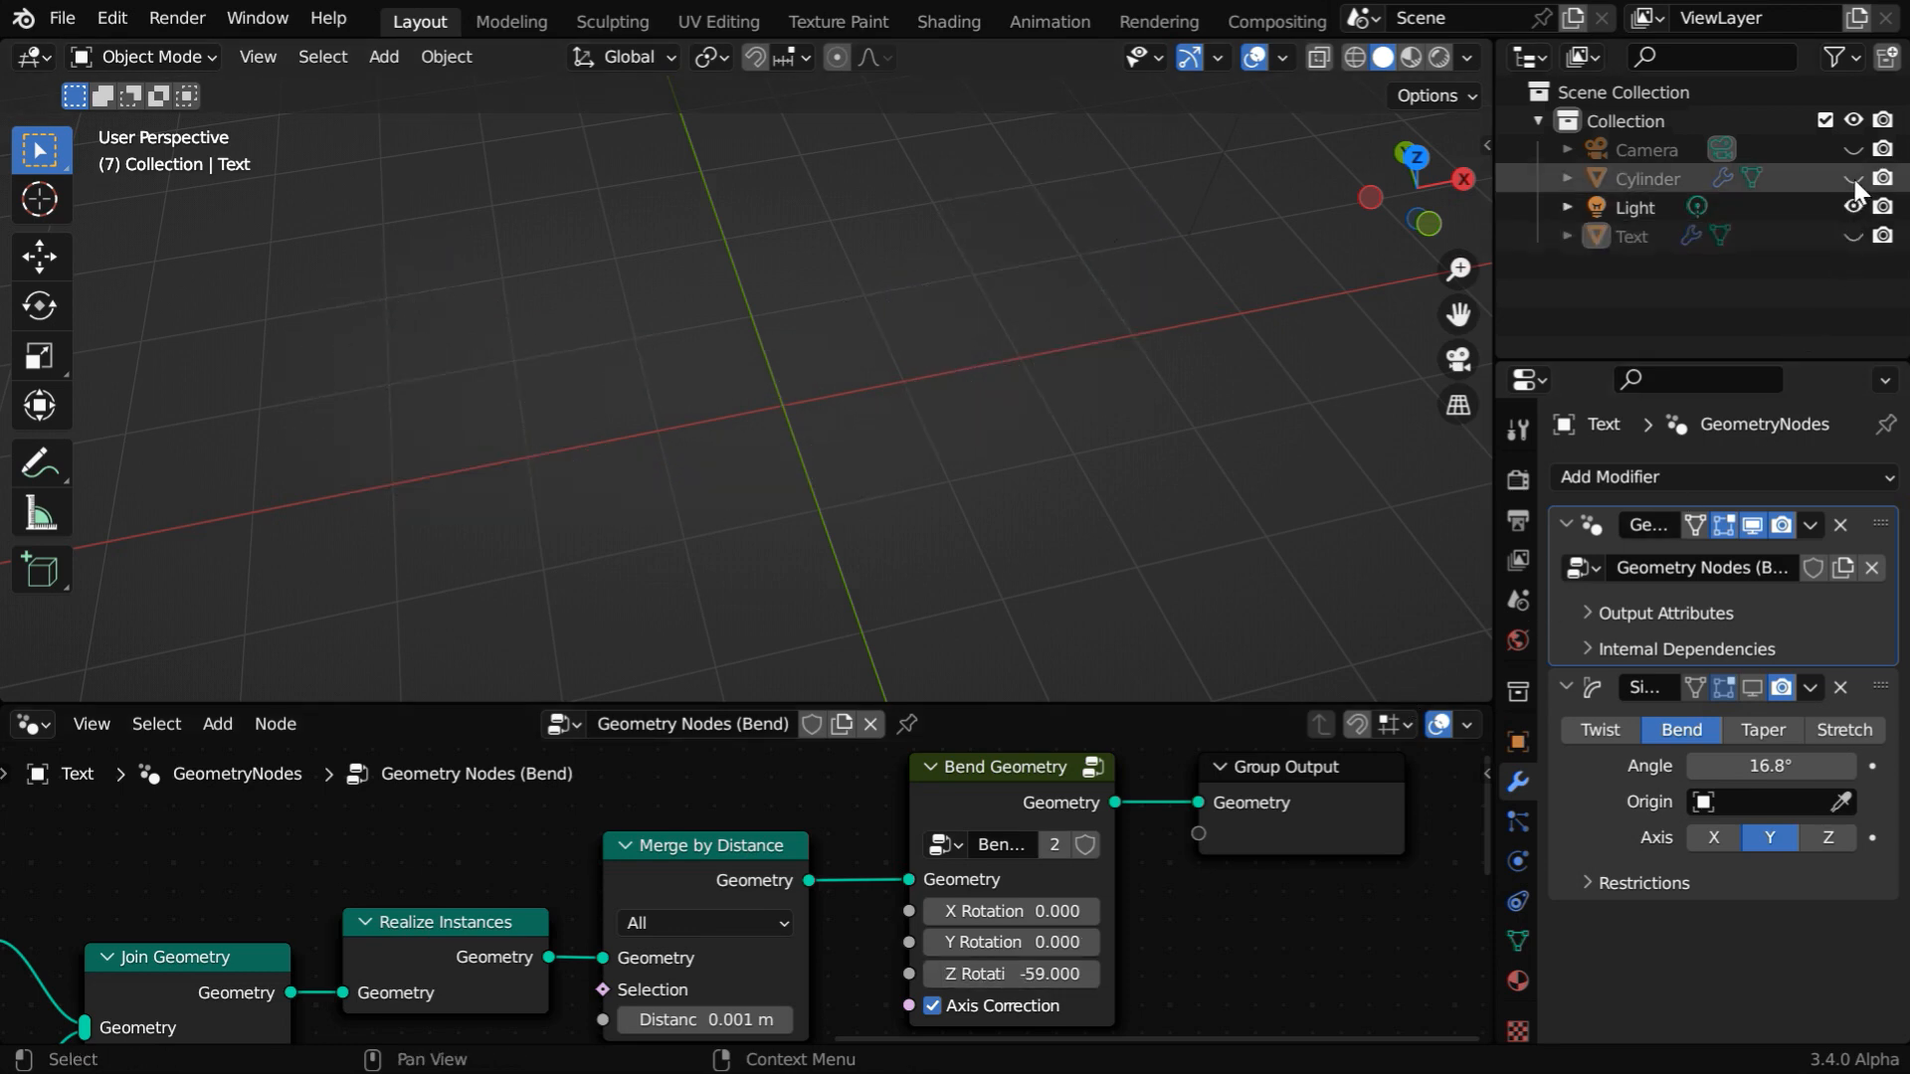
Unhide Cylinder and drag its Bend Geometry X Rotation until it curls into a near-ring.
left_click(1649, 178)
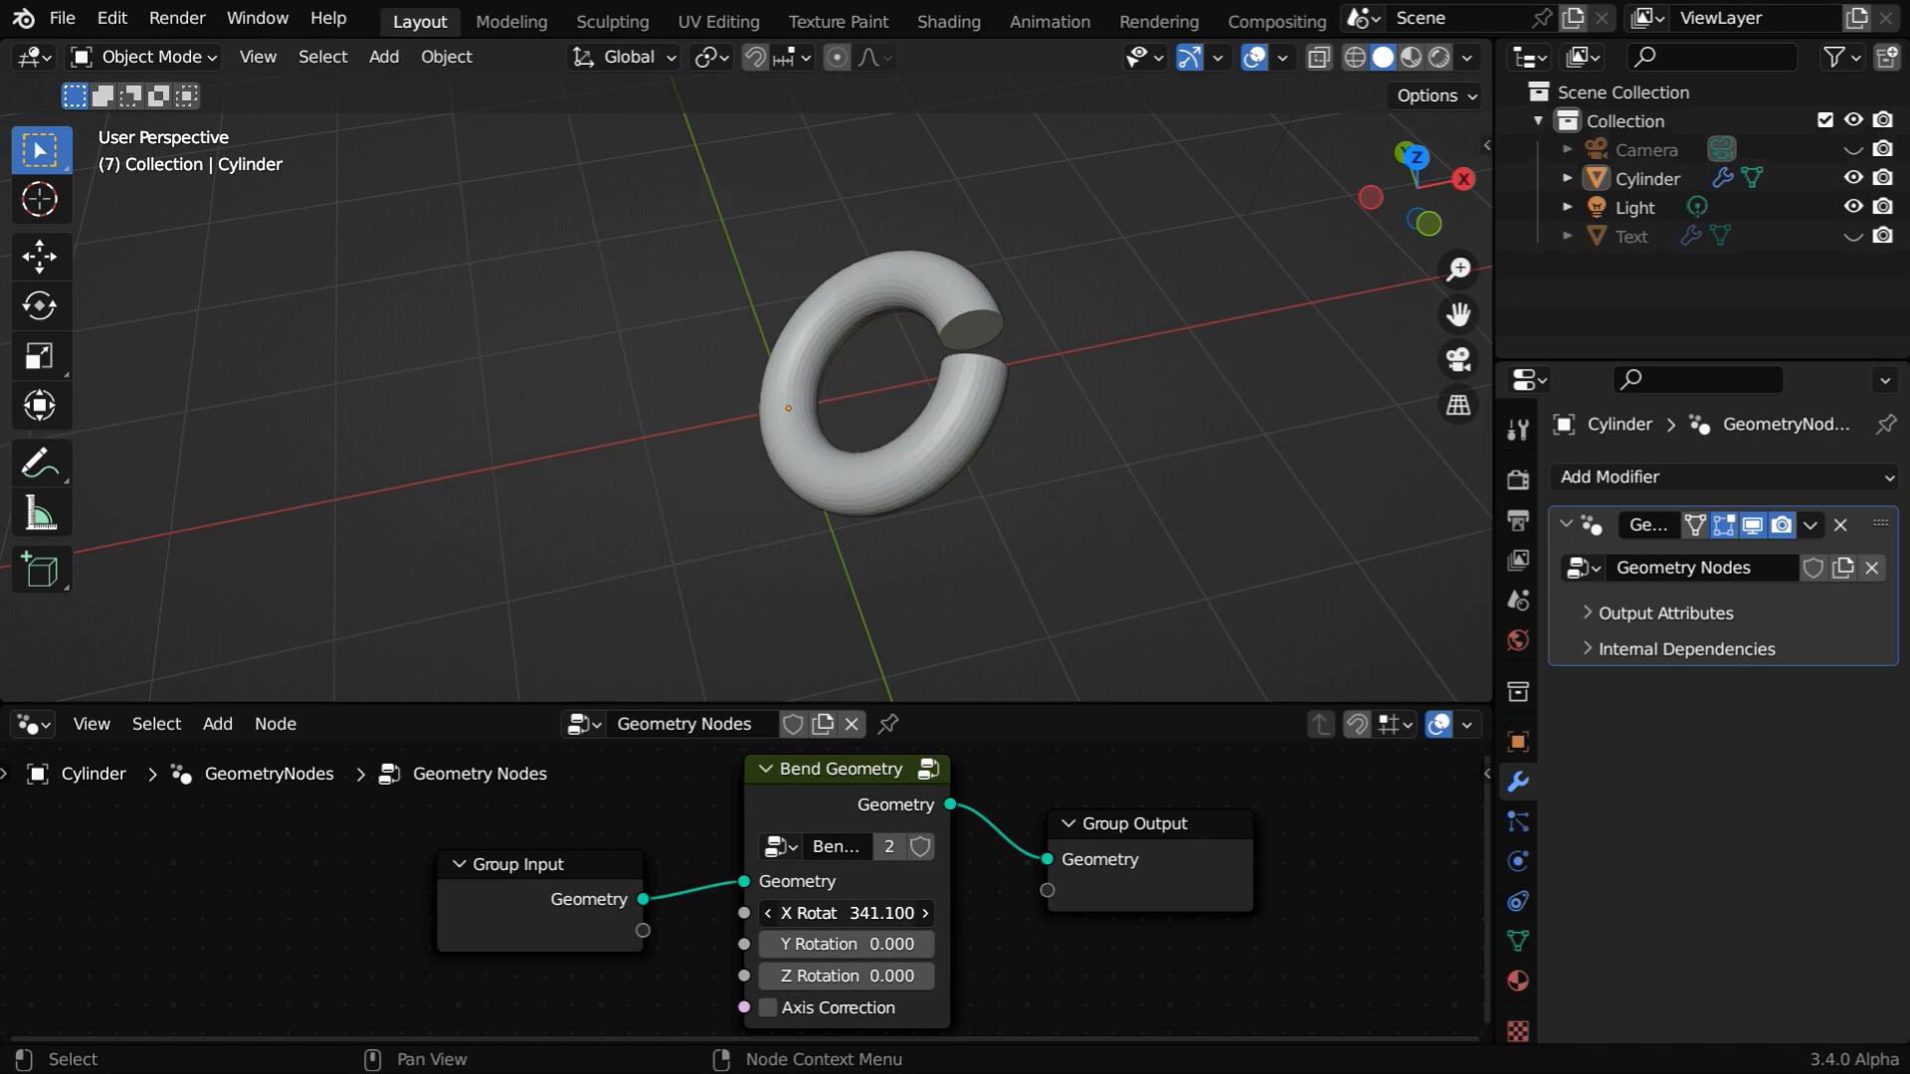
left_click_drag(846, 912, 1016, 933)
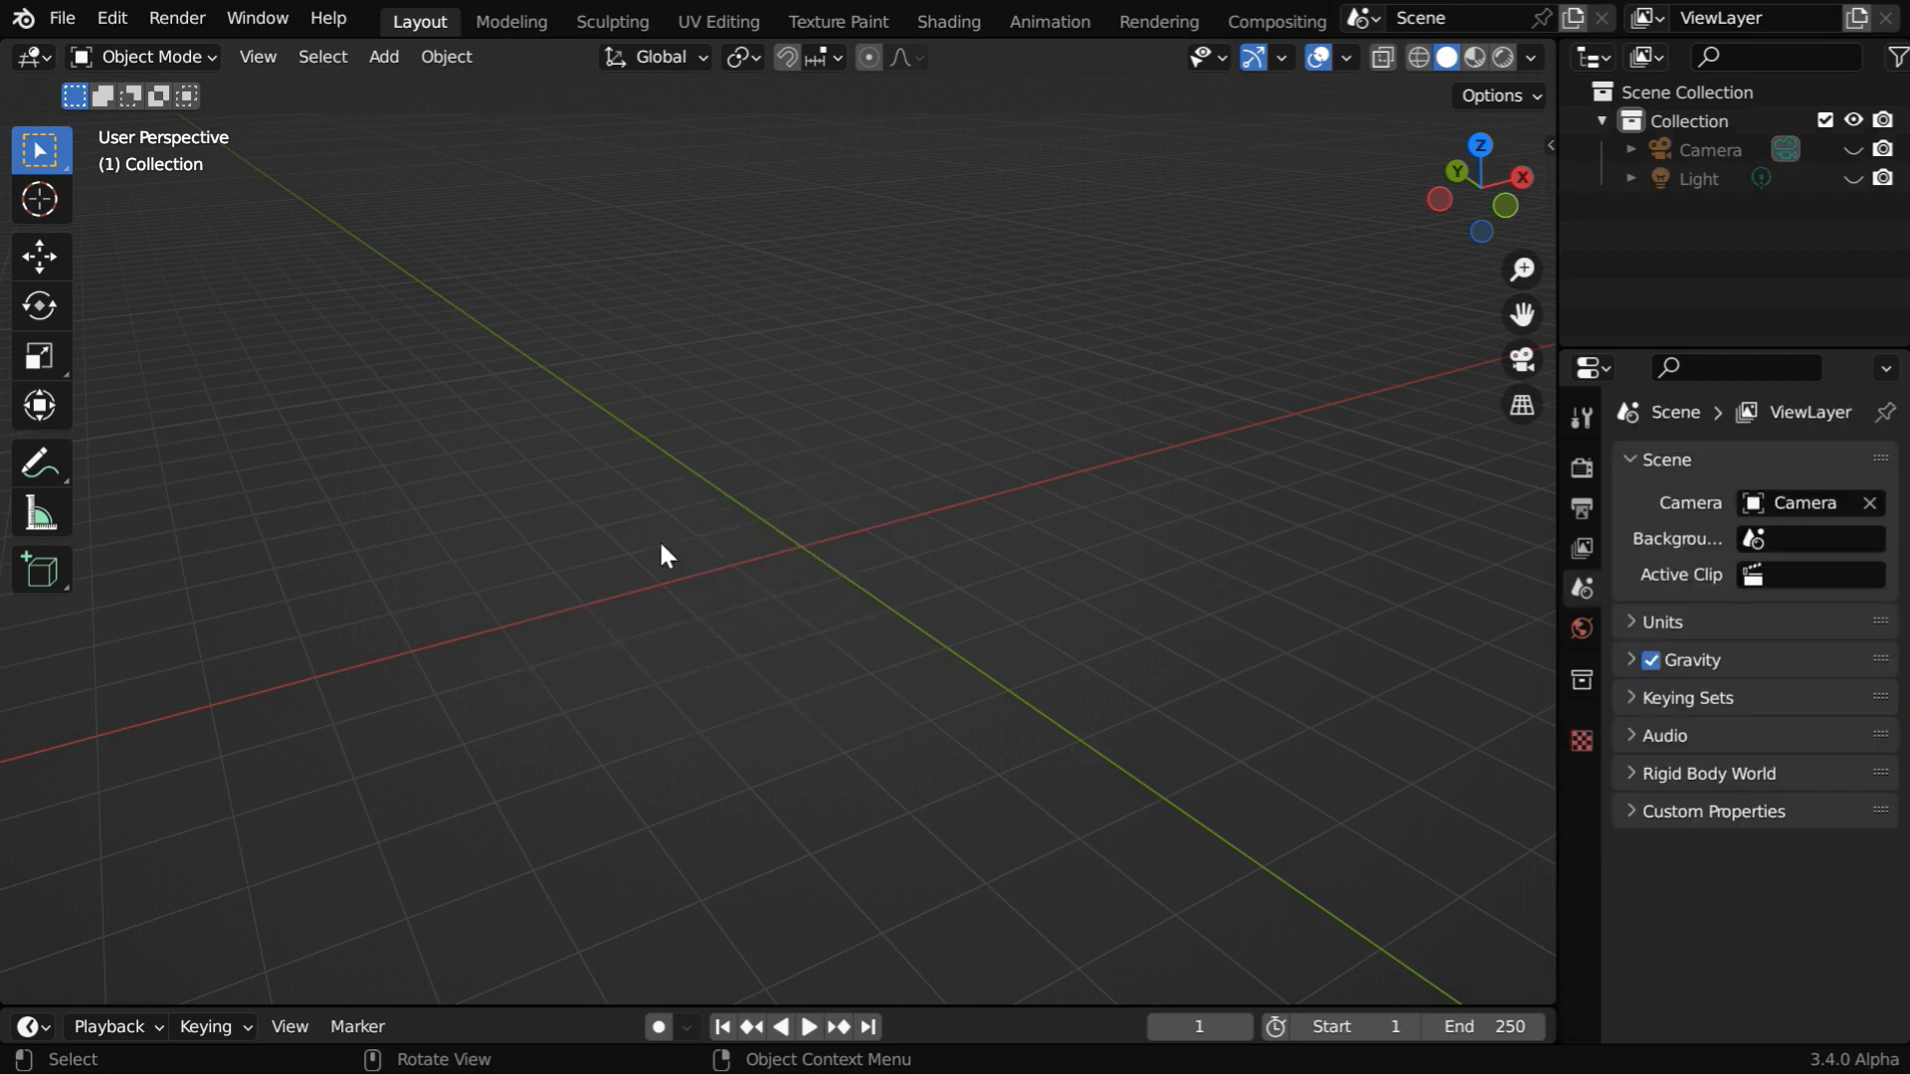
Add a Plane mesh from the viewport's Add > Mesh menu.
left_click(382, 56)
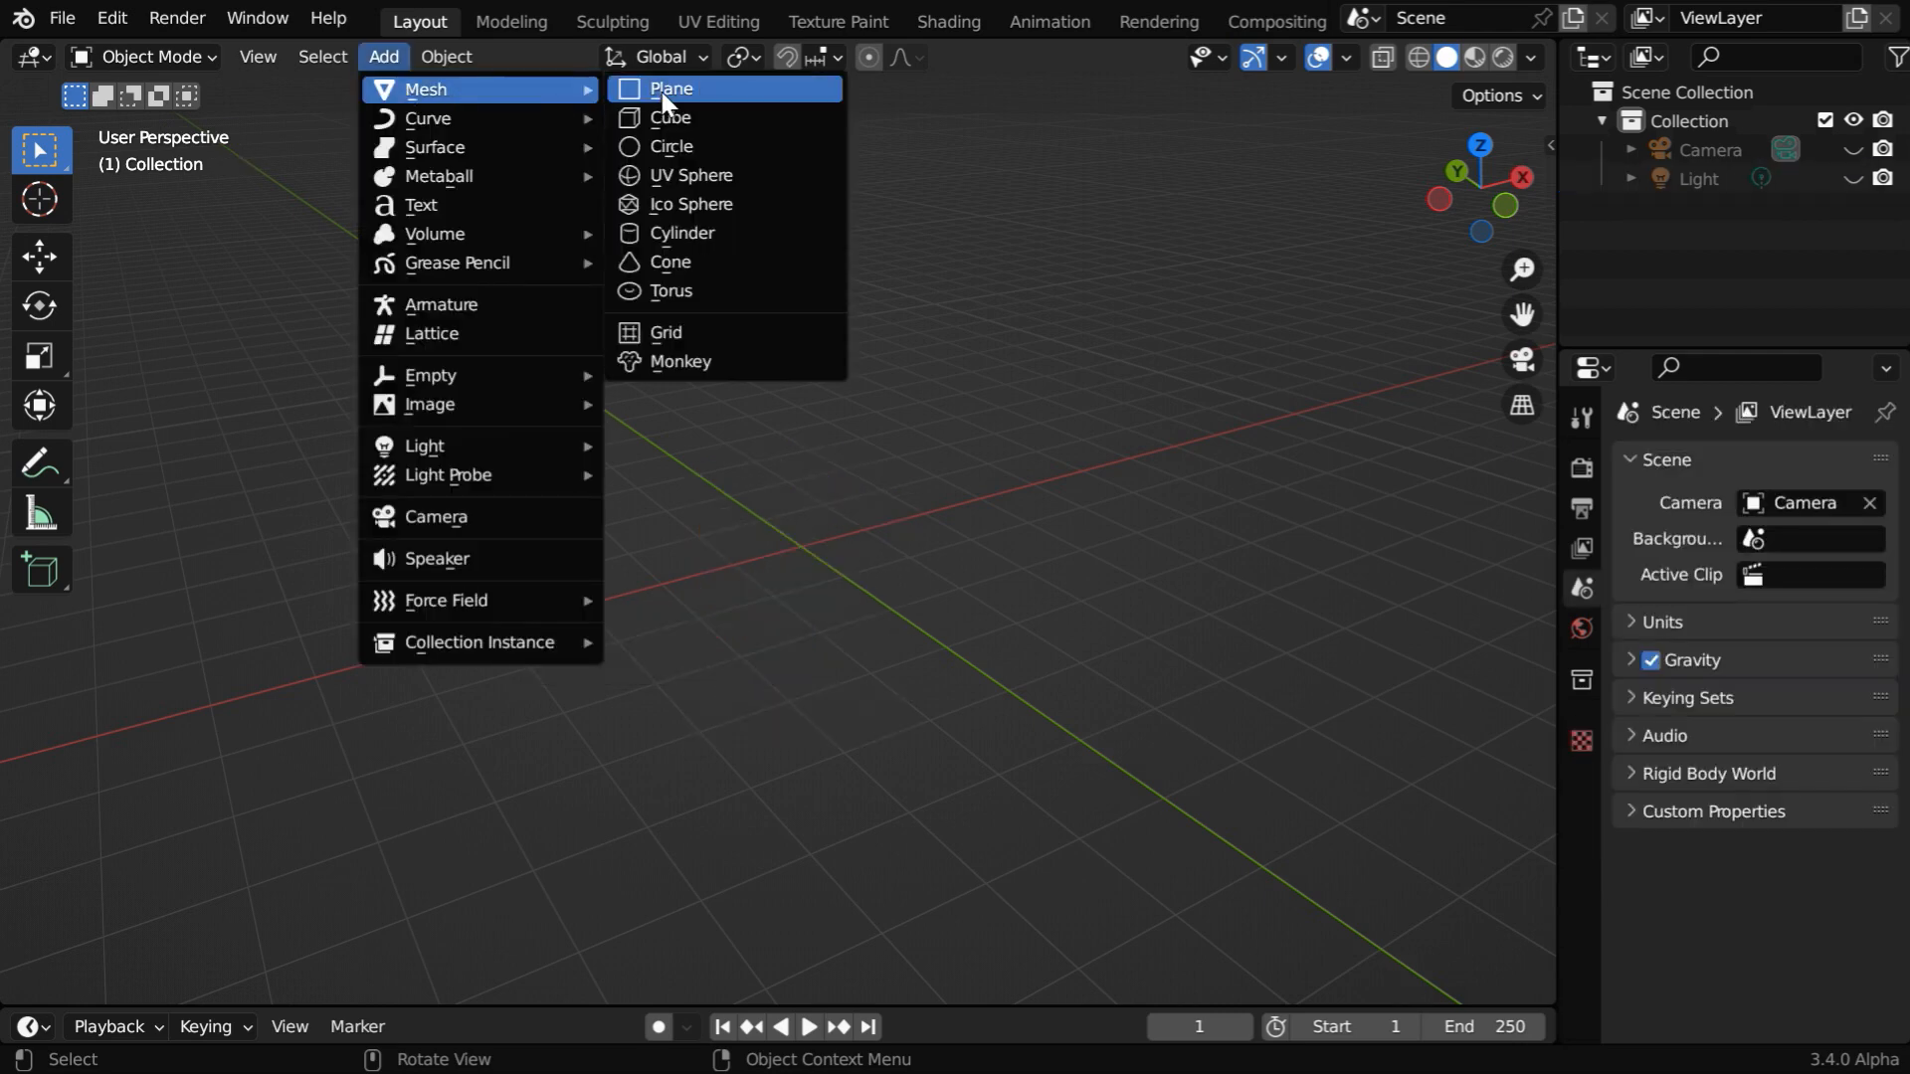
left_click(669, 87)
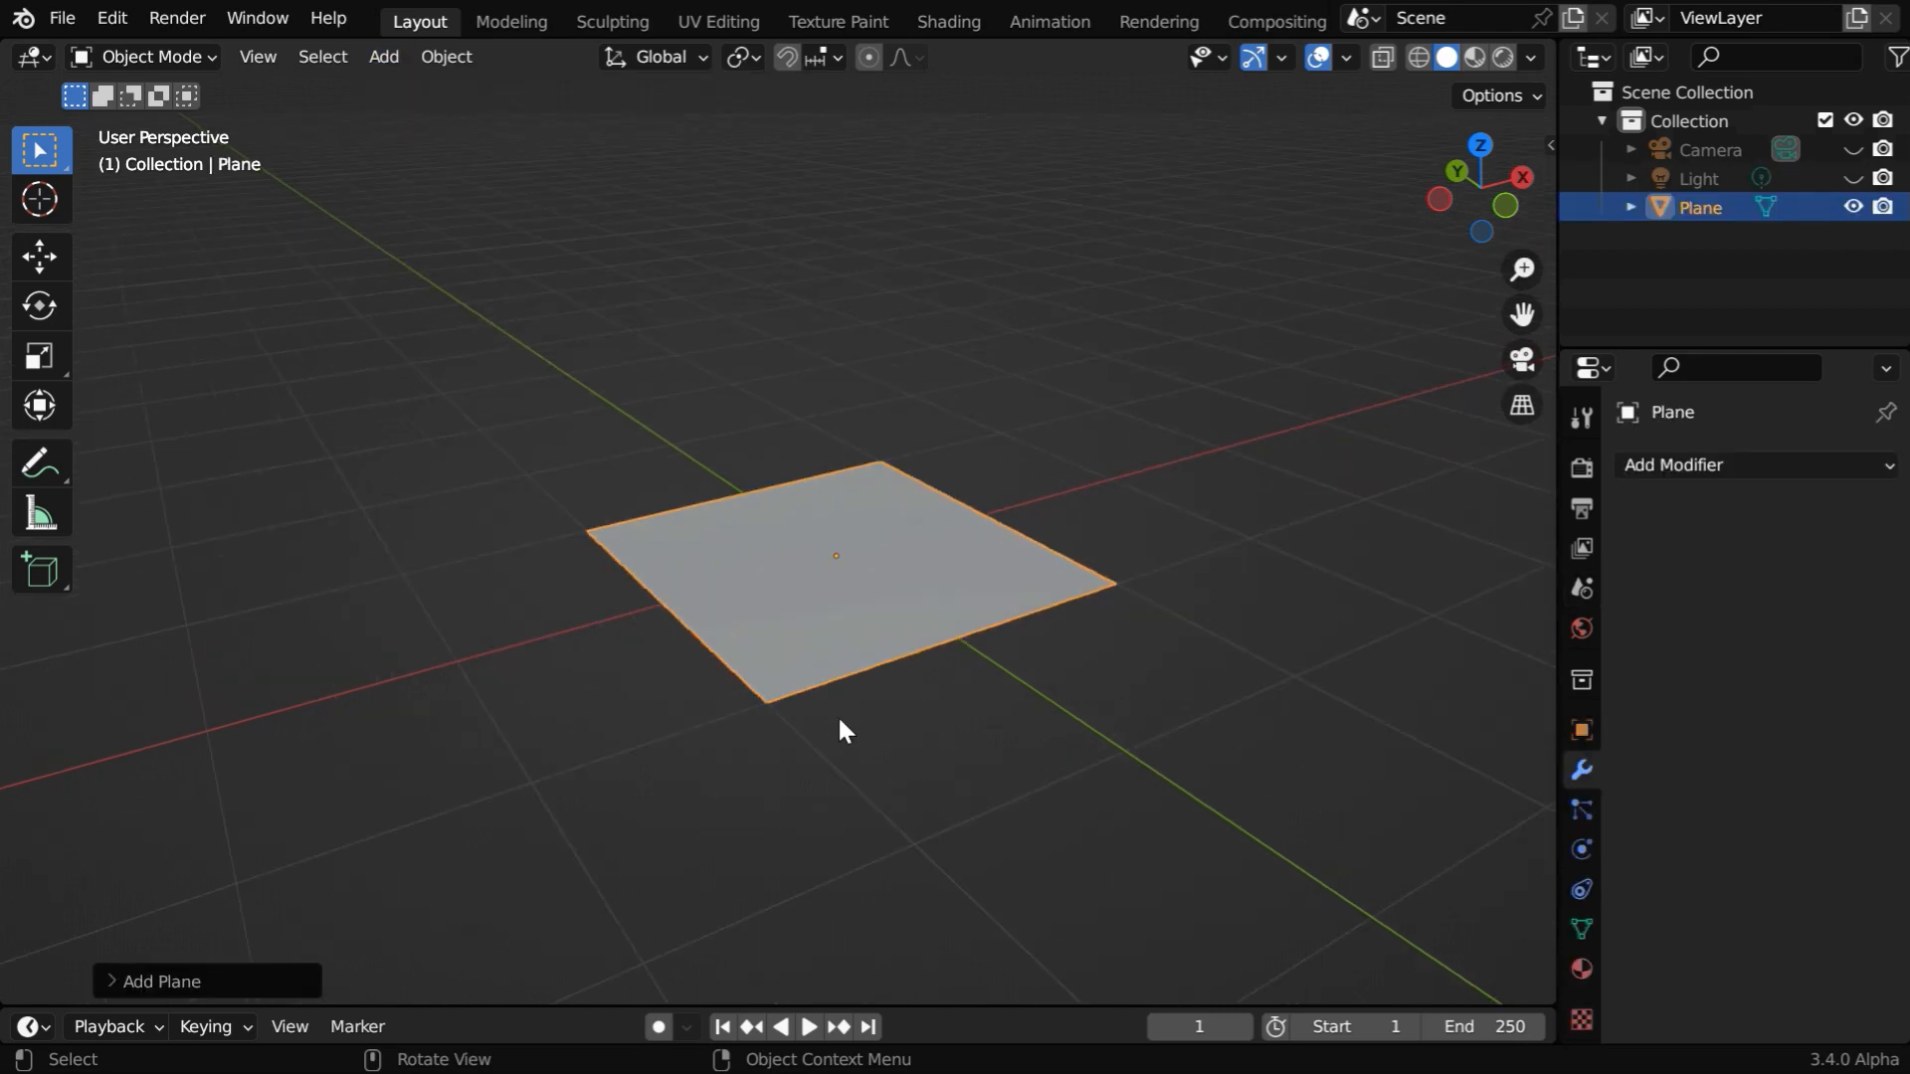
mouse_move(745, 628)
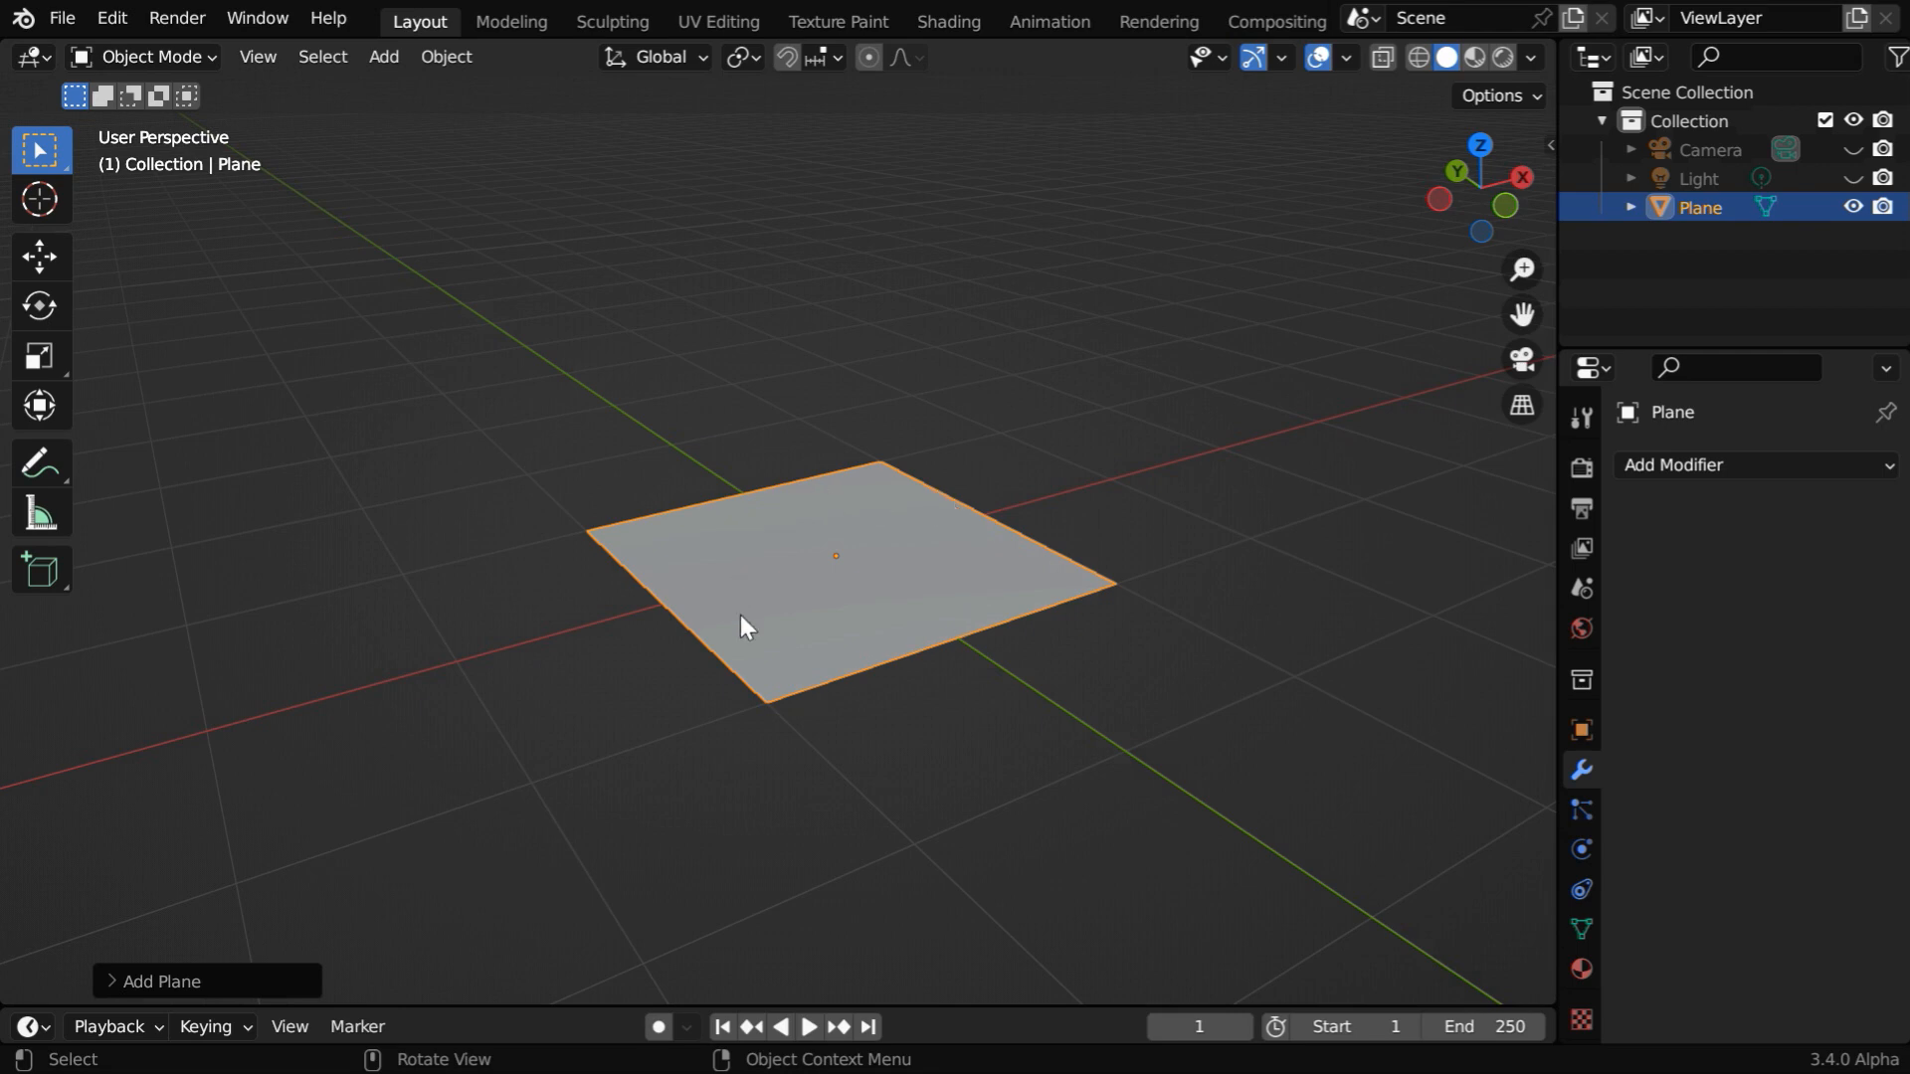
mouse_move(727, 685)
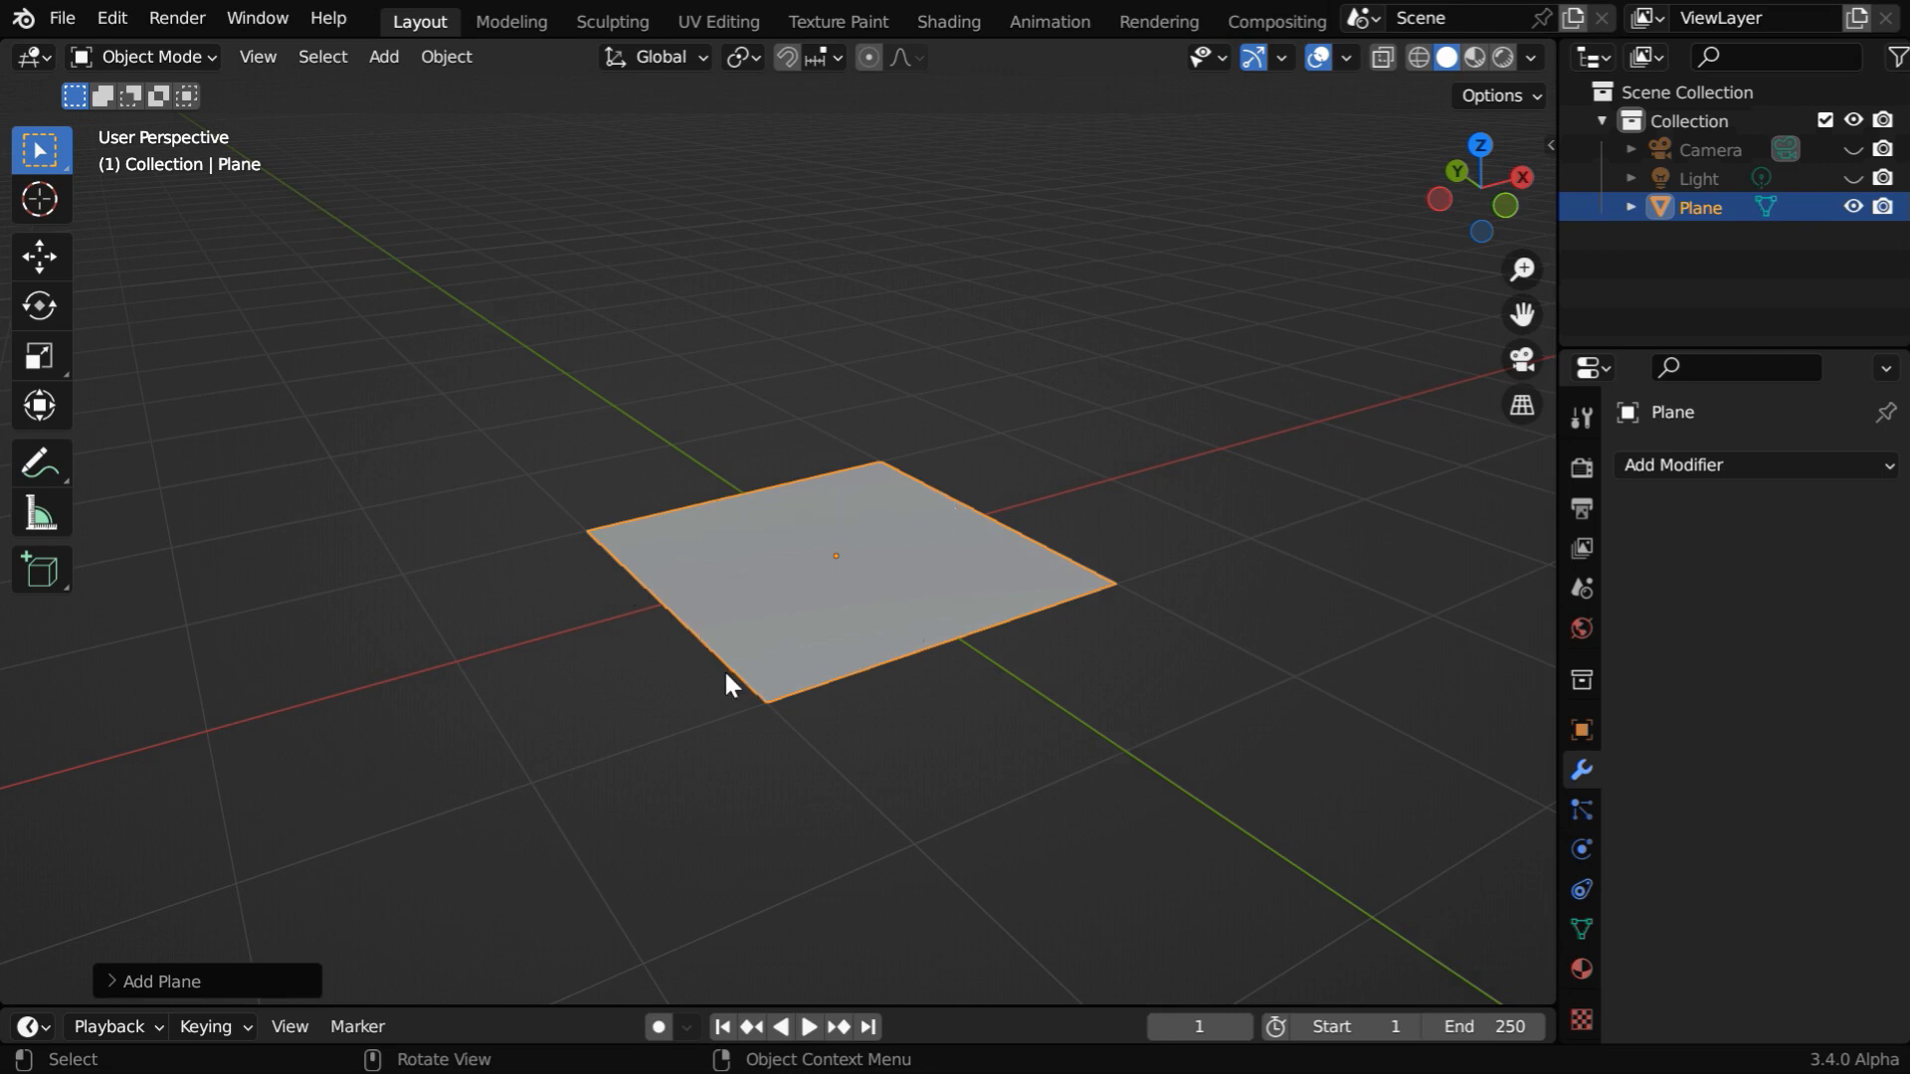
Subdivide the plane in Edit Mode with 32 cuts, then return to Object Mode.
left_click(146, 56)
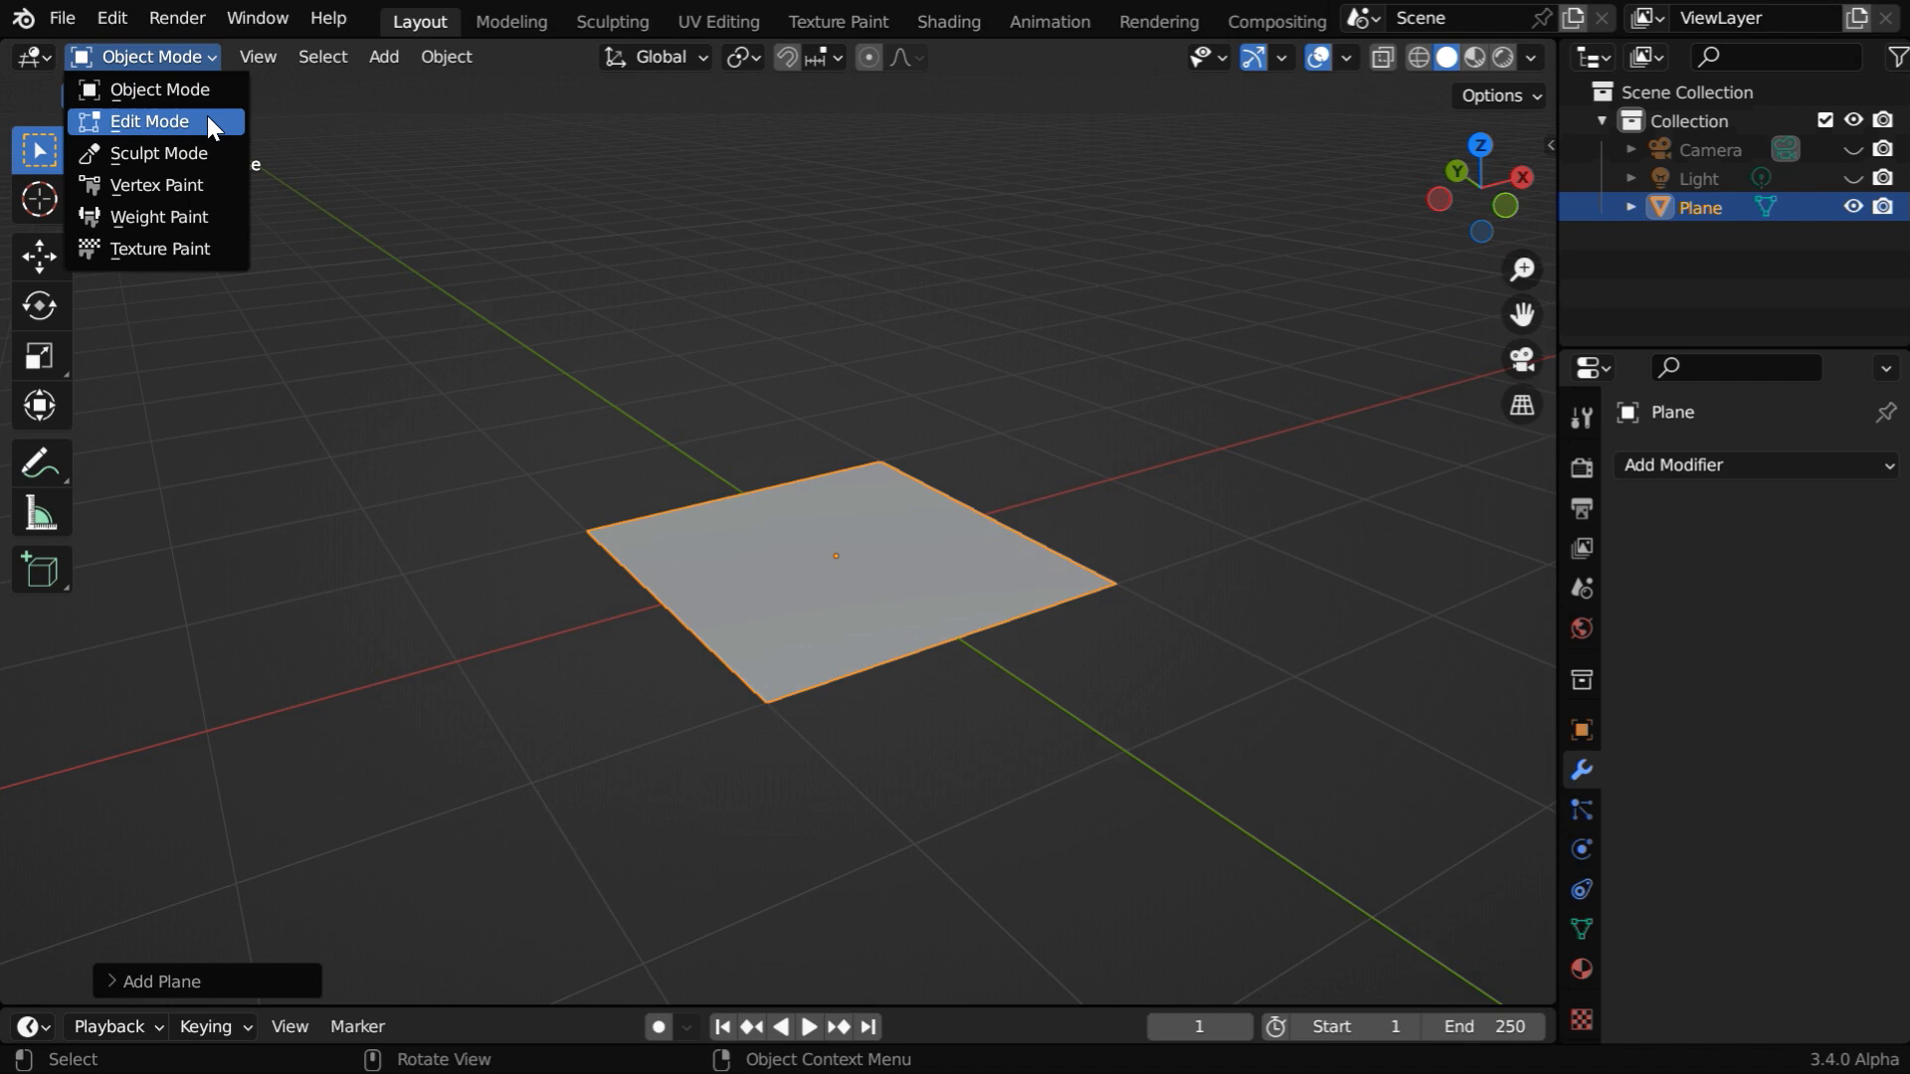
left_click(148, 121)
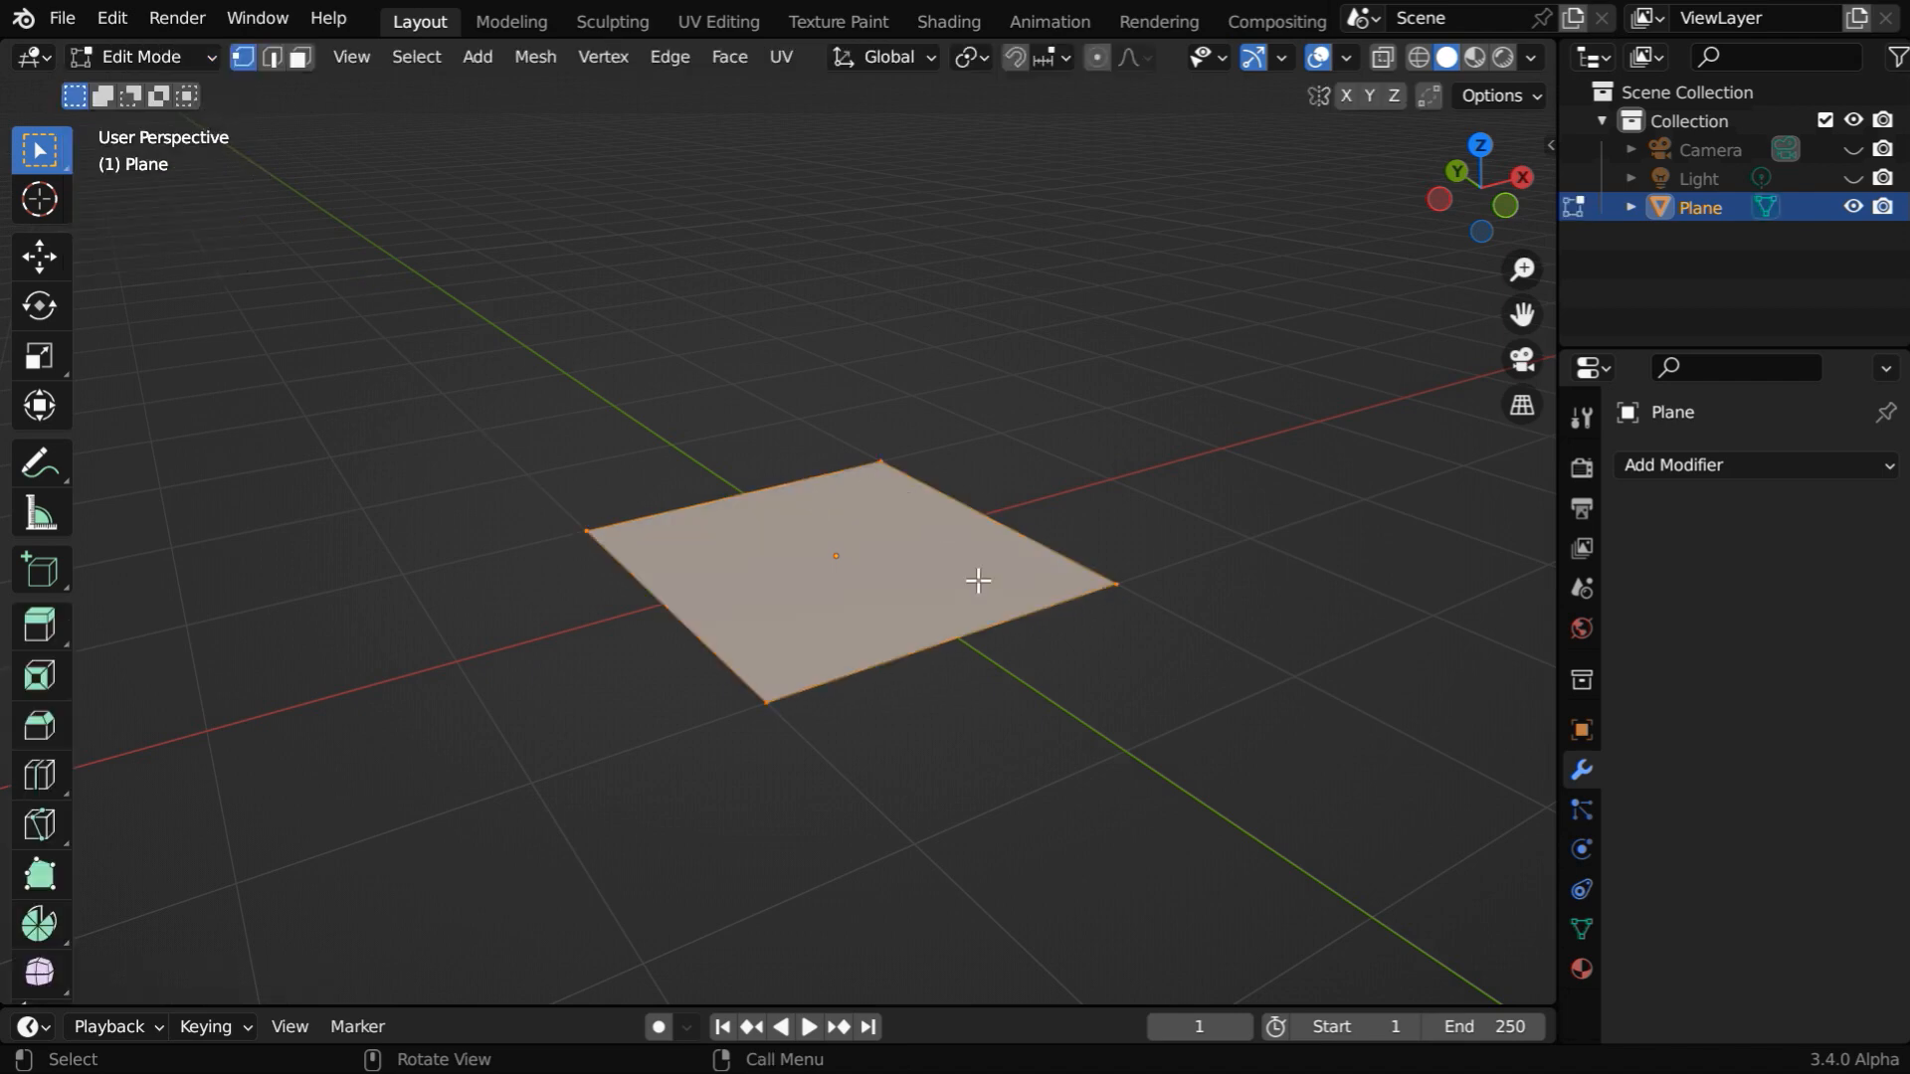
right_click(978, 580)
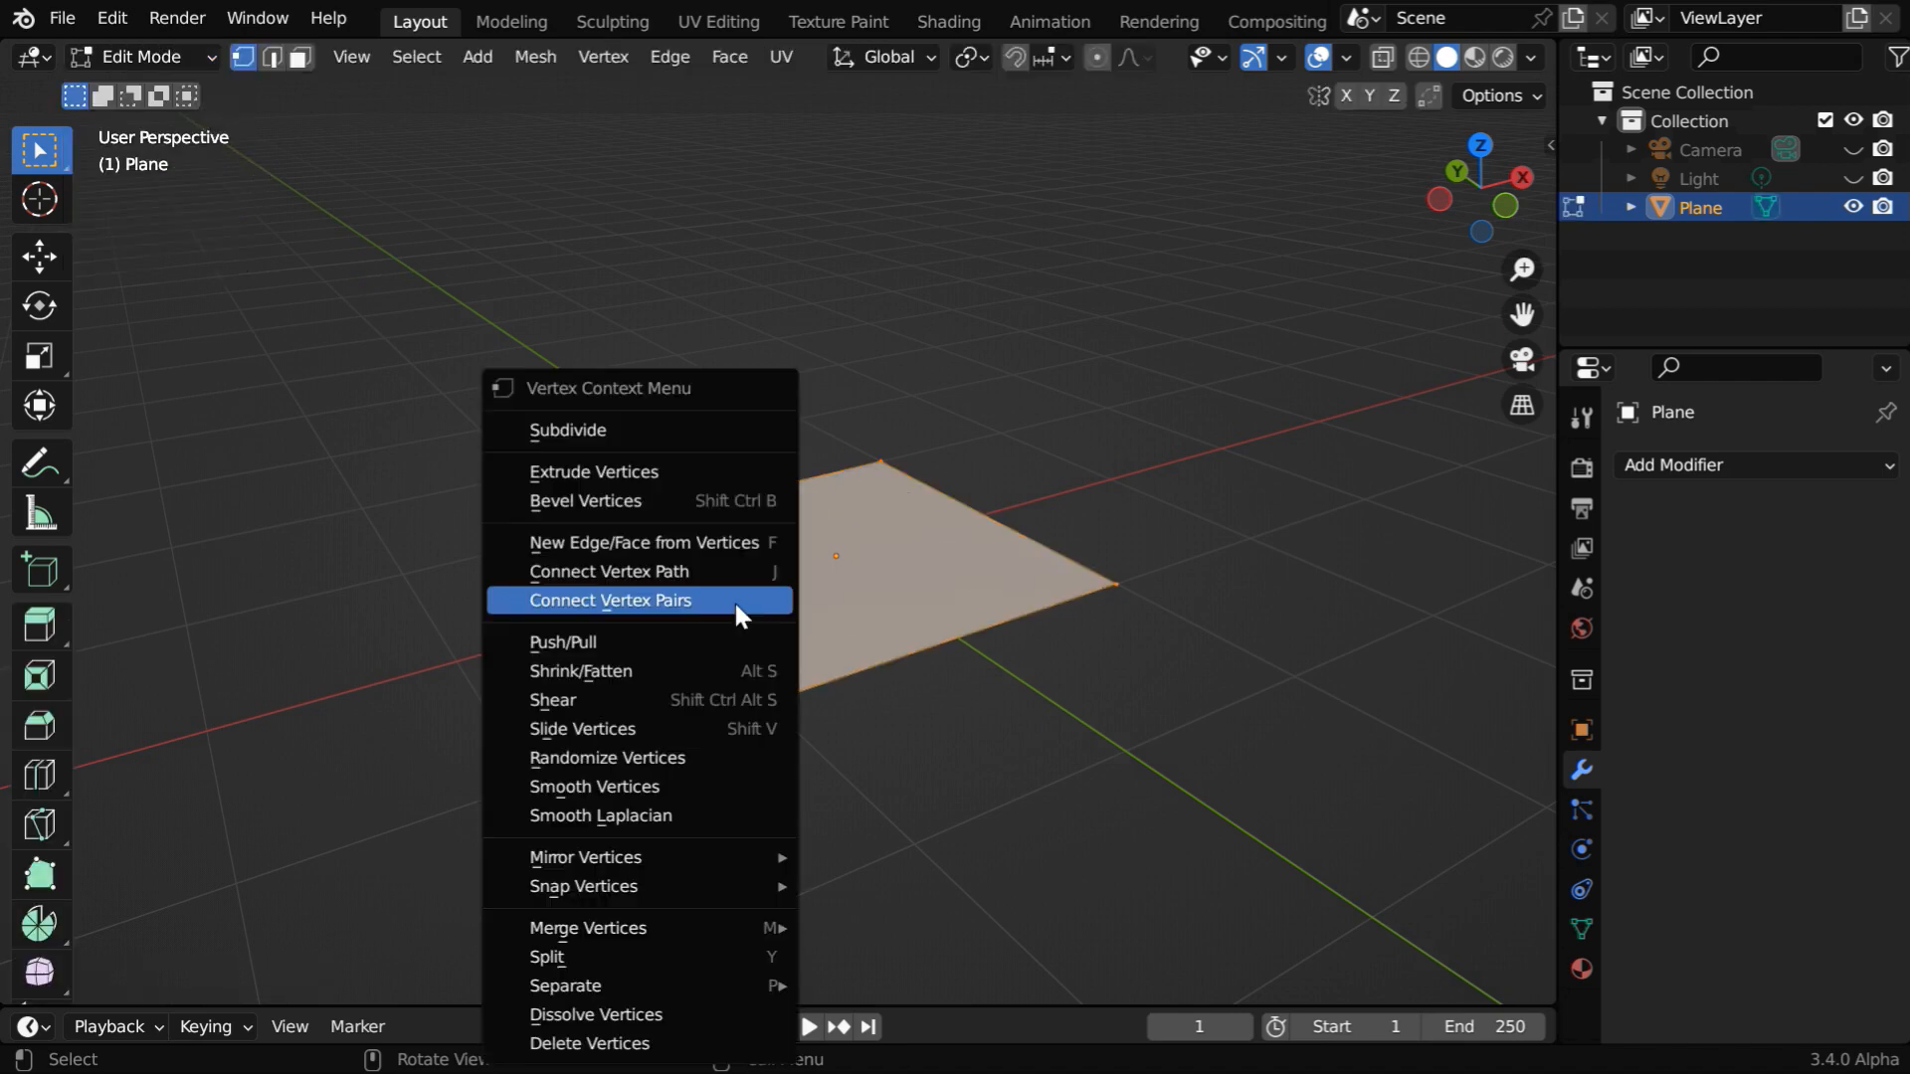
left_click(568, 430)
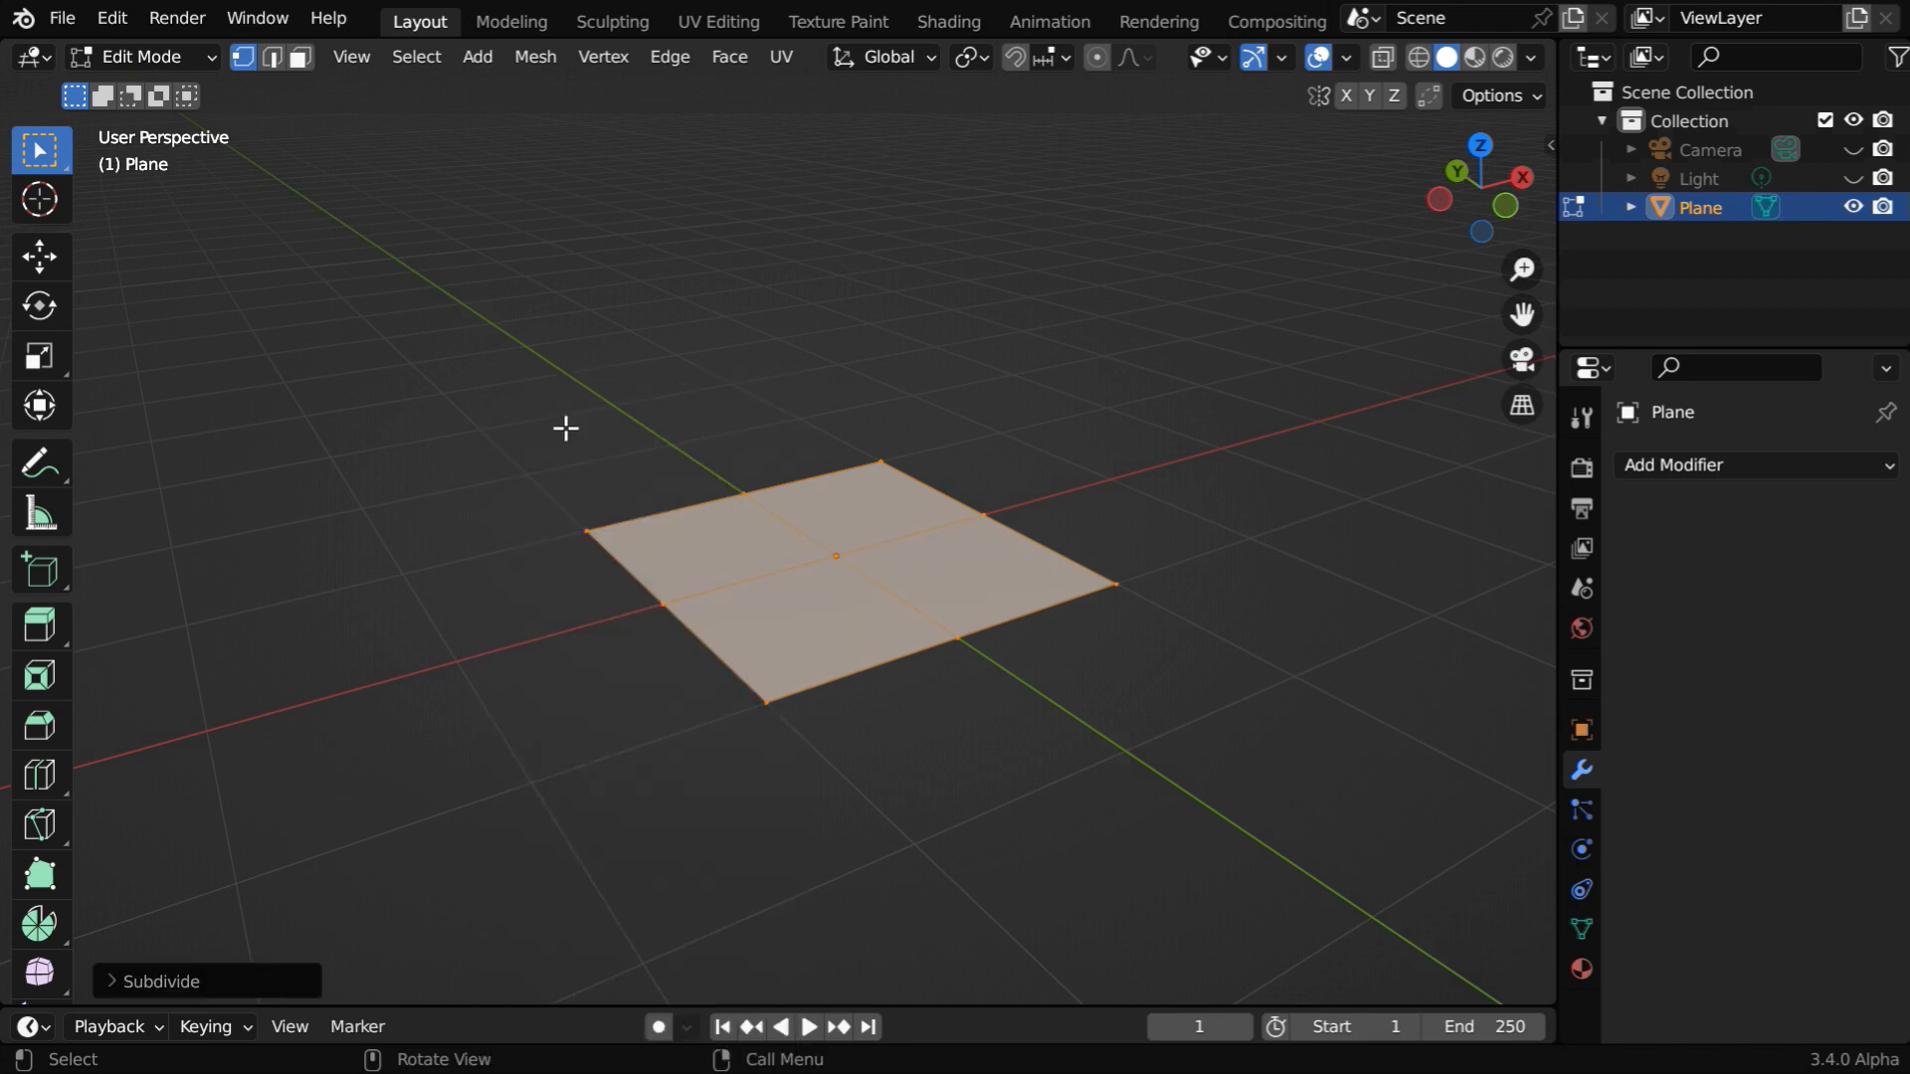
left_click(158, 981)
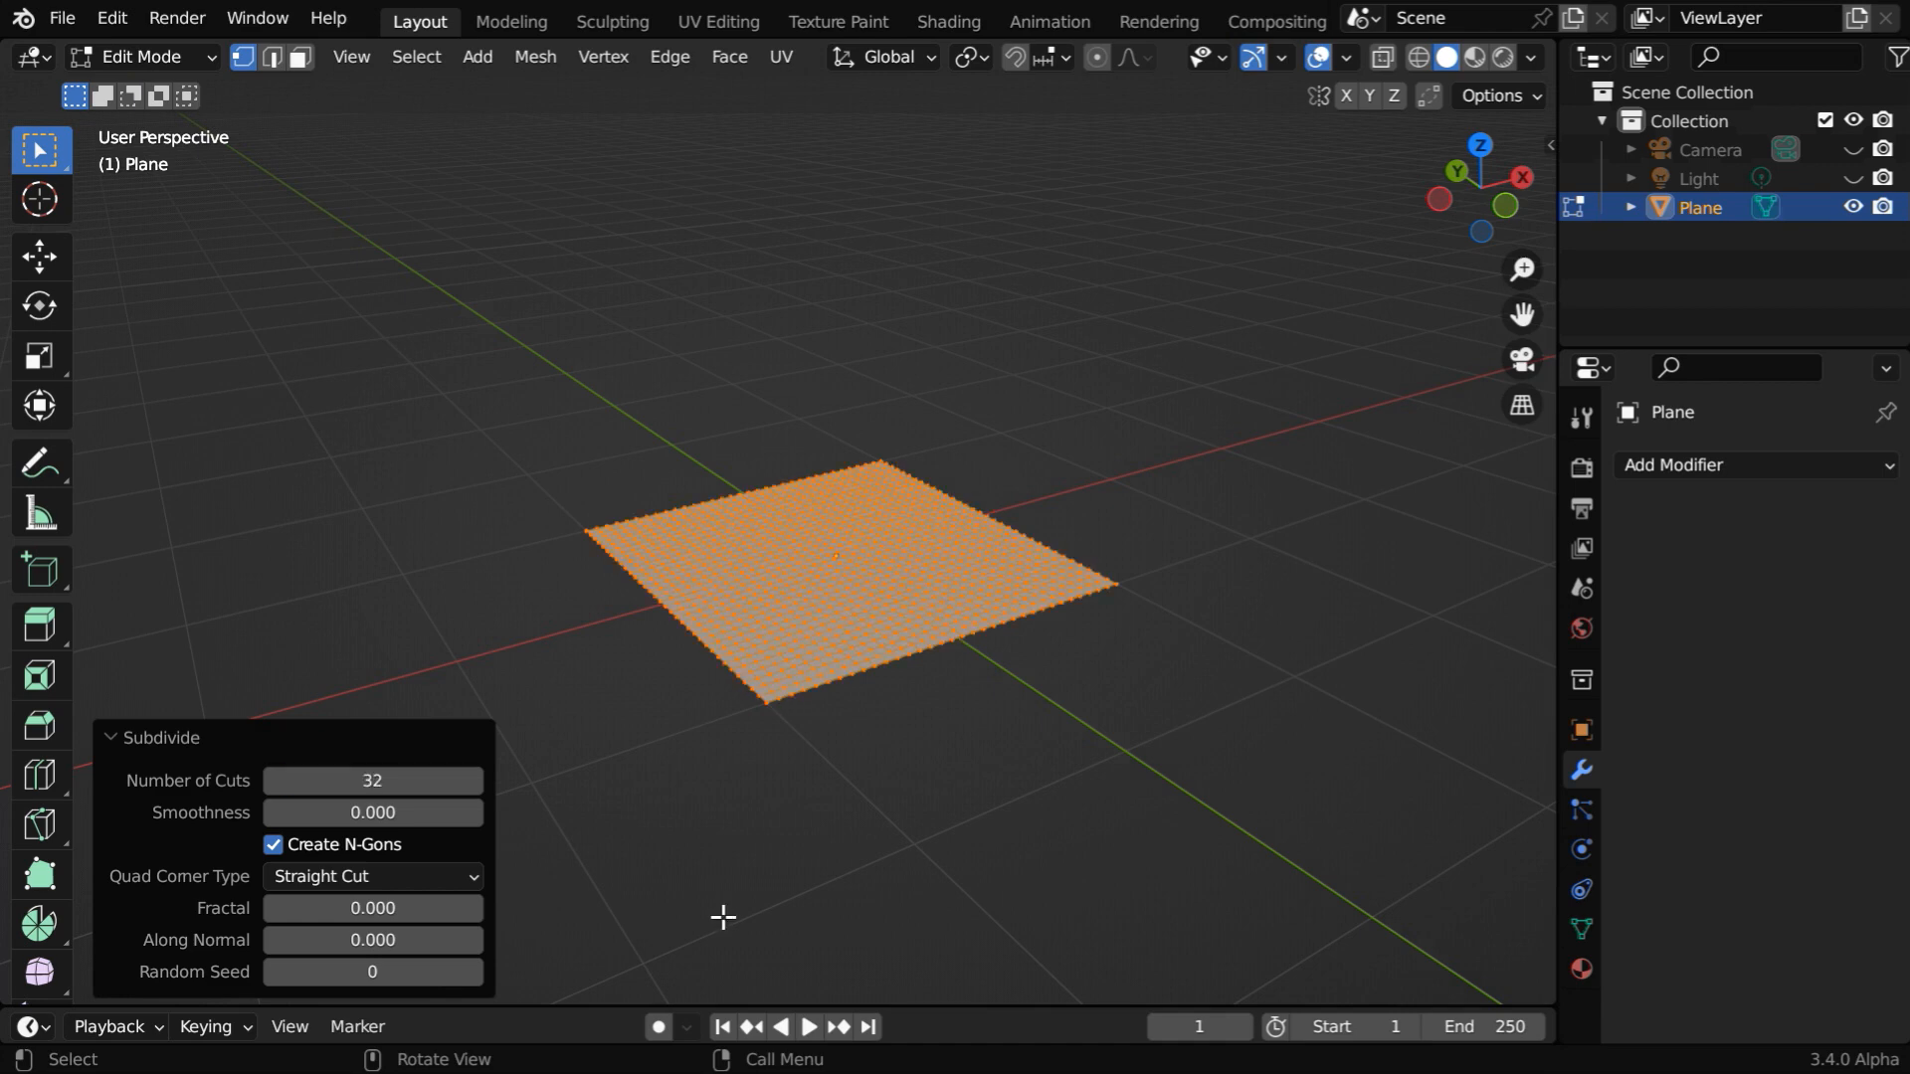
left_click(156, 737)
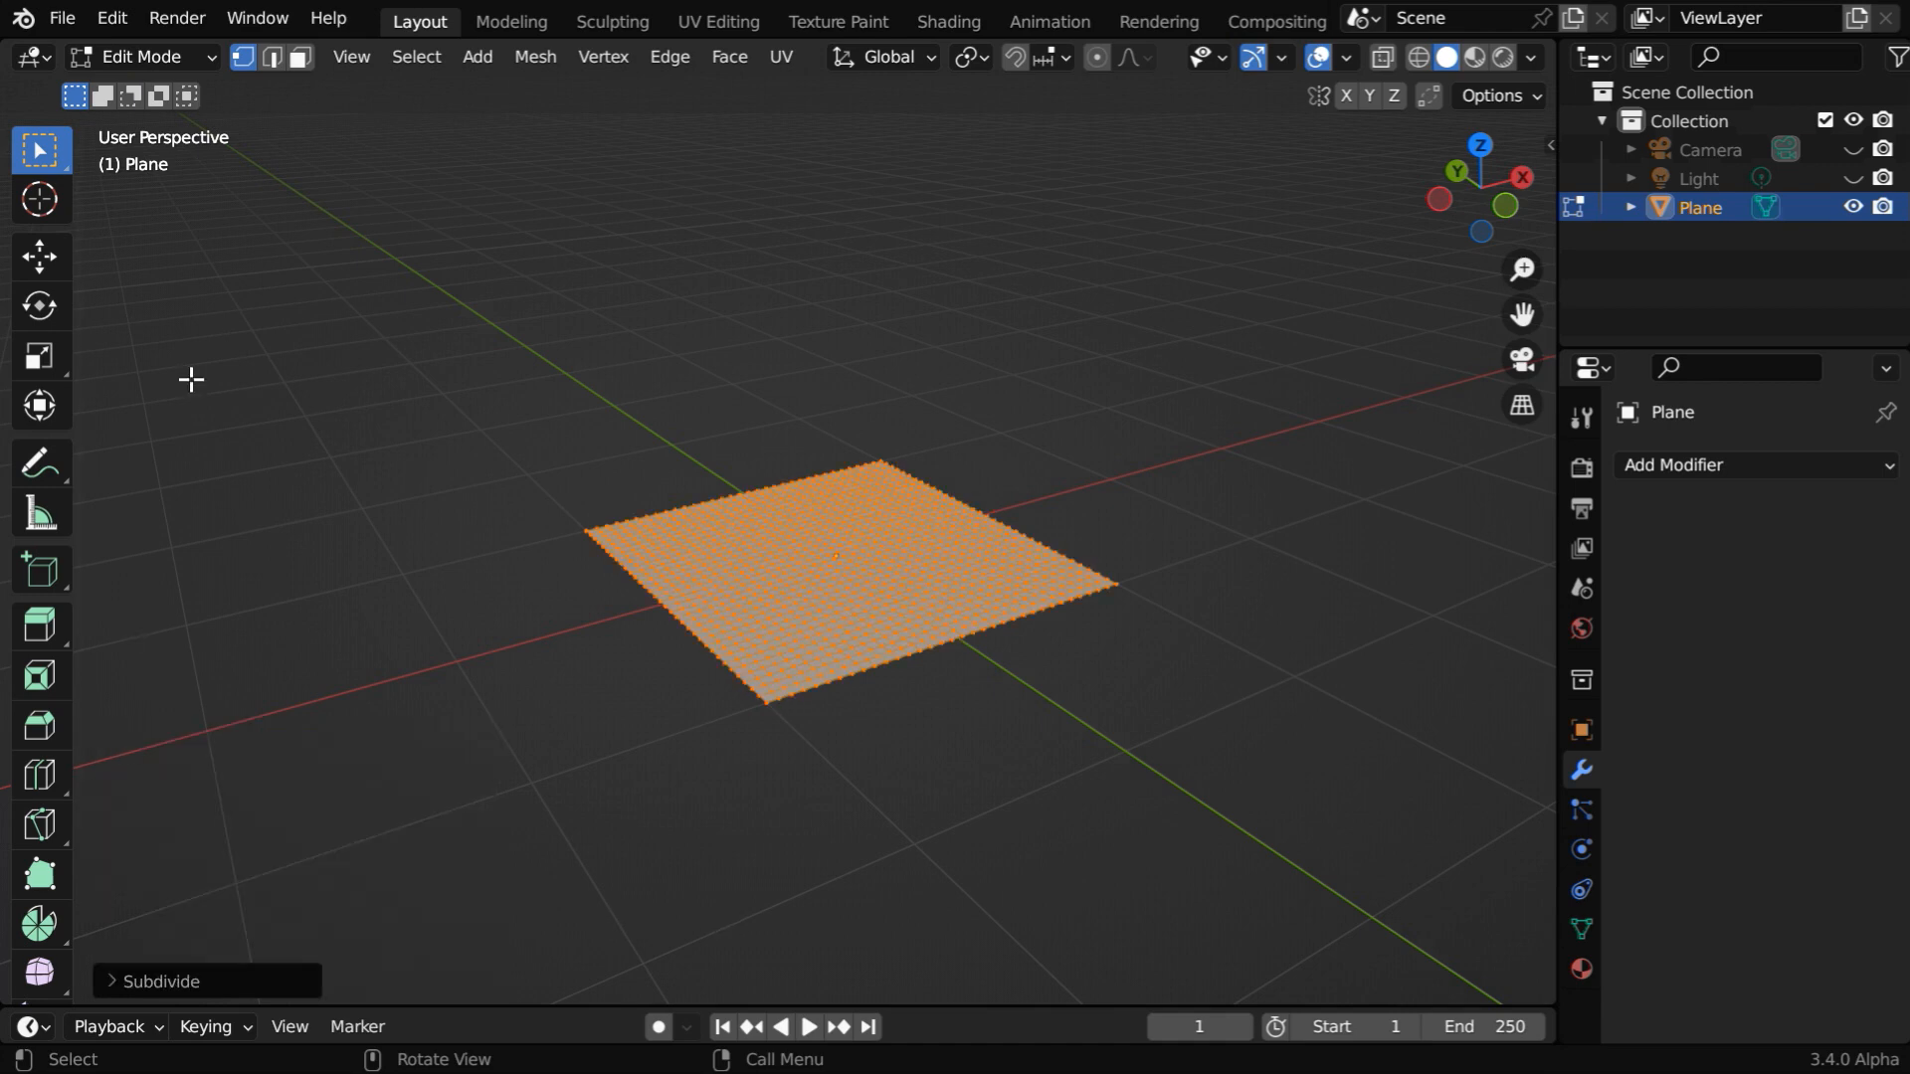
key("Tab")
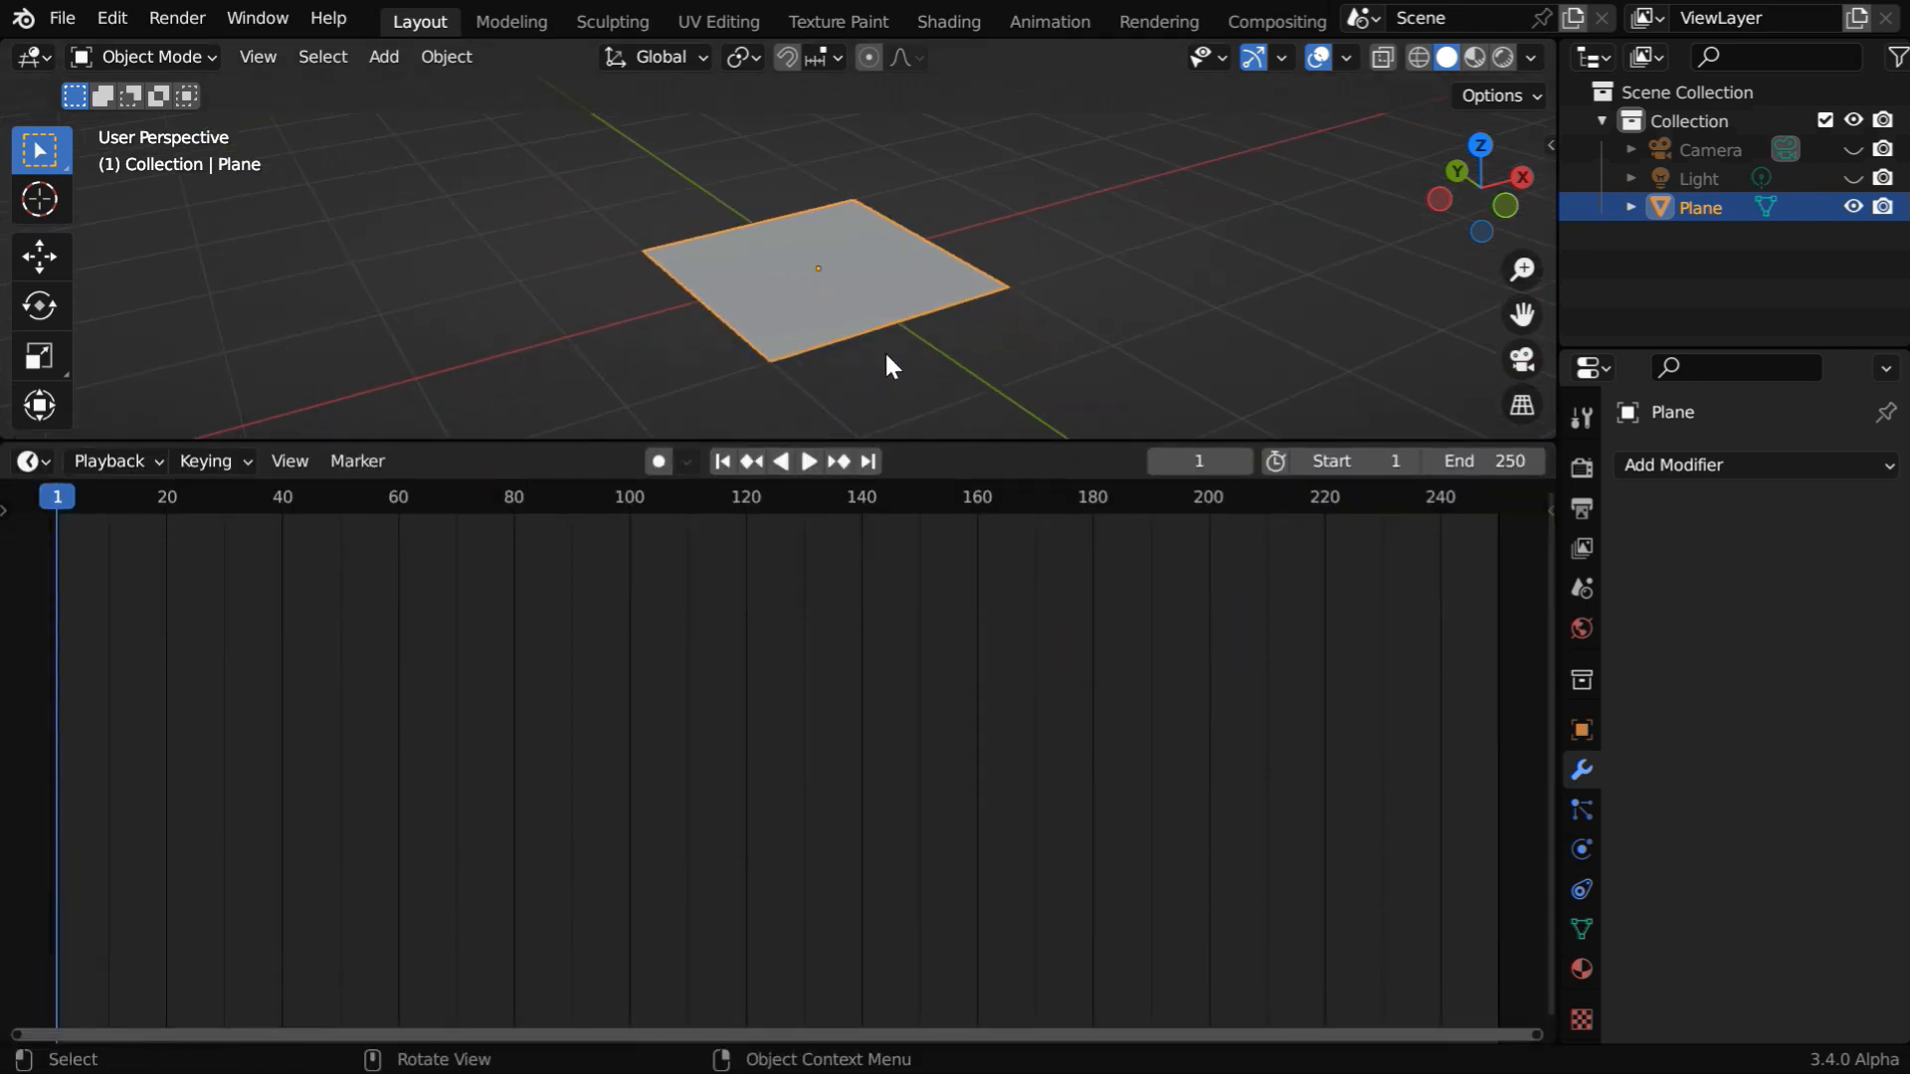
Switch the bottom area to the Geometry Node Editor and create a new node tree for the plane.
left_click(27, 461)
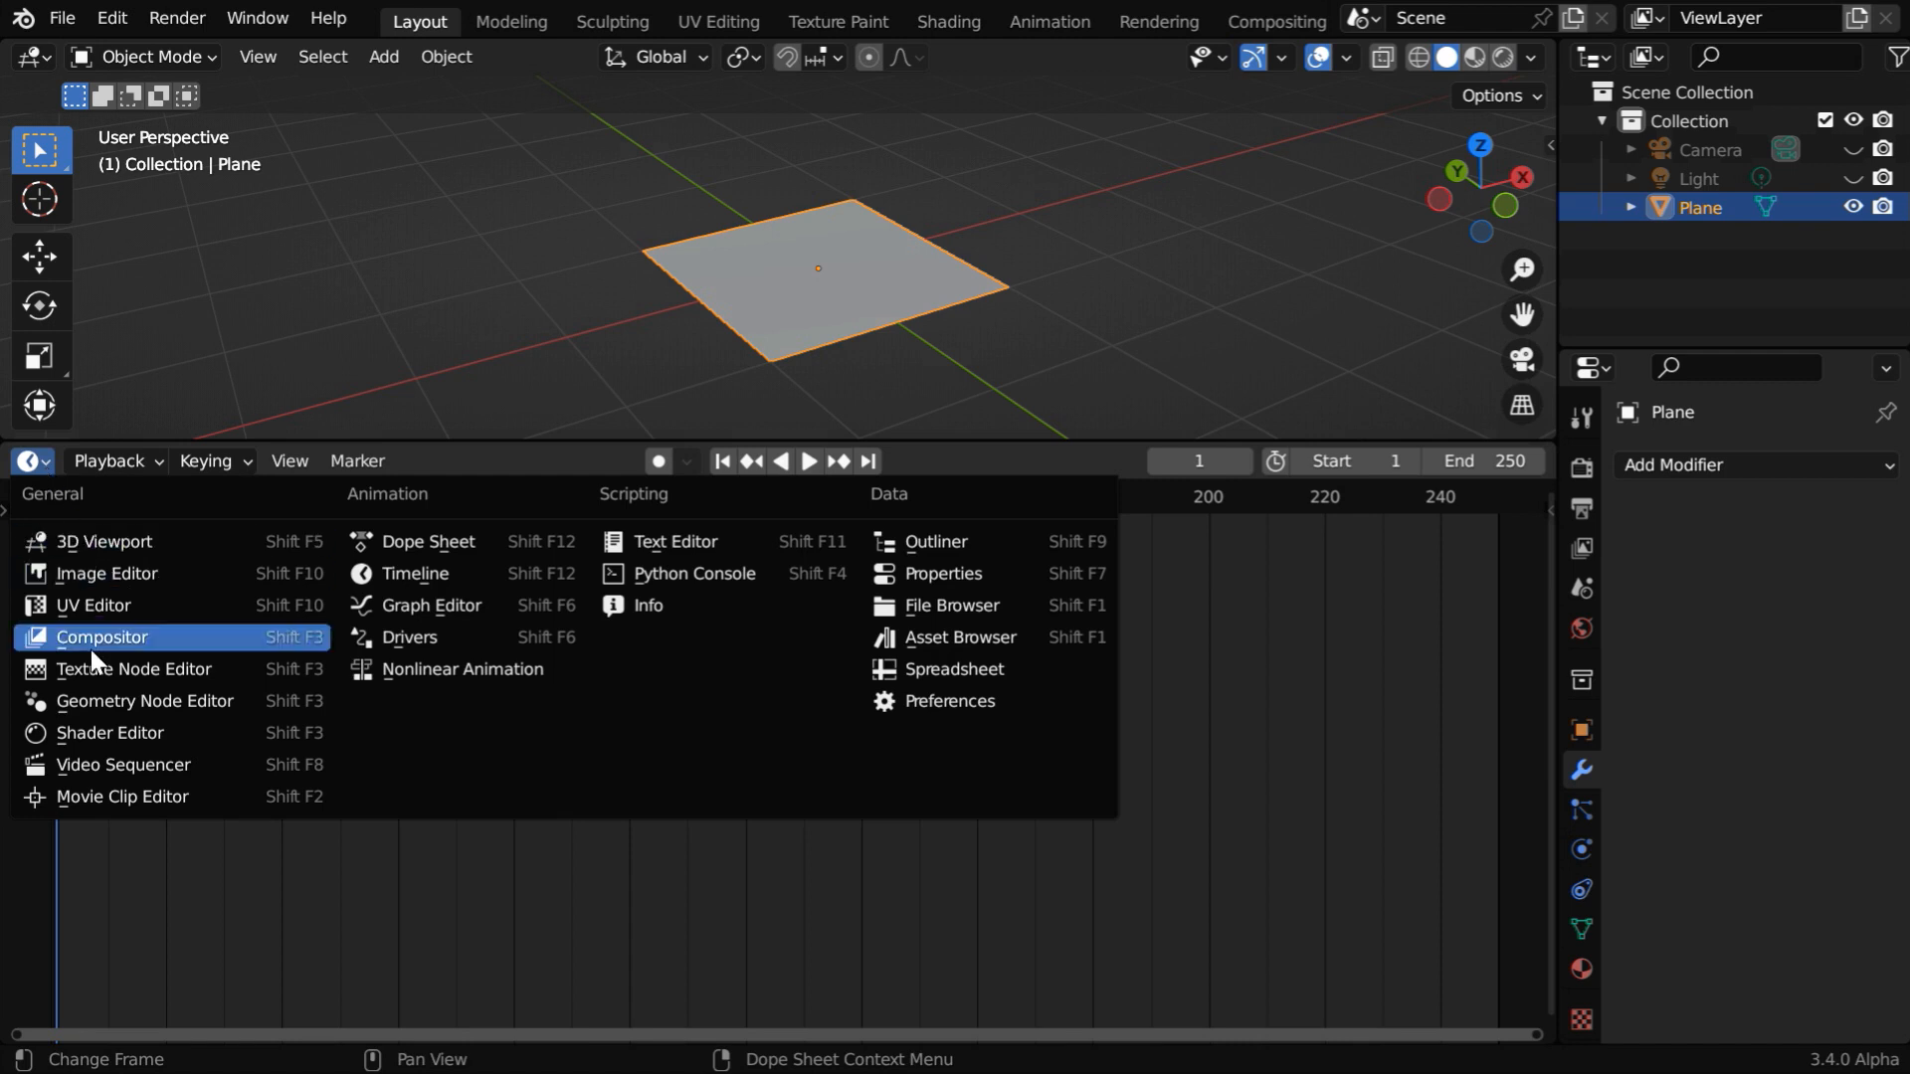
left_click(99, 636)
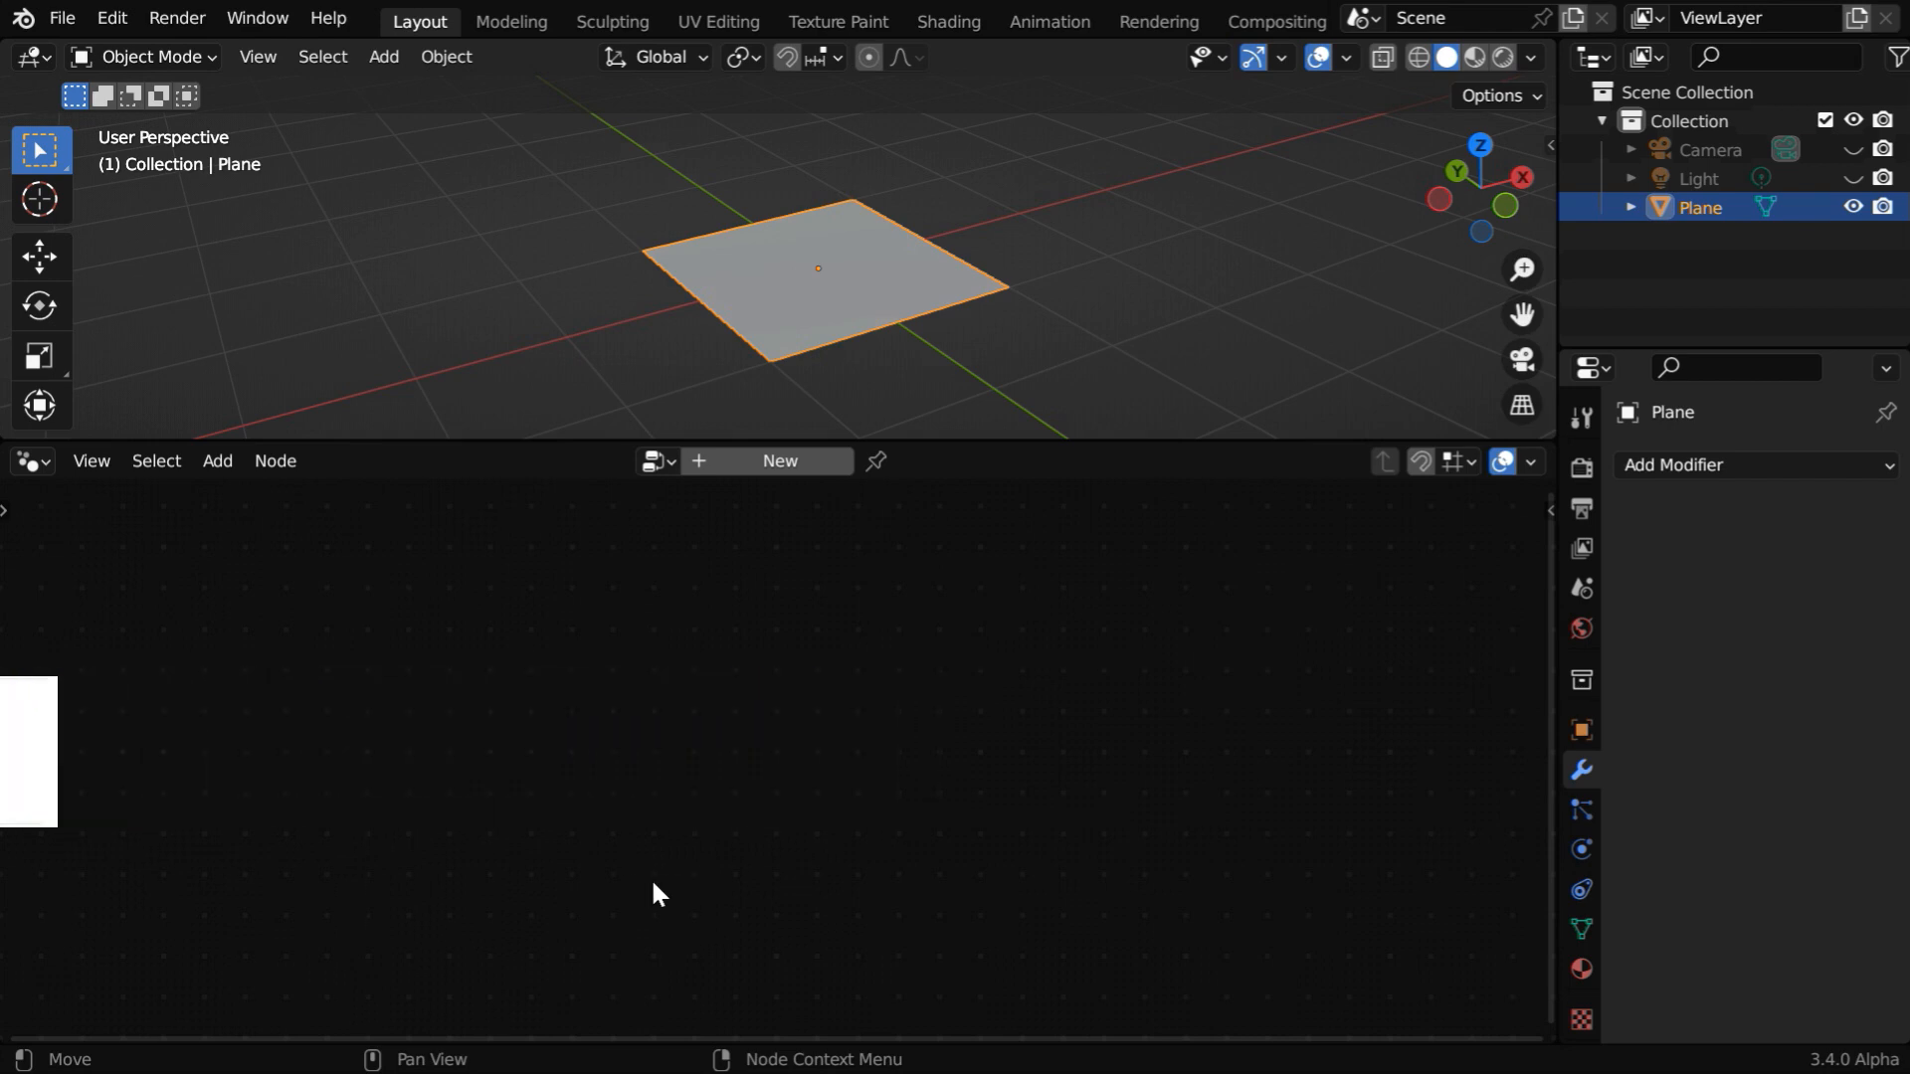
left_click(778, 460)
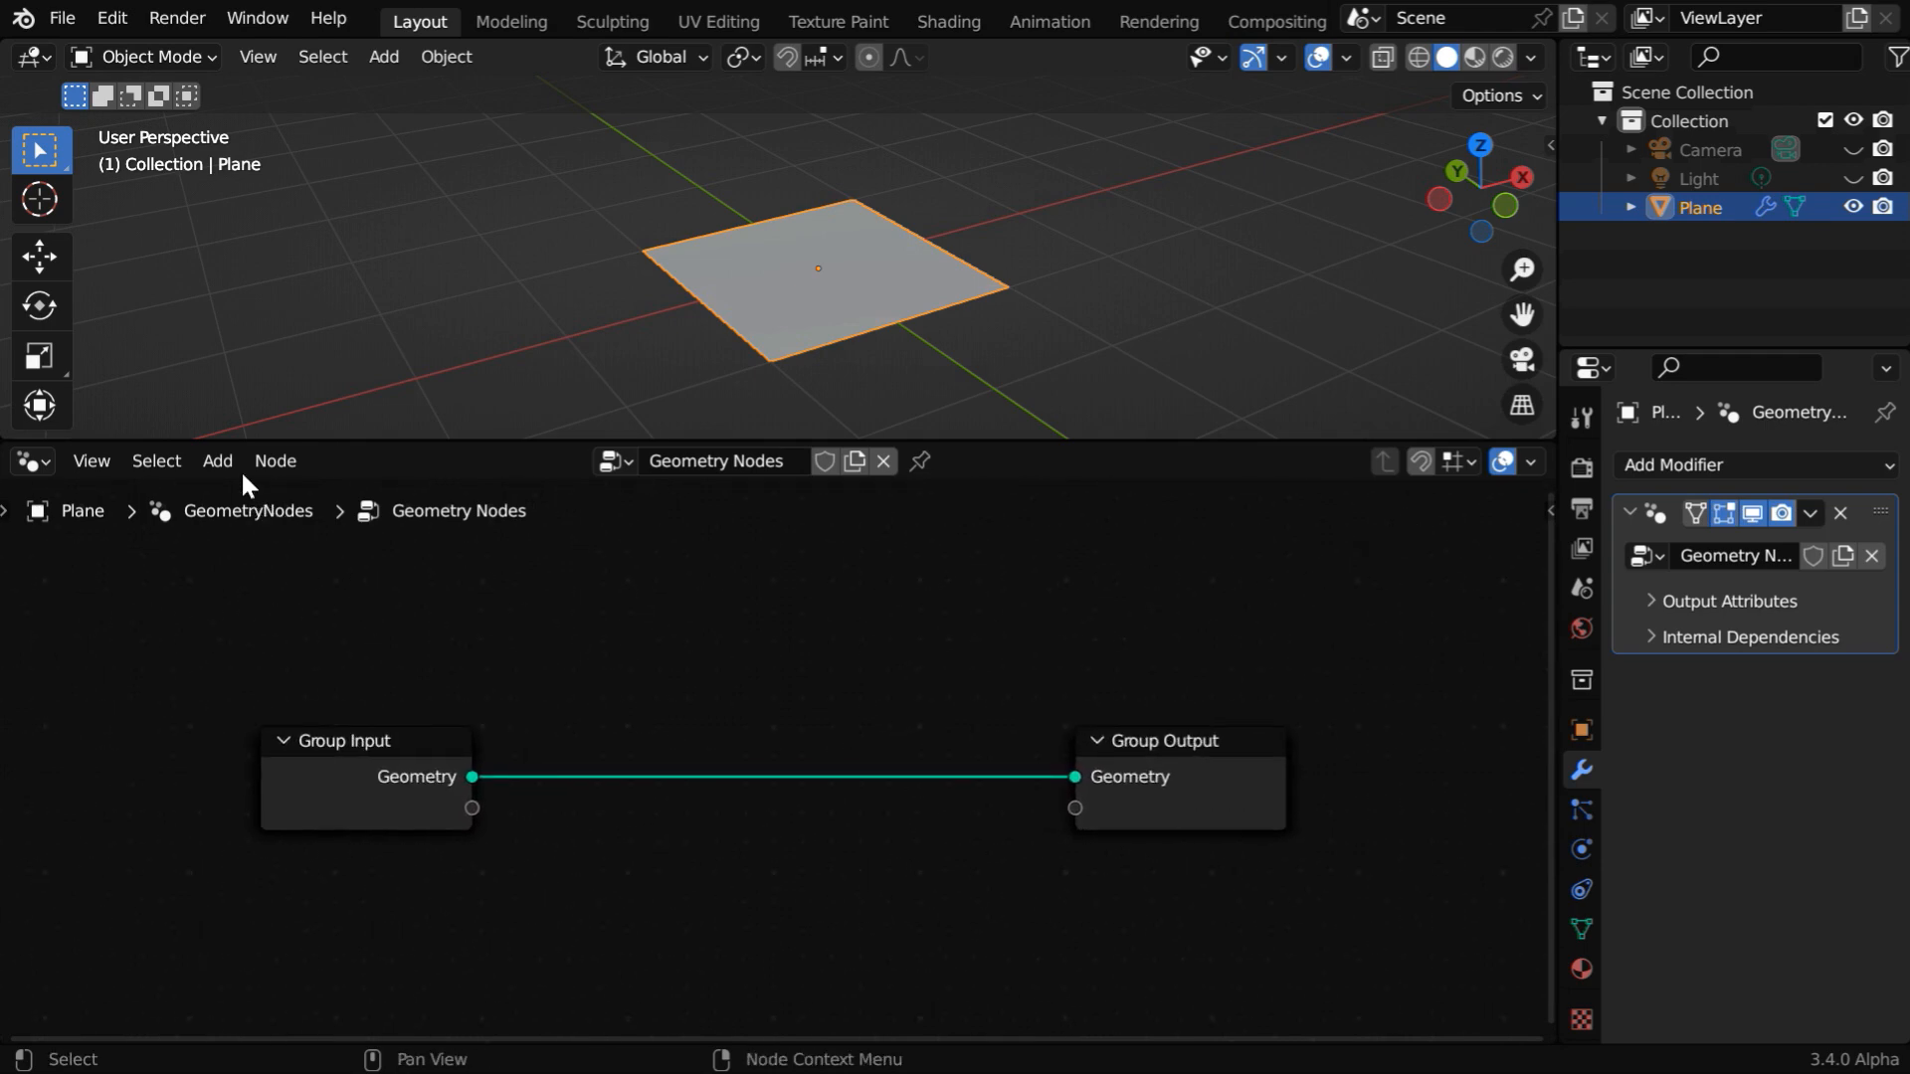
Open the node editor's Add menu to reach the Bend Geometry group.
left_click(217, 461)
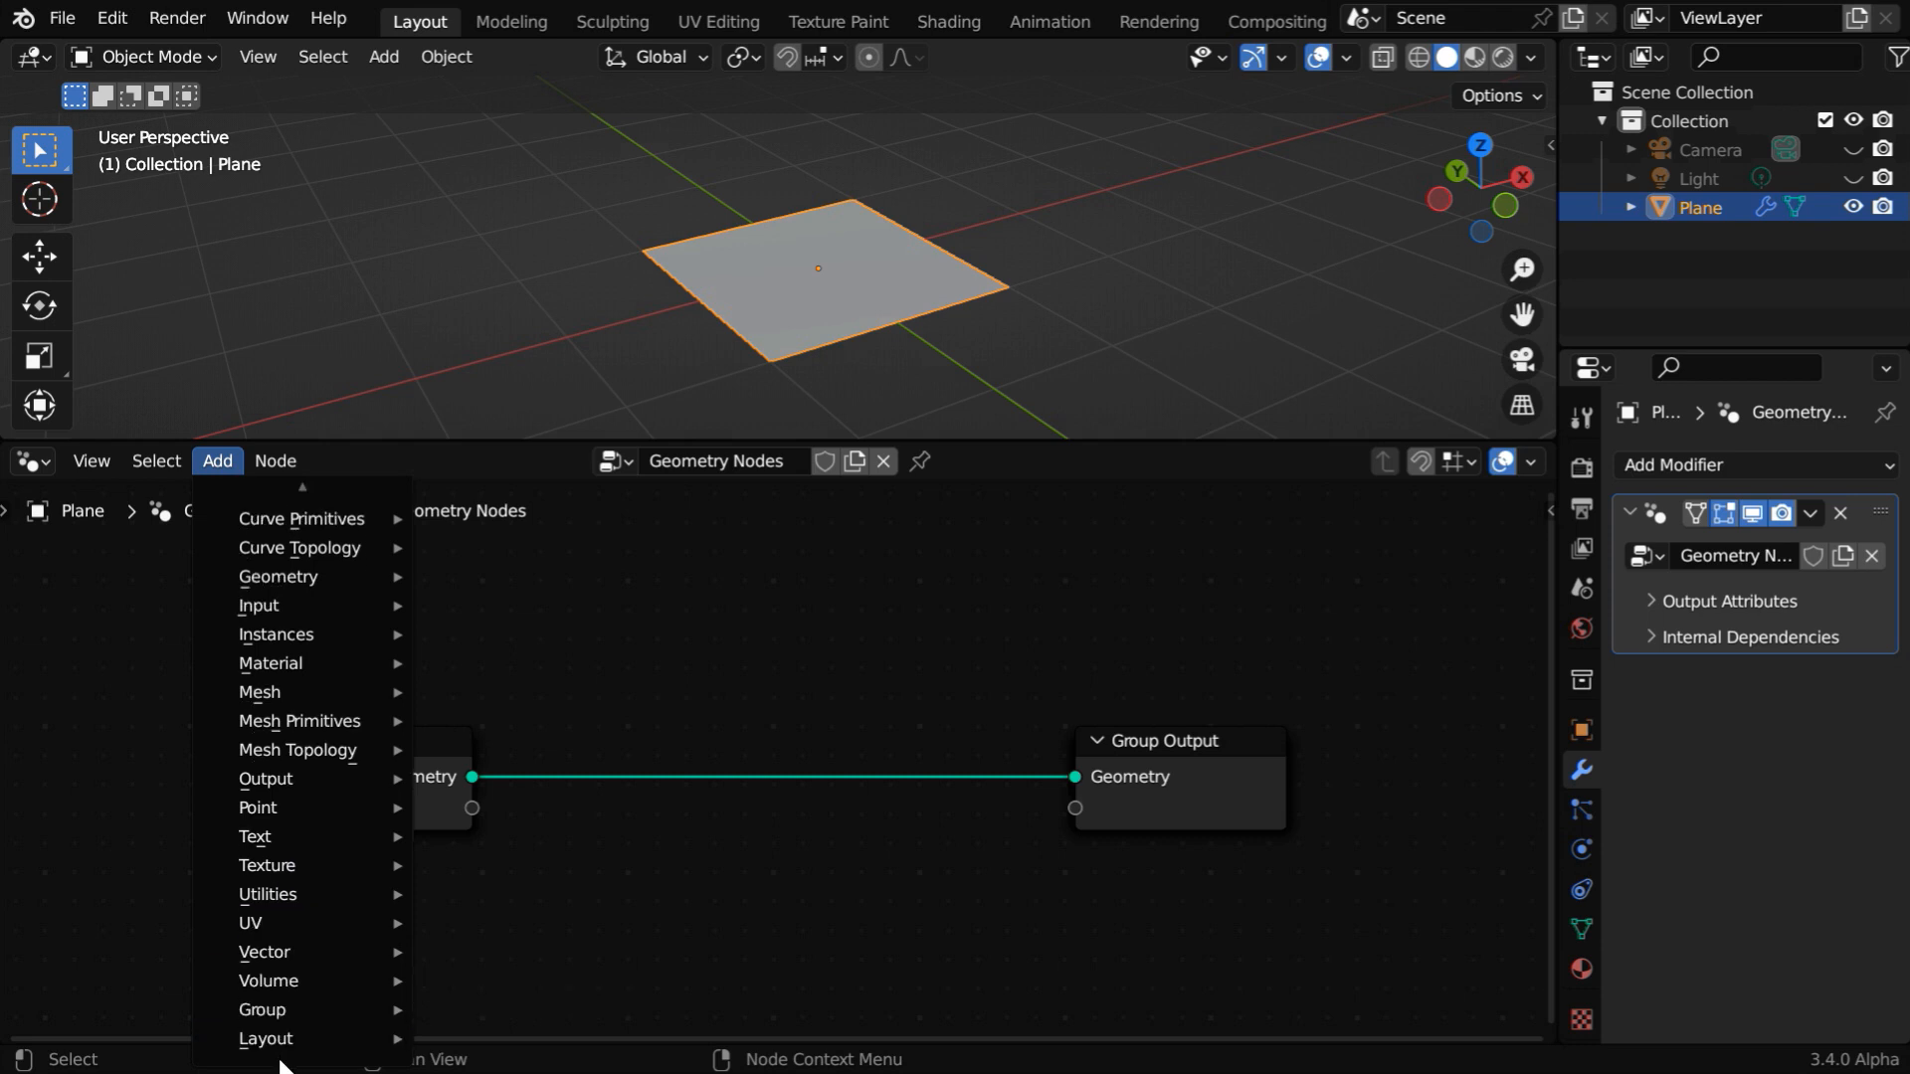
mouse_move(261, 1010)
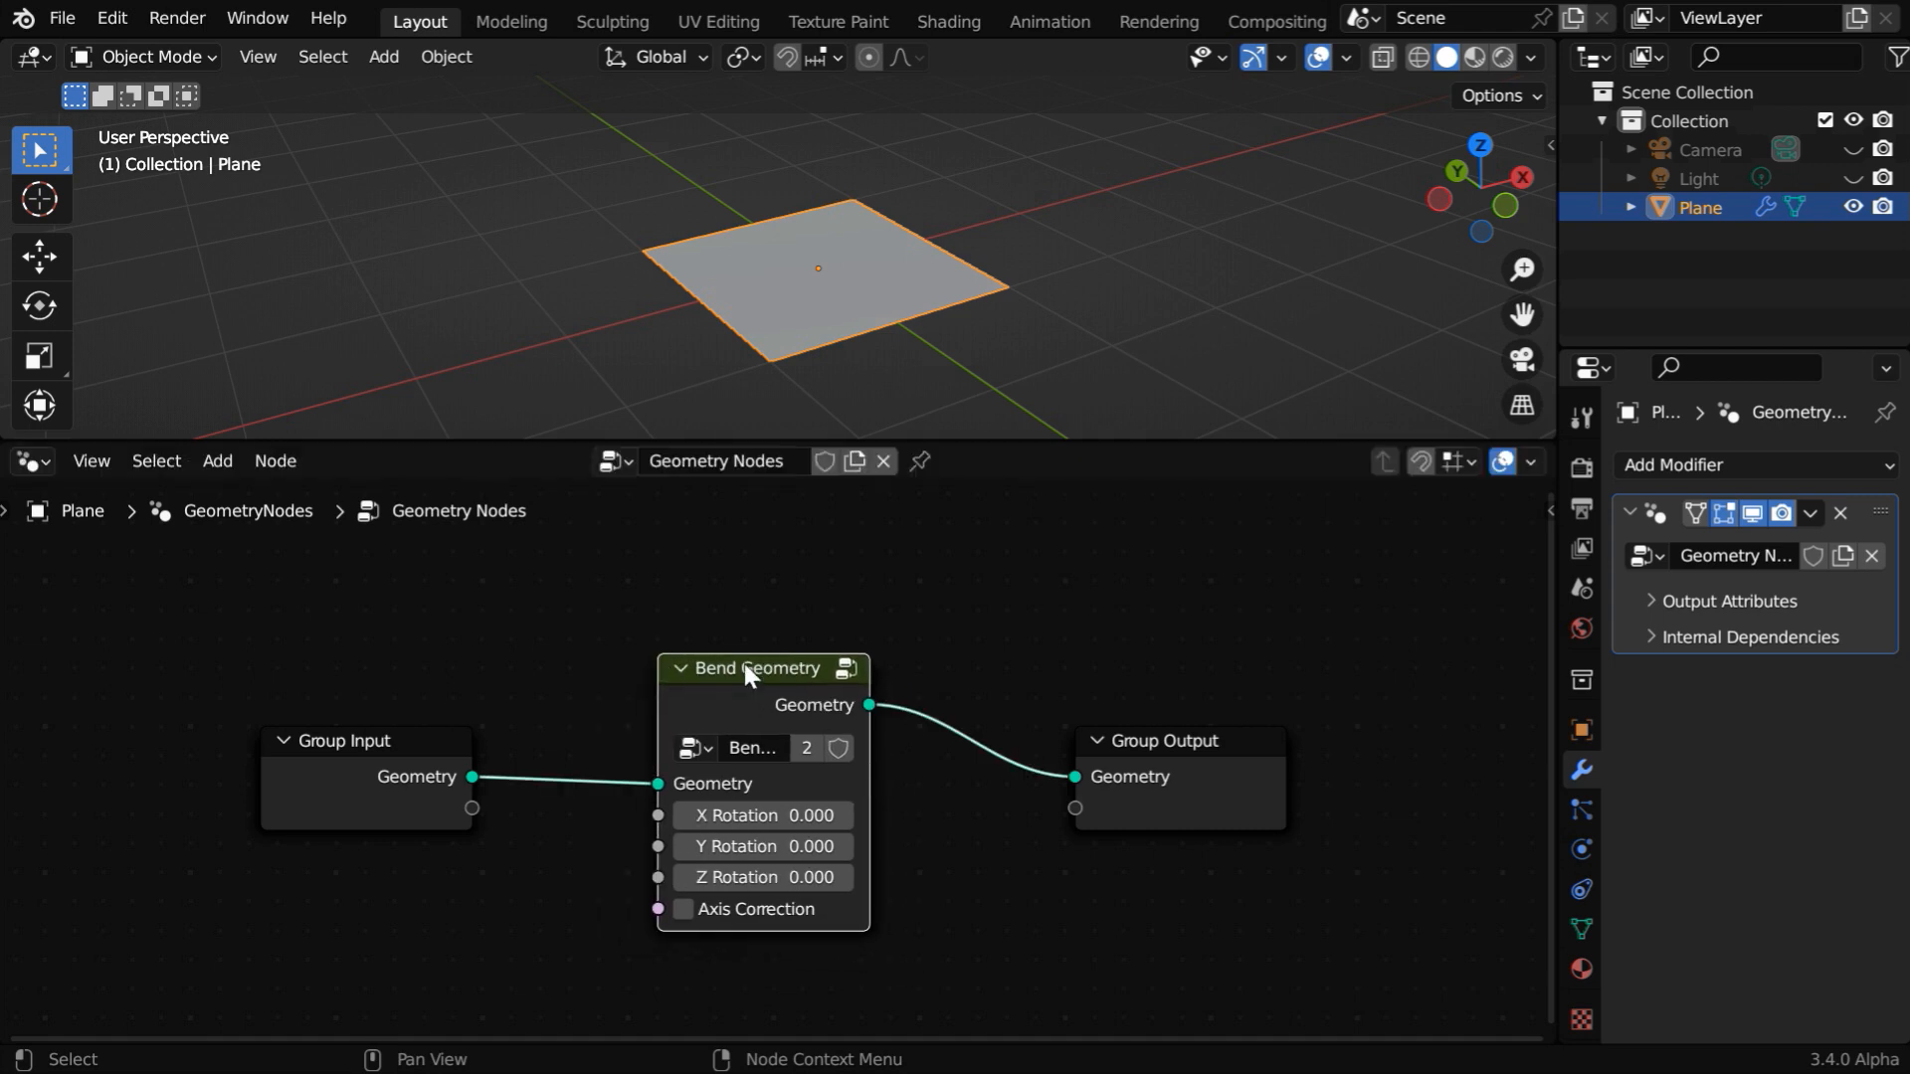
mouse_move(750, 709)
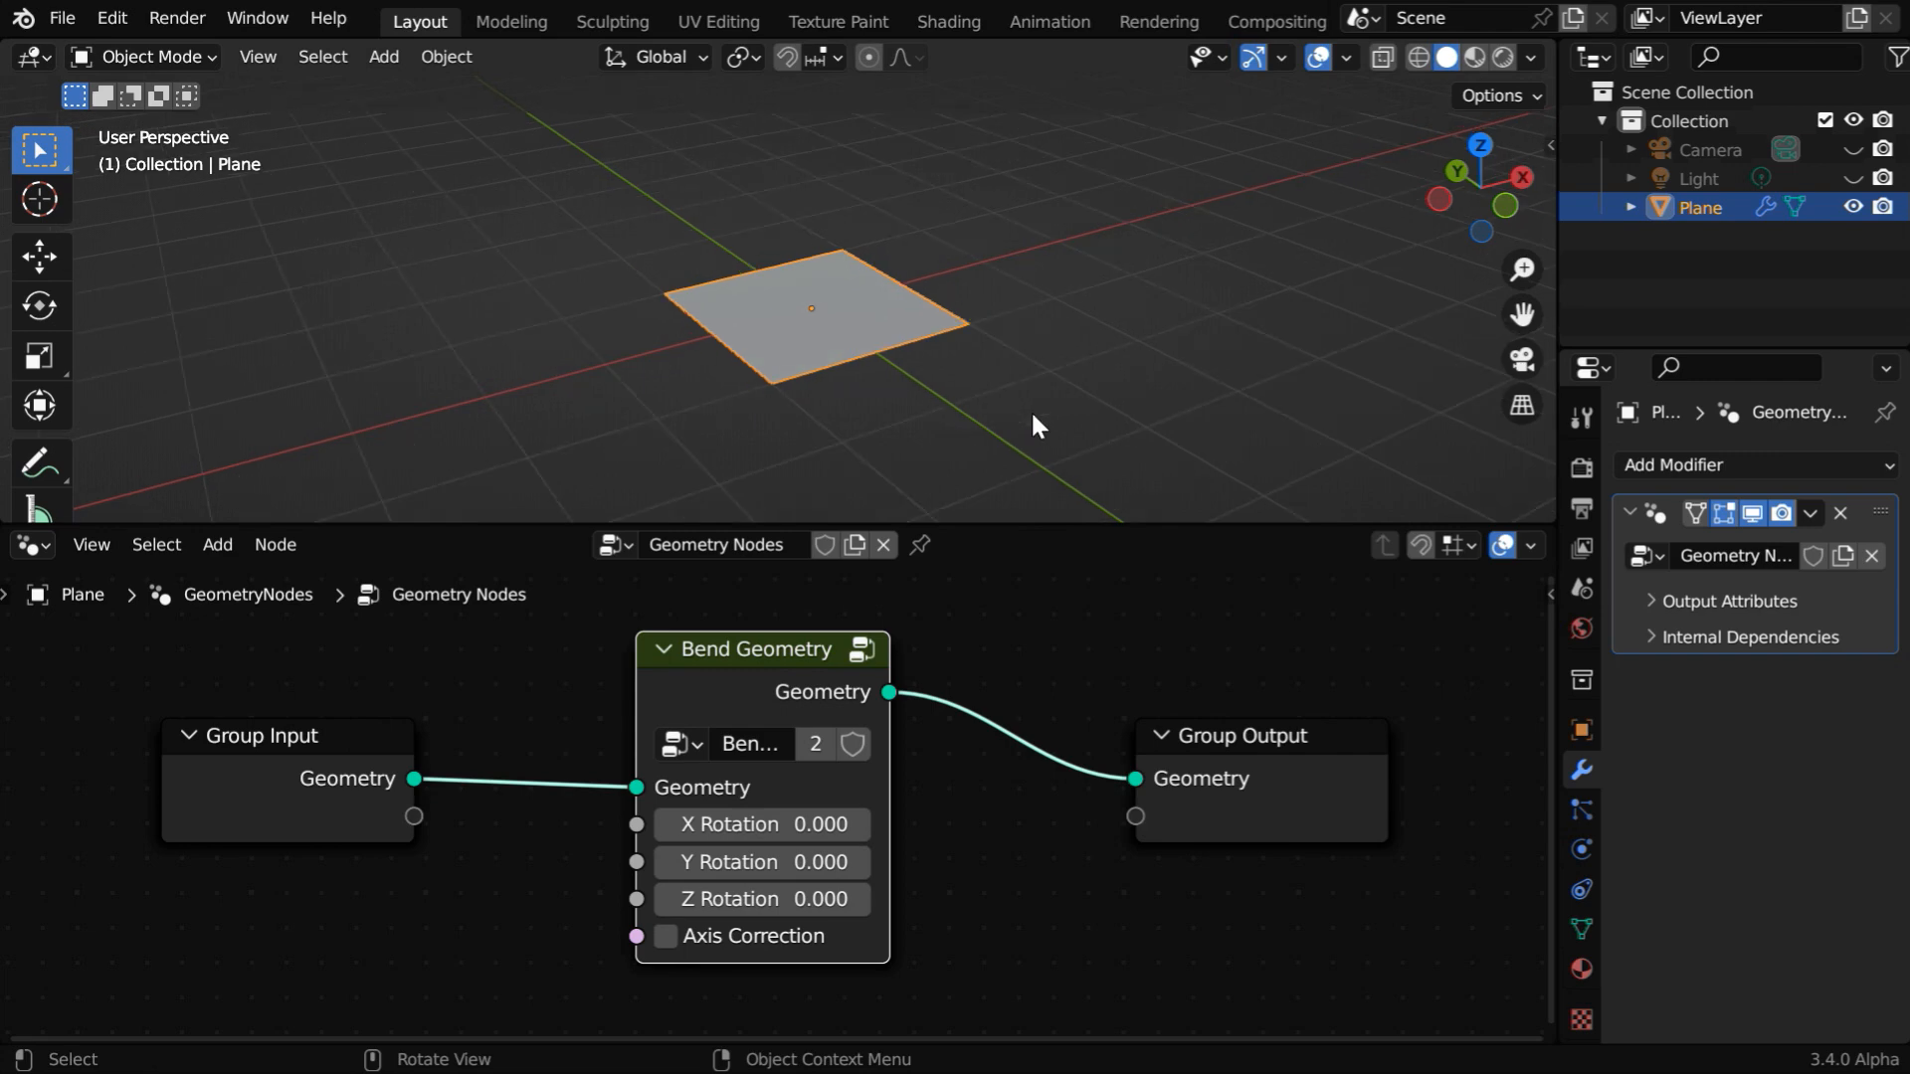
mouse_move(962, 359)
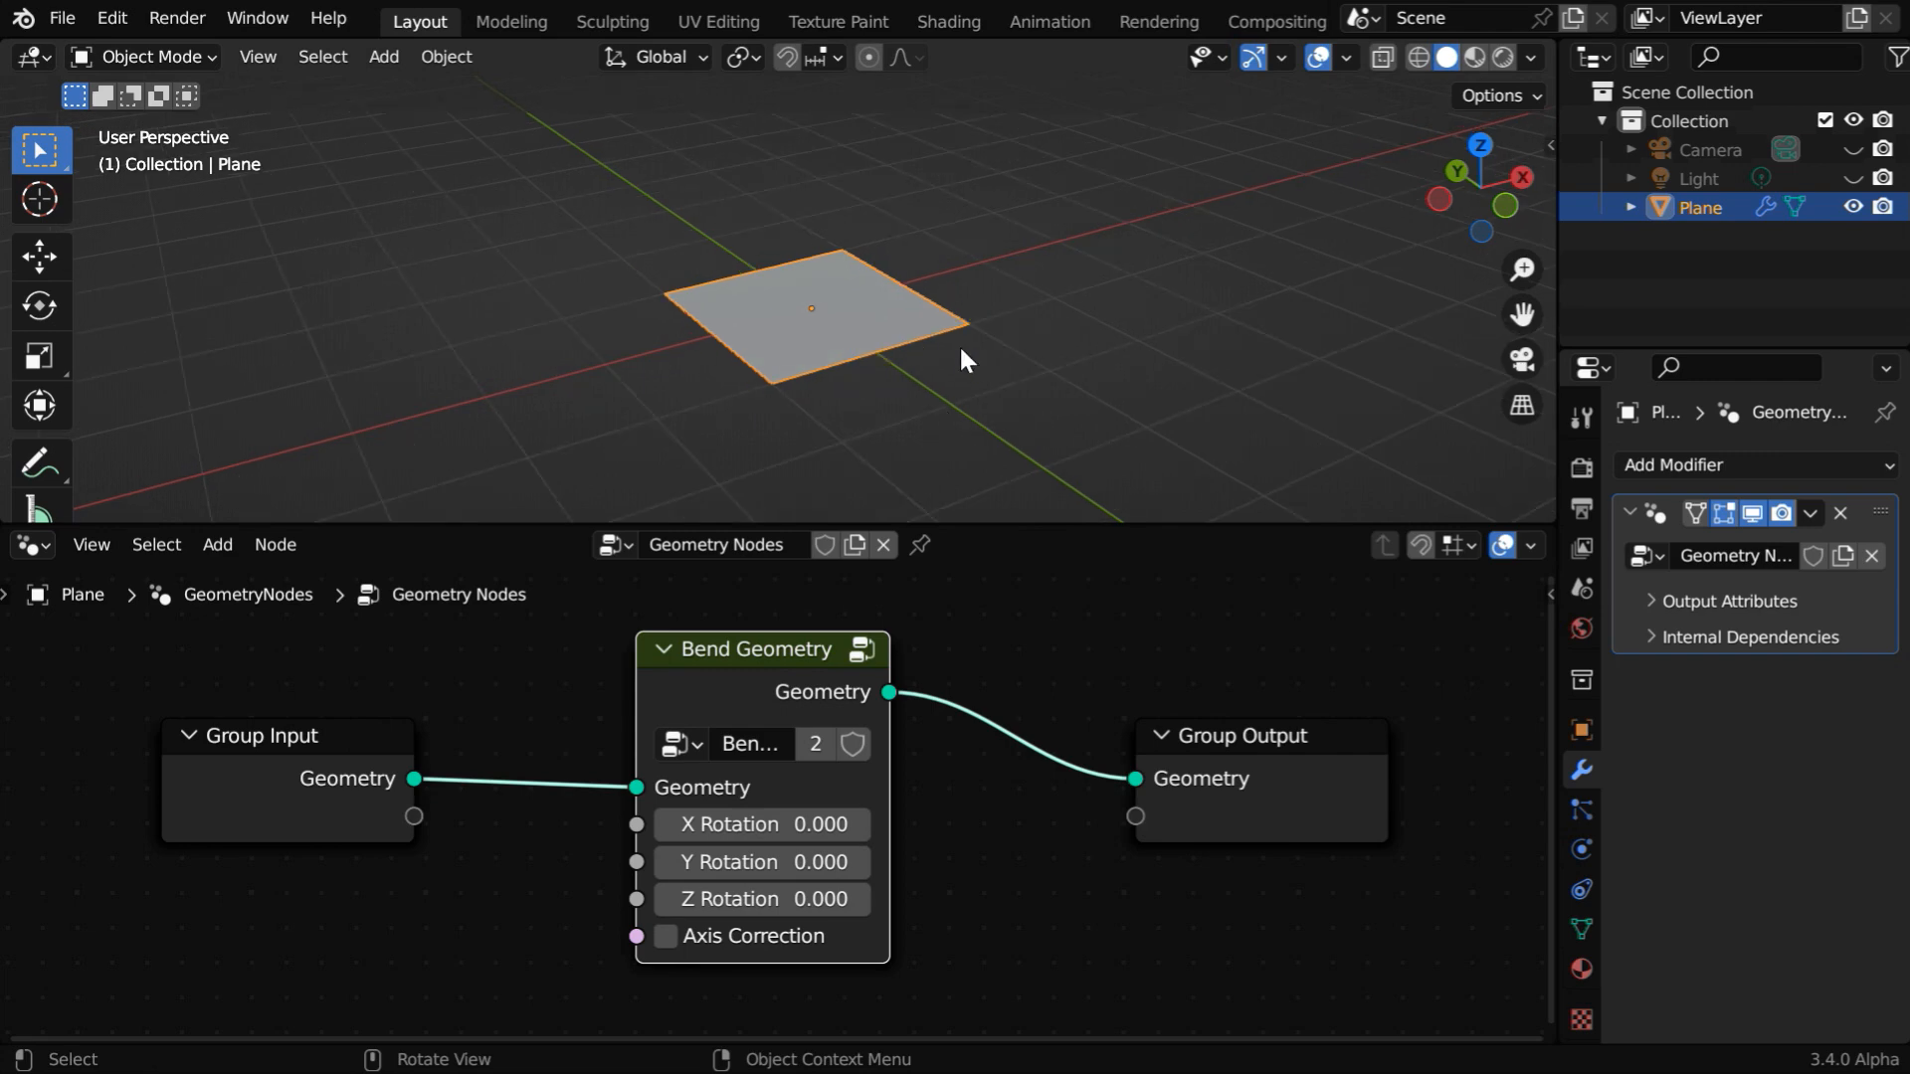
mouse_move(965, 445)
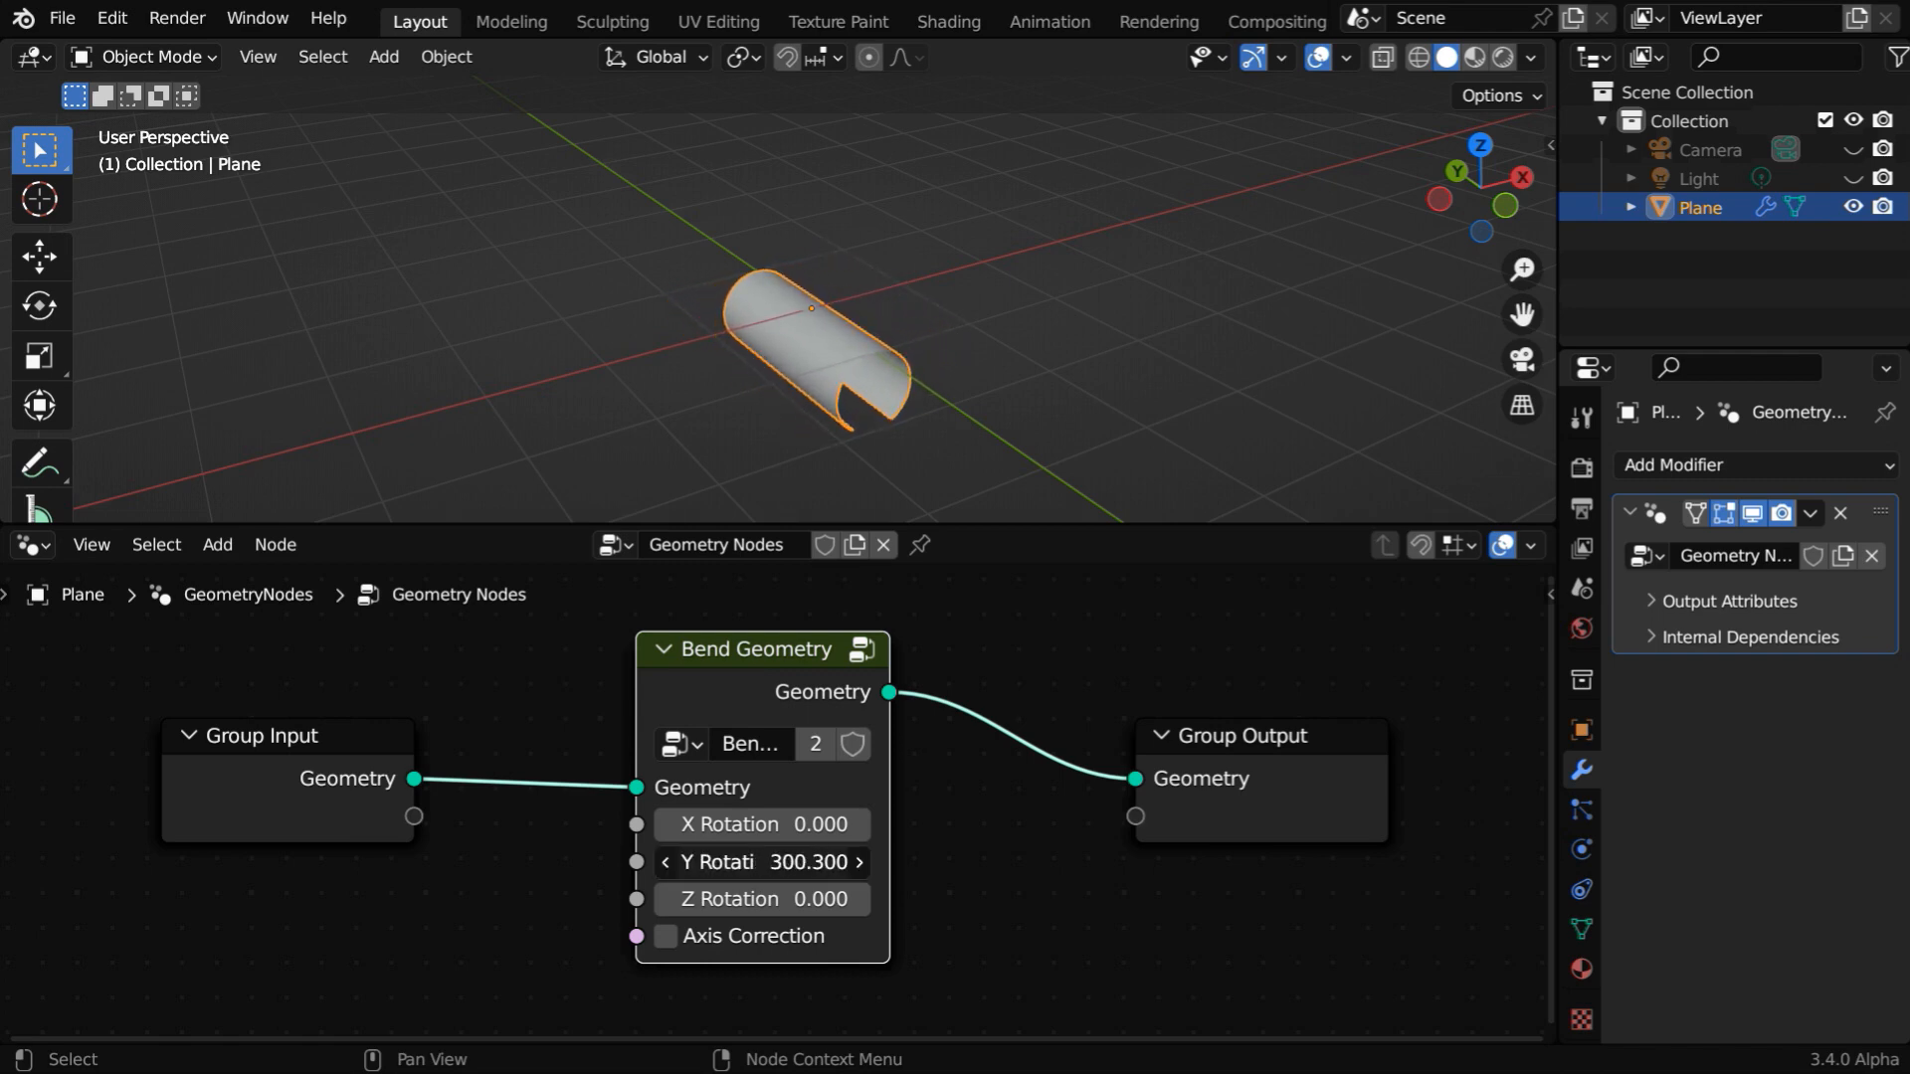
Drag Bend Geometry Y Rotation to about −305.9, then back to 0.
left_click_drag(760, 862, 657, 862)
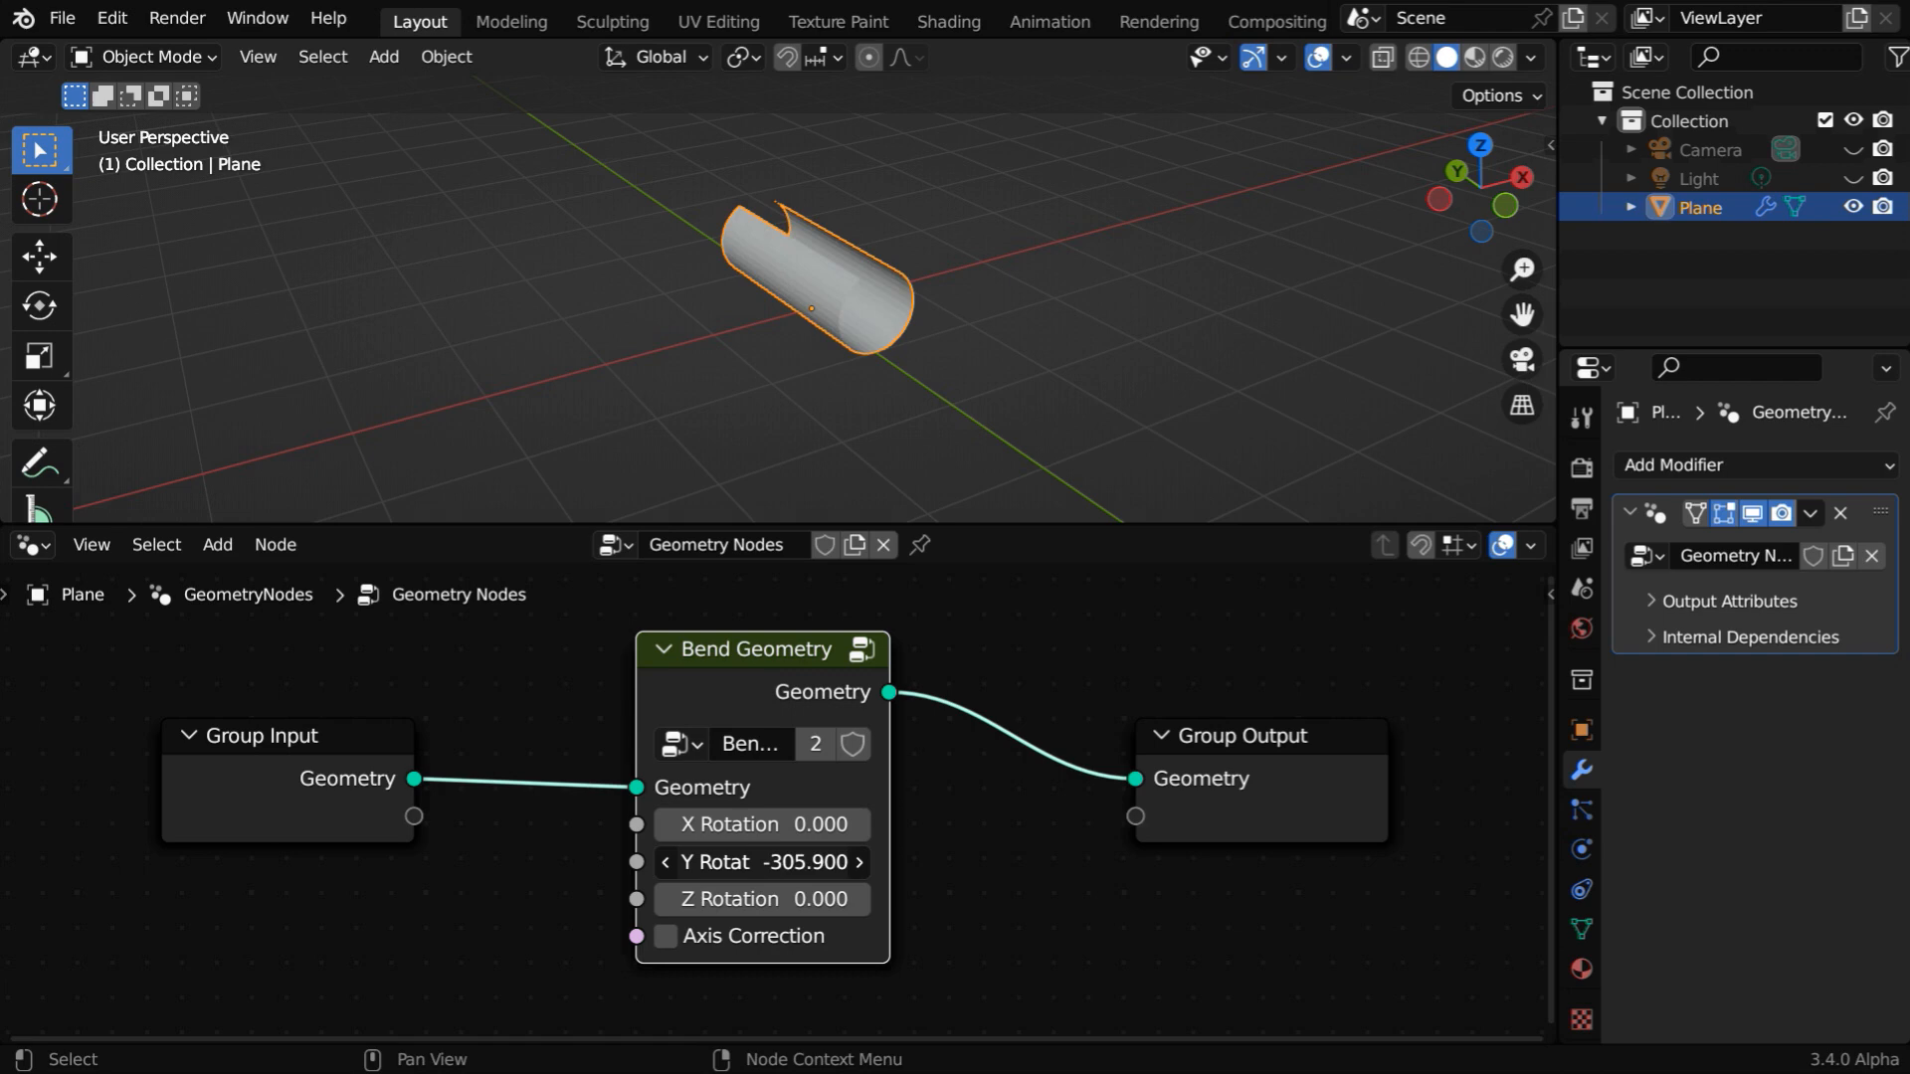
left_click_drag(761, 863, 840, 863)
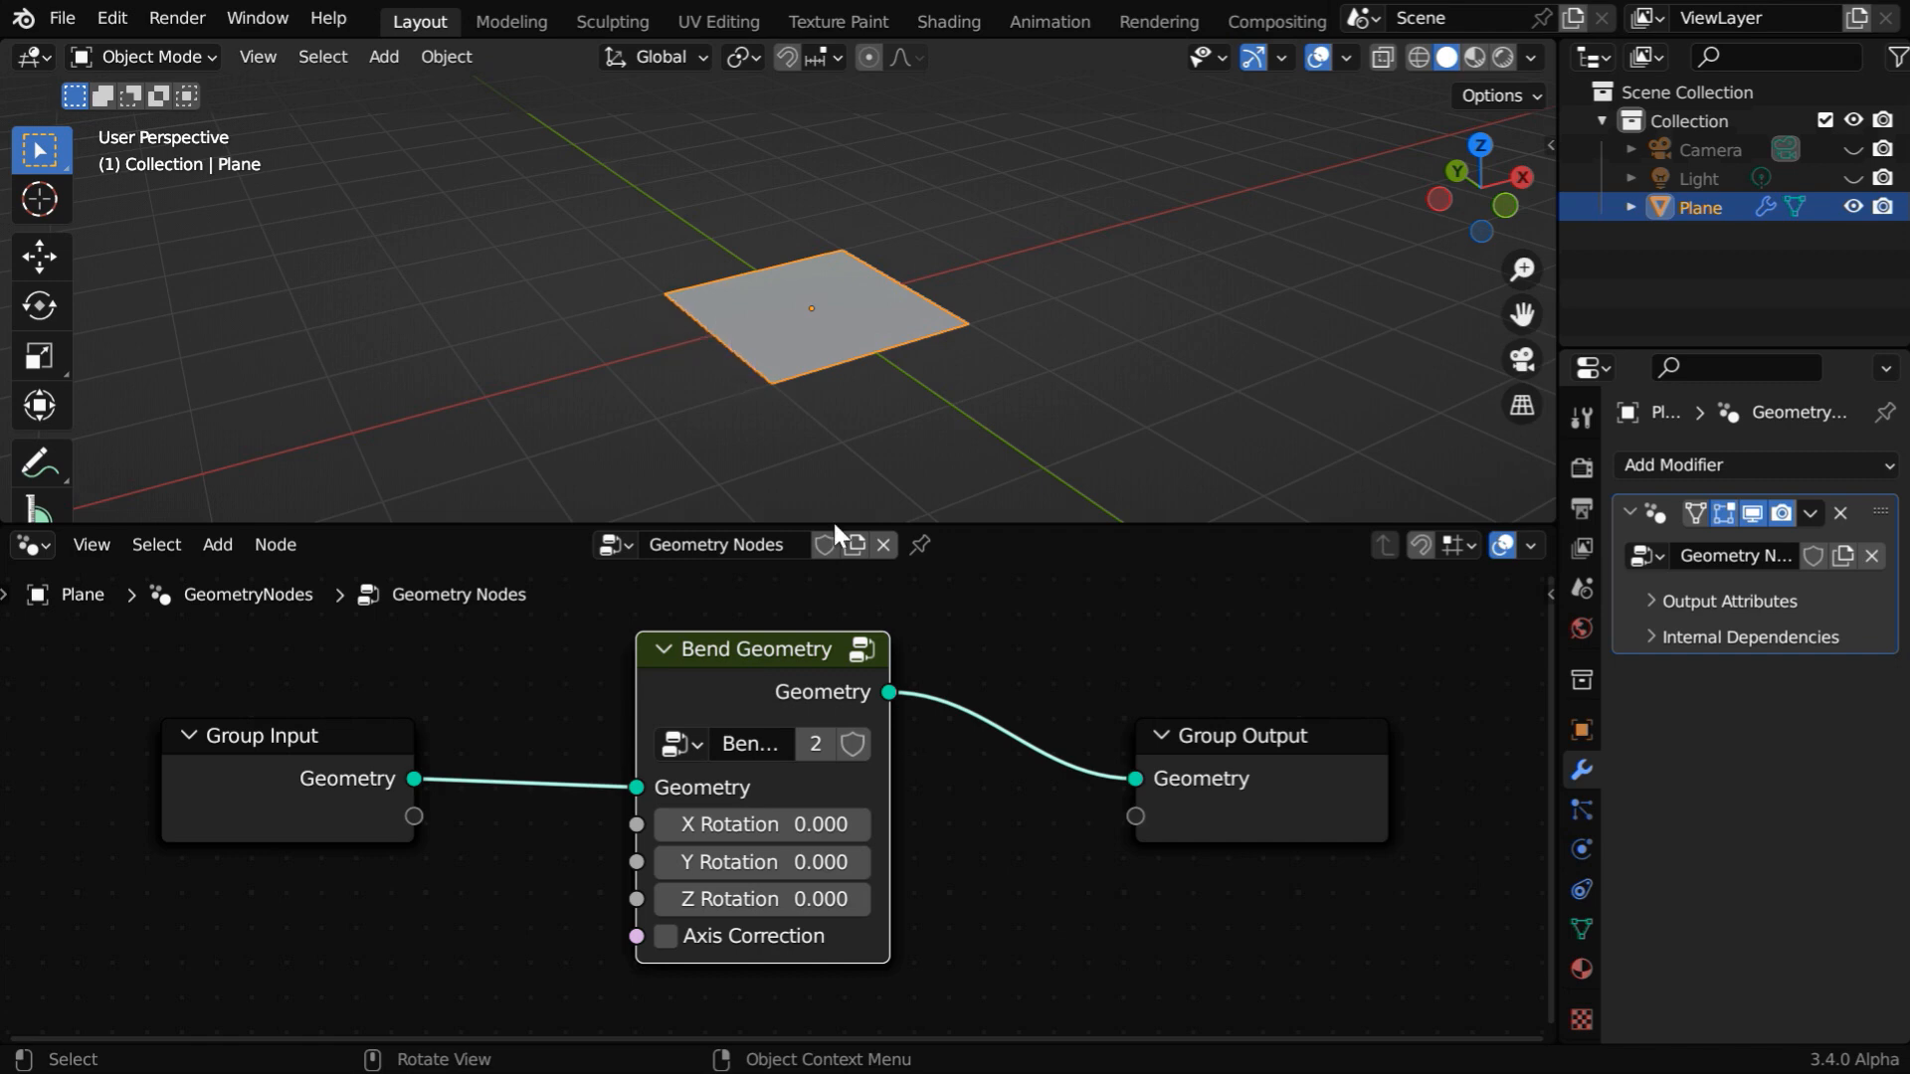
Bend the plane around the X axis with Axis Correction enabled, adjusting the rotation amount.
left_click_drag(760, 824, 810, 824)
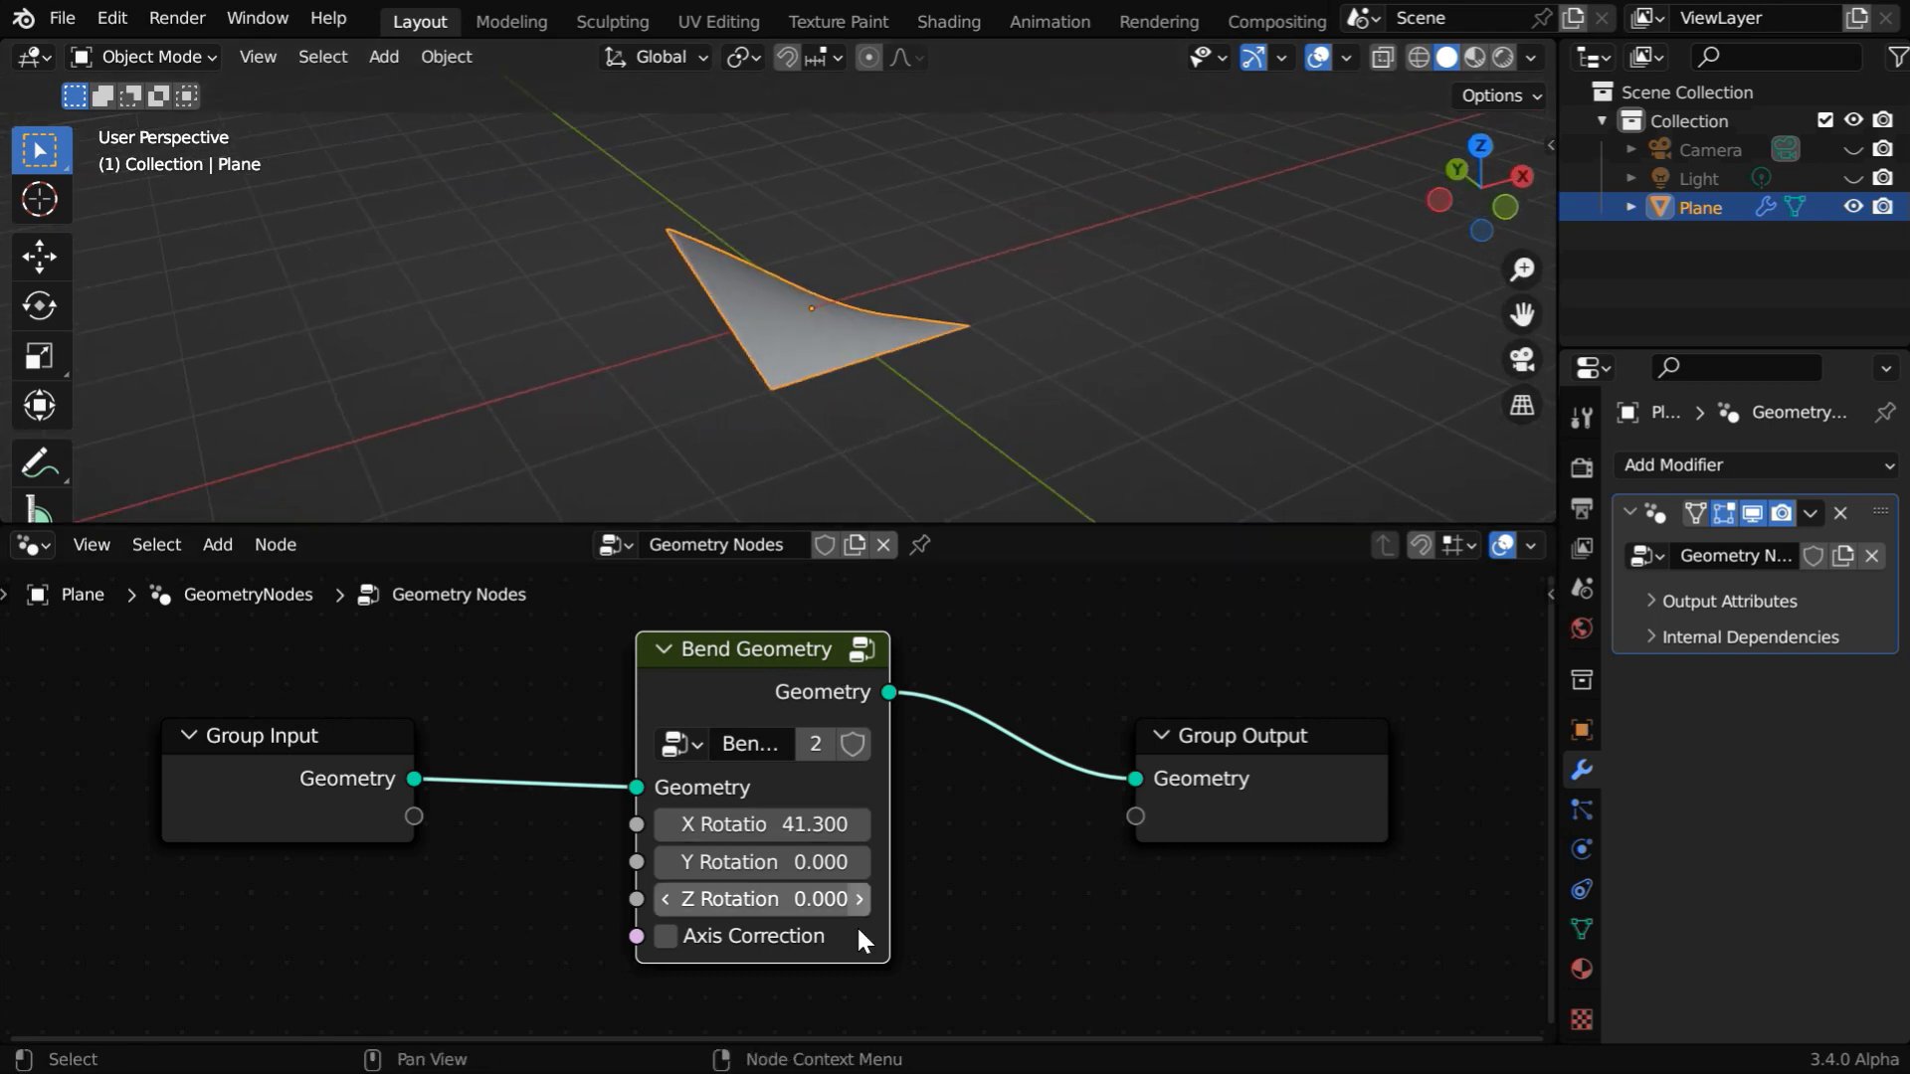
left_click(666, 936)
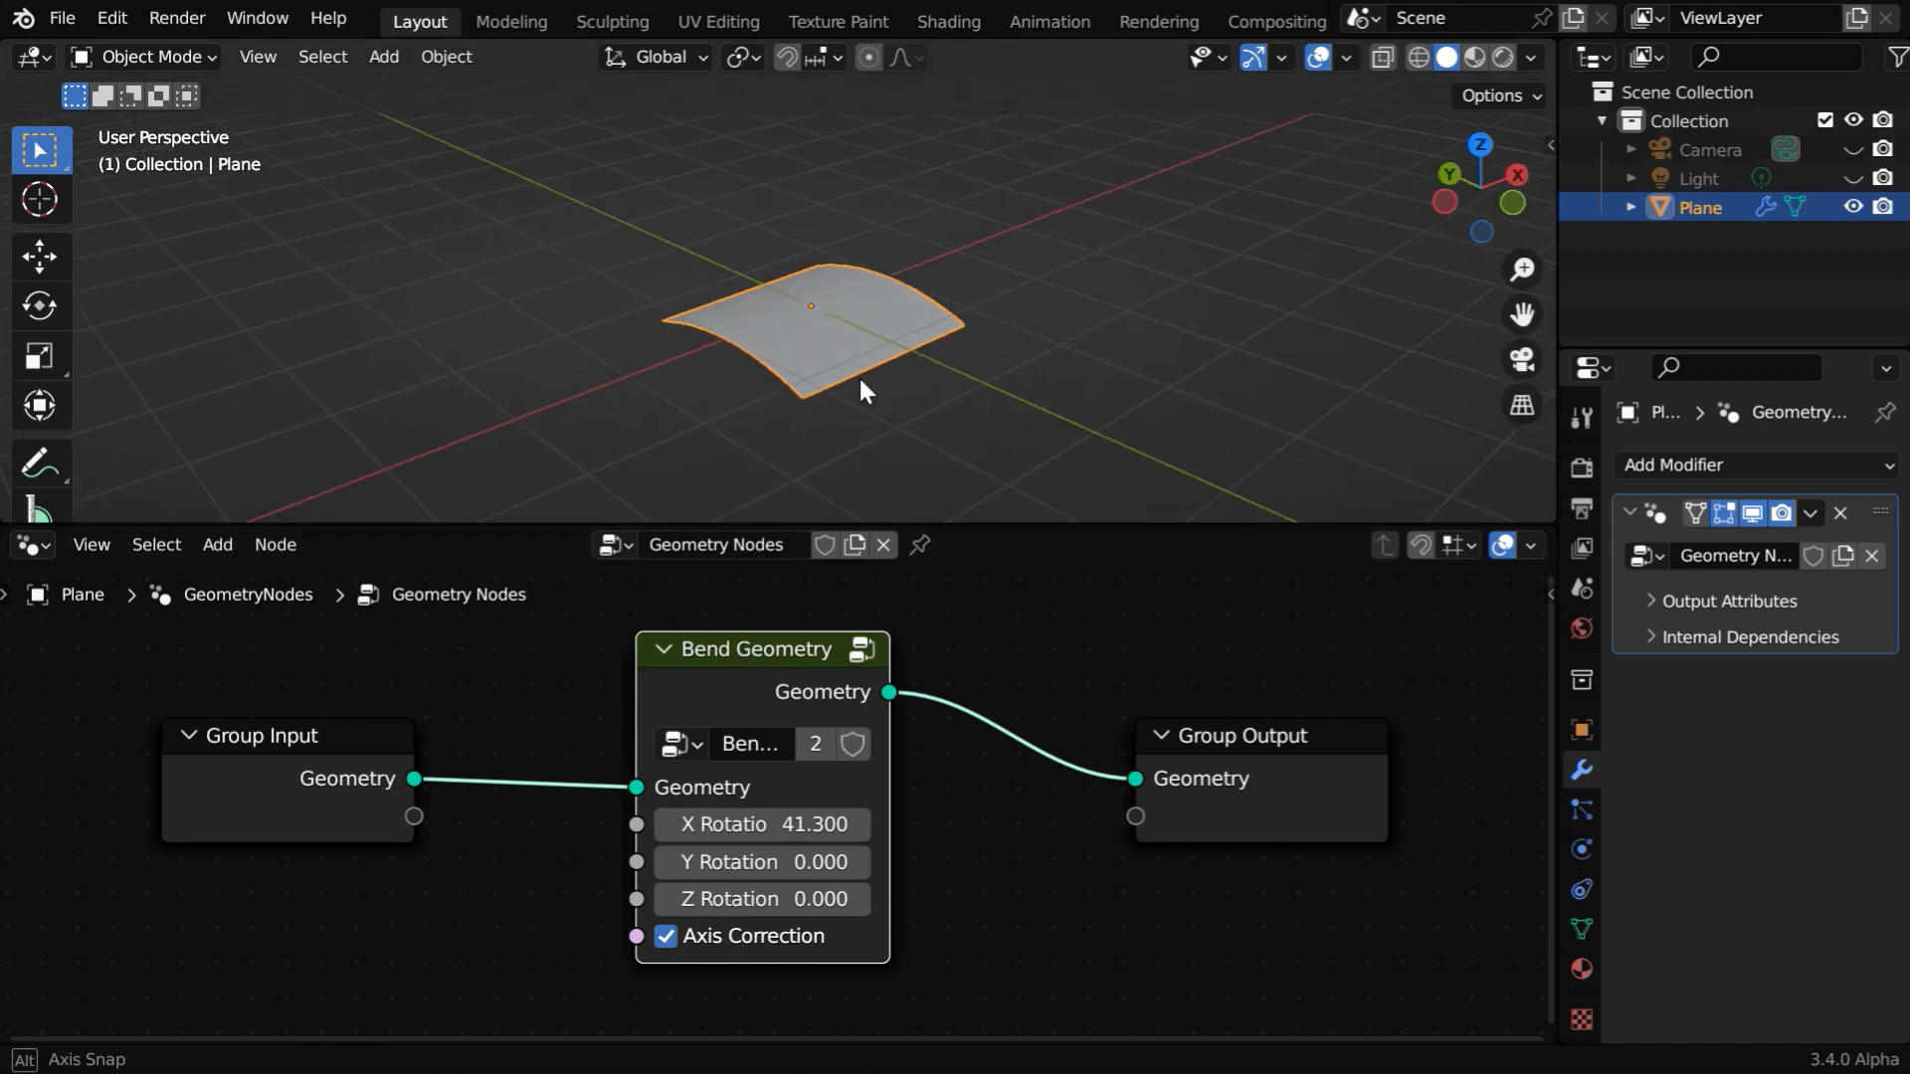
left_click_drag(732, 825, 864, 825)
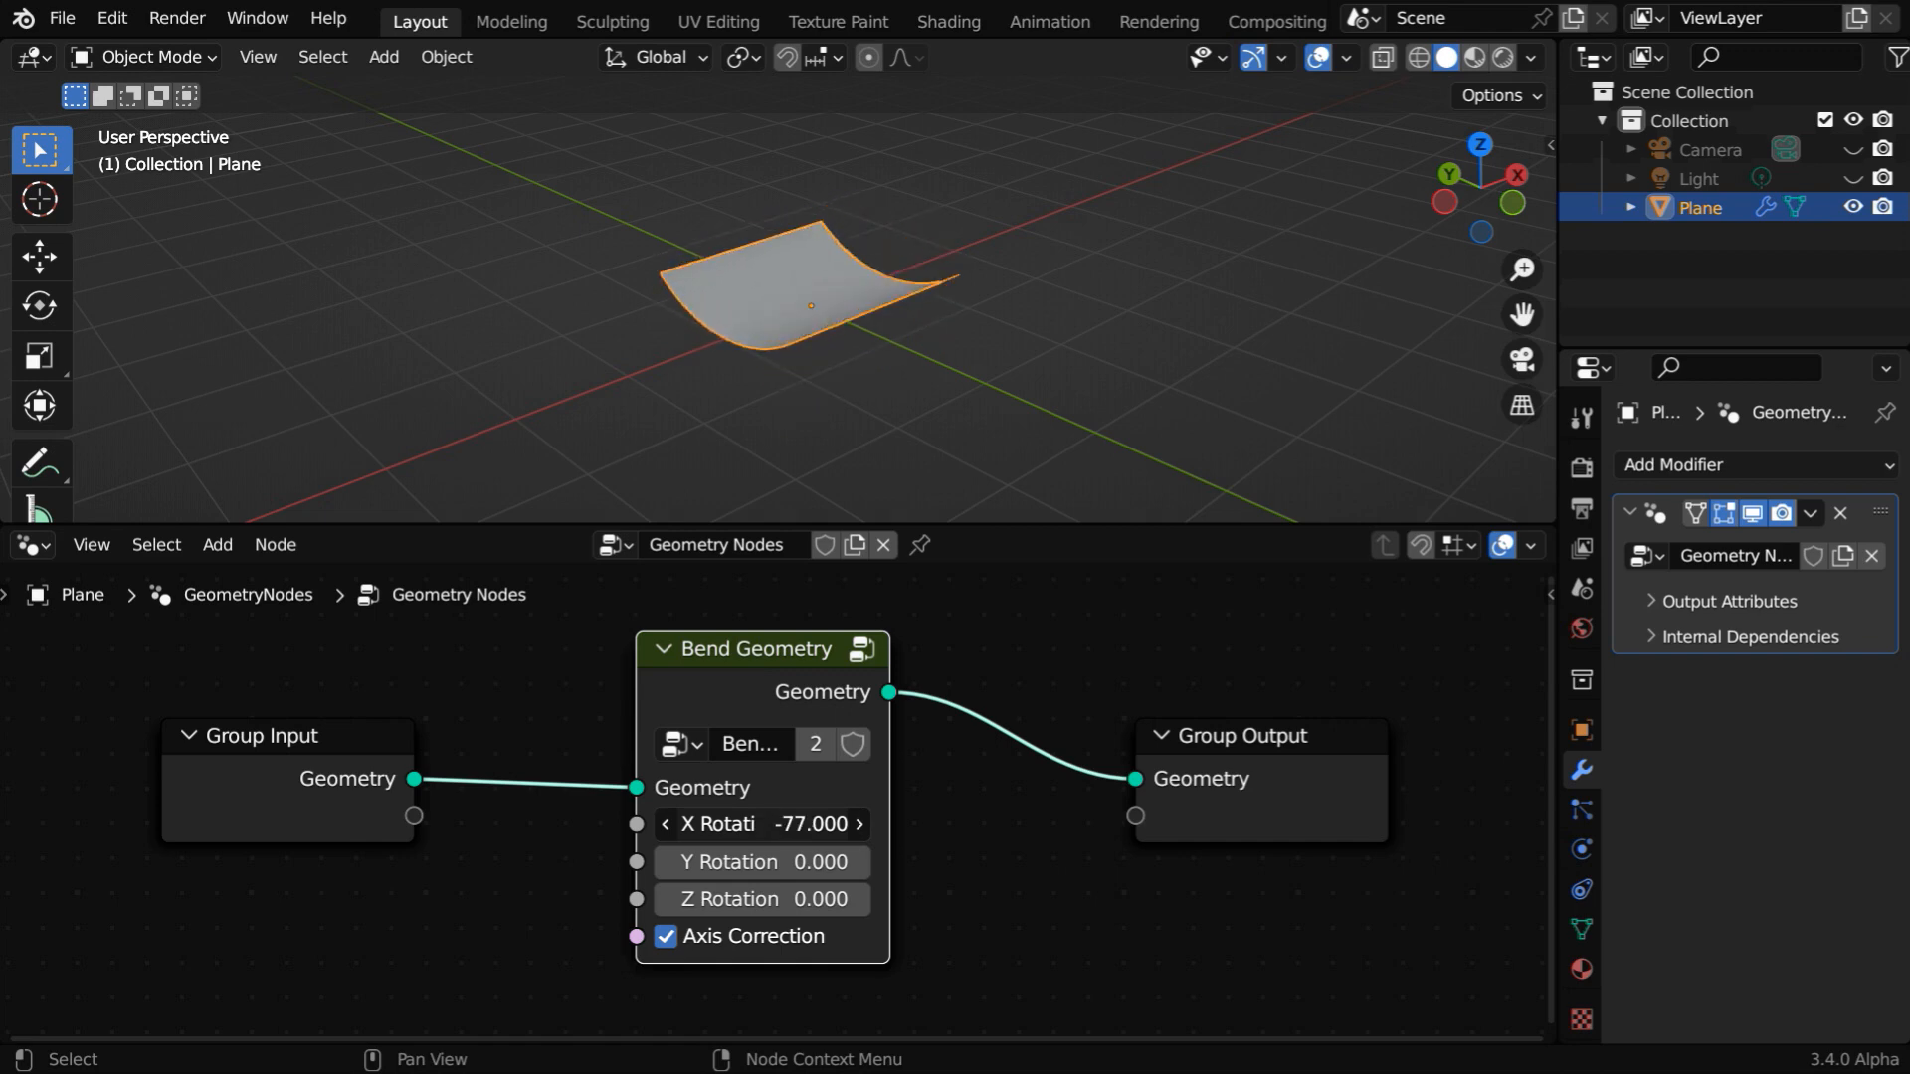
left_click_drag(761, 825, 761, 825)
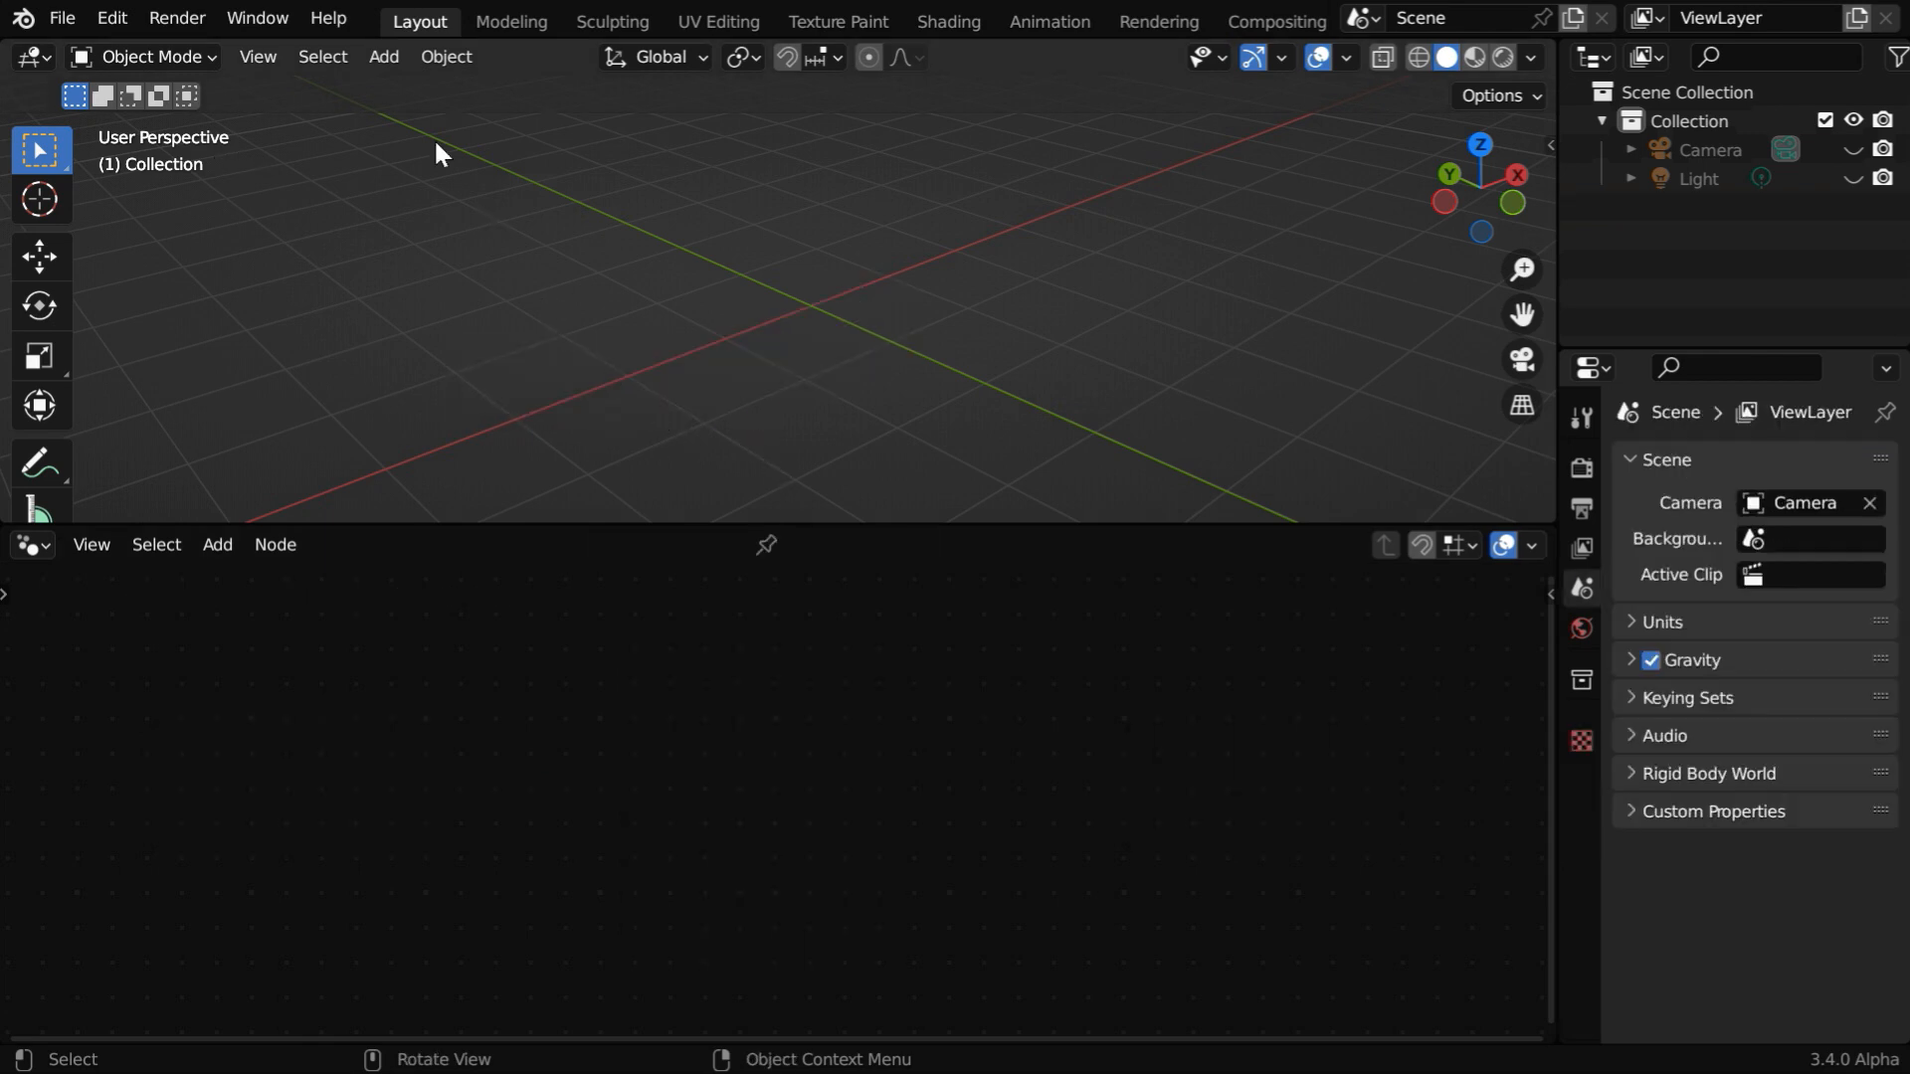
Add a cylinder with radius 0.2 and depth 3, rotate it onto its side, and create a new node tree.
left_click(382, 56)
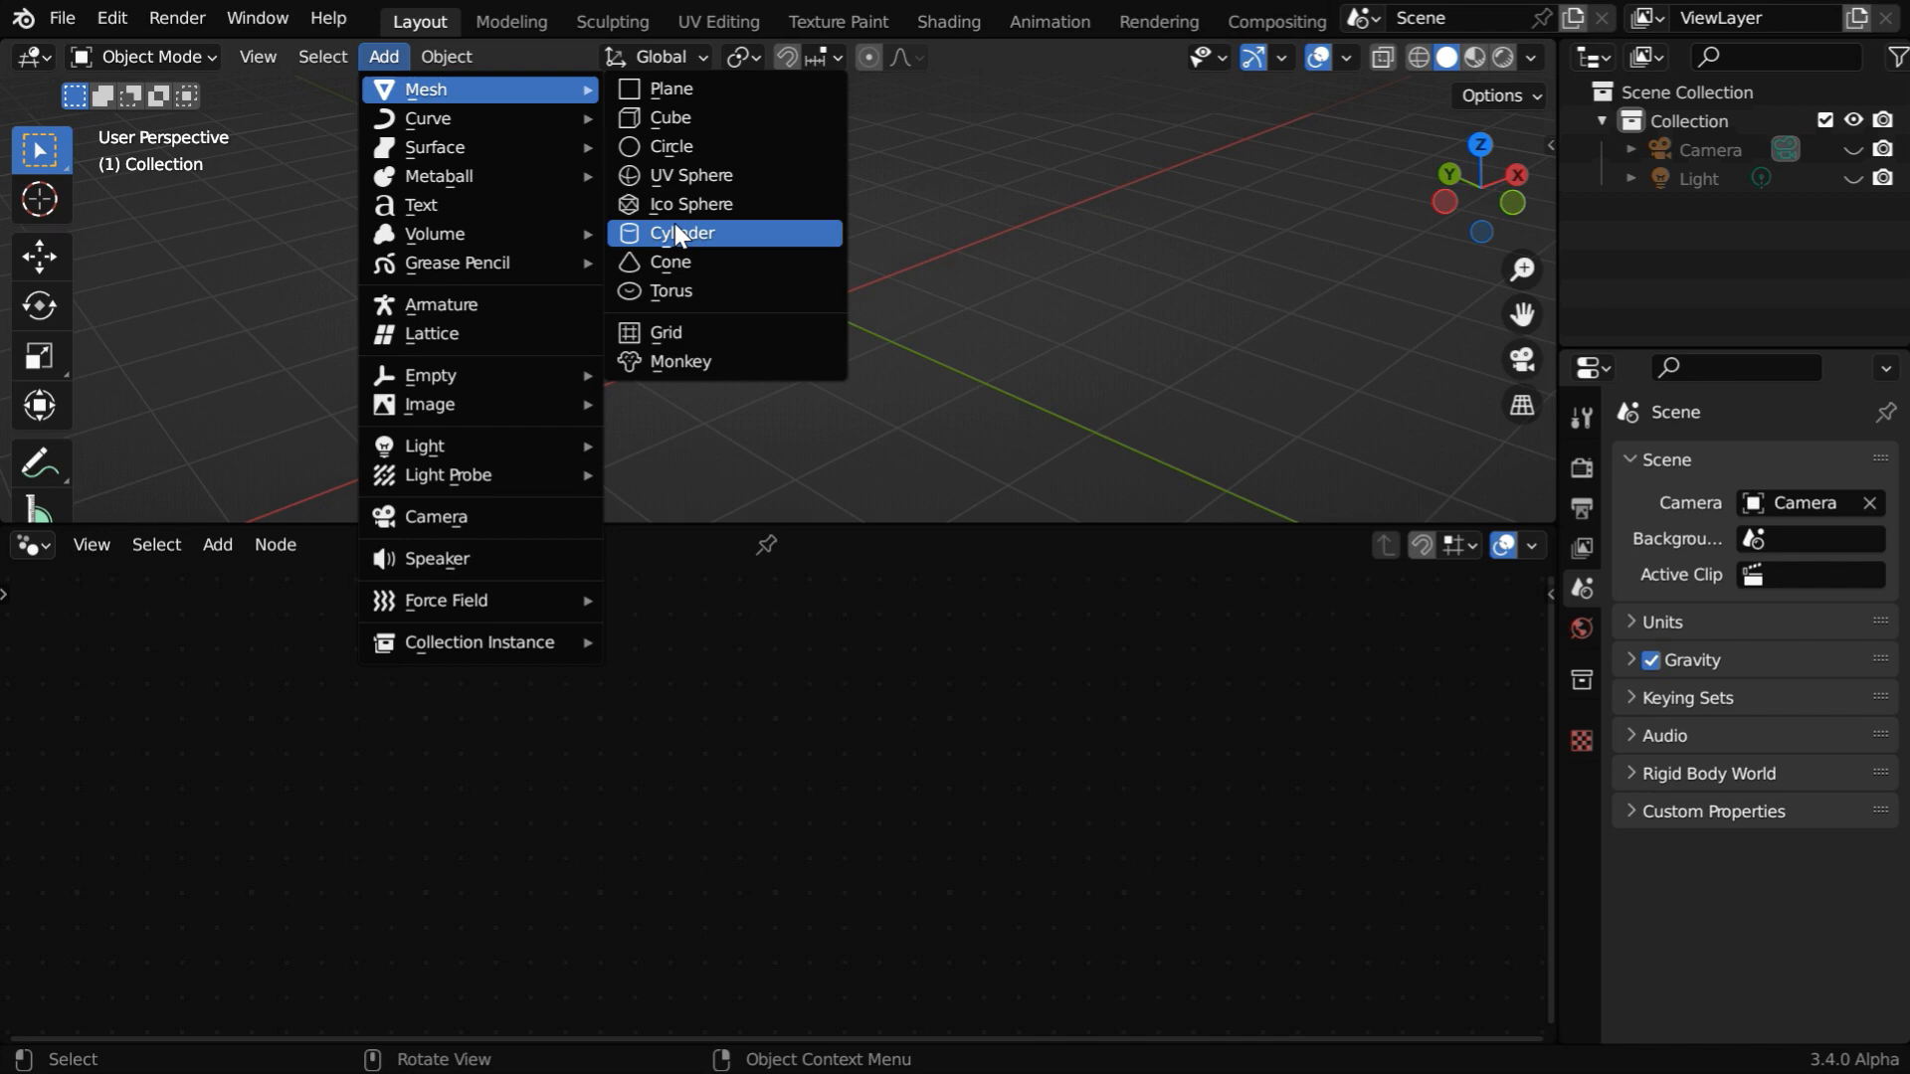
left_click(682, 233)
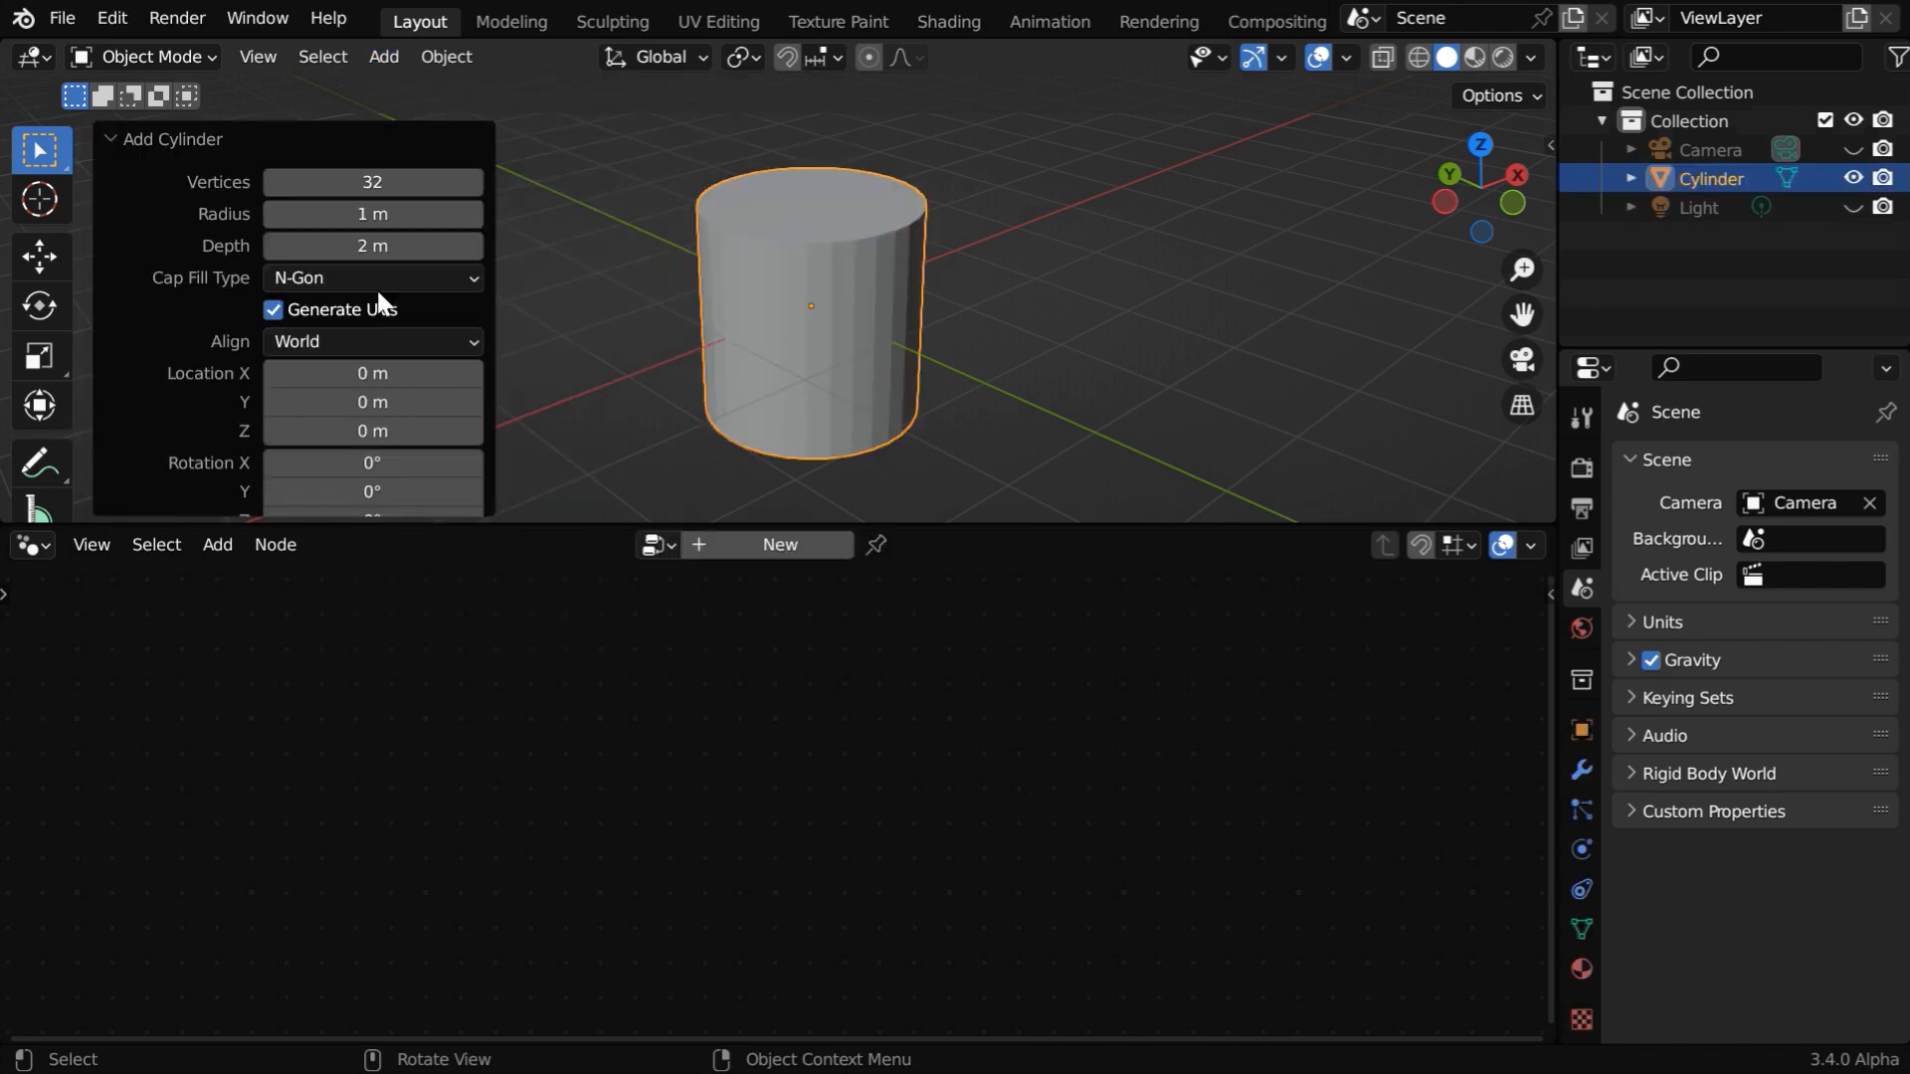
type(".2")
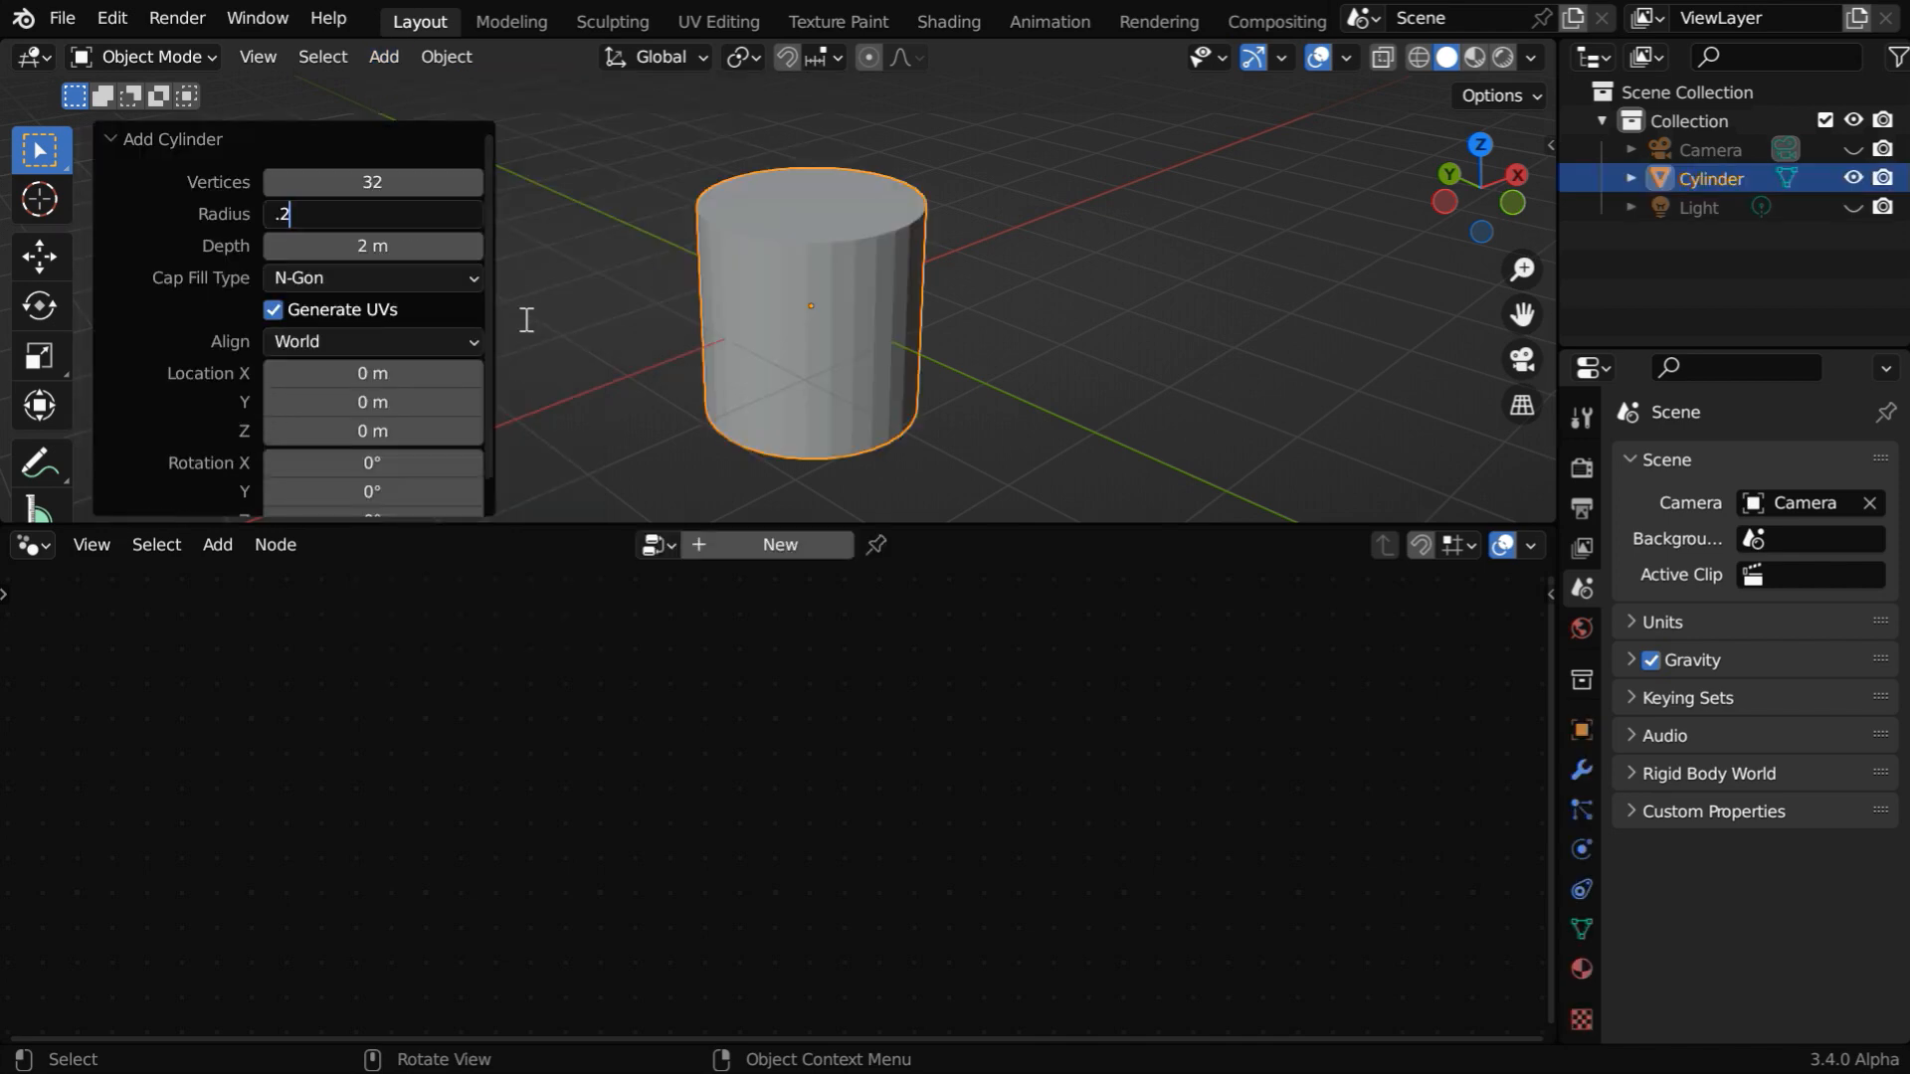
type("3")
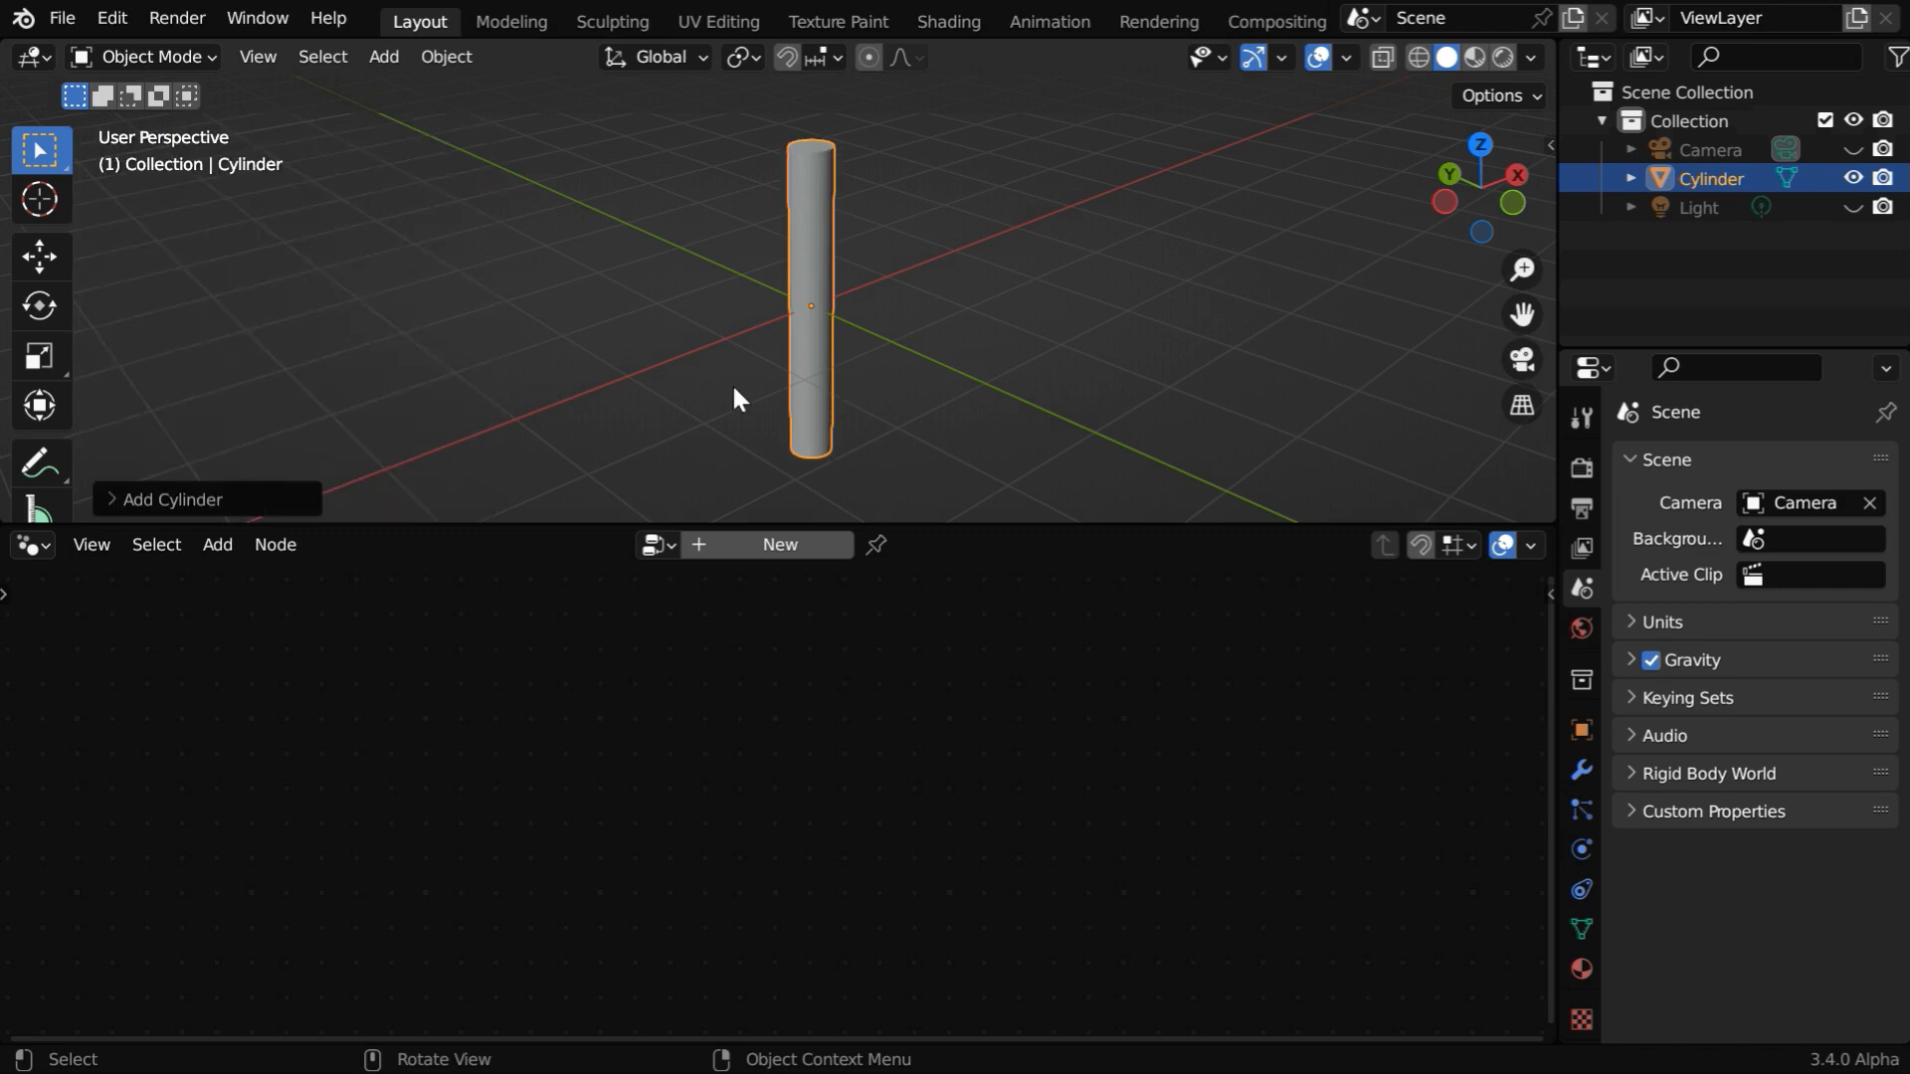
key("r")
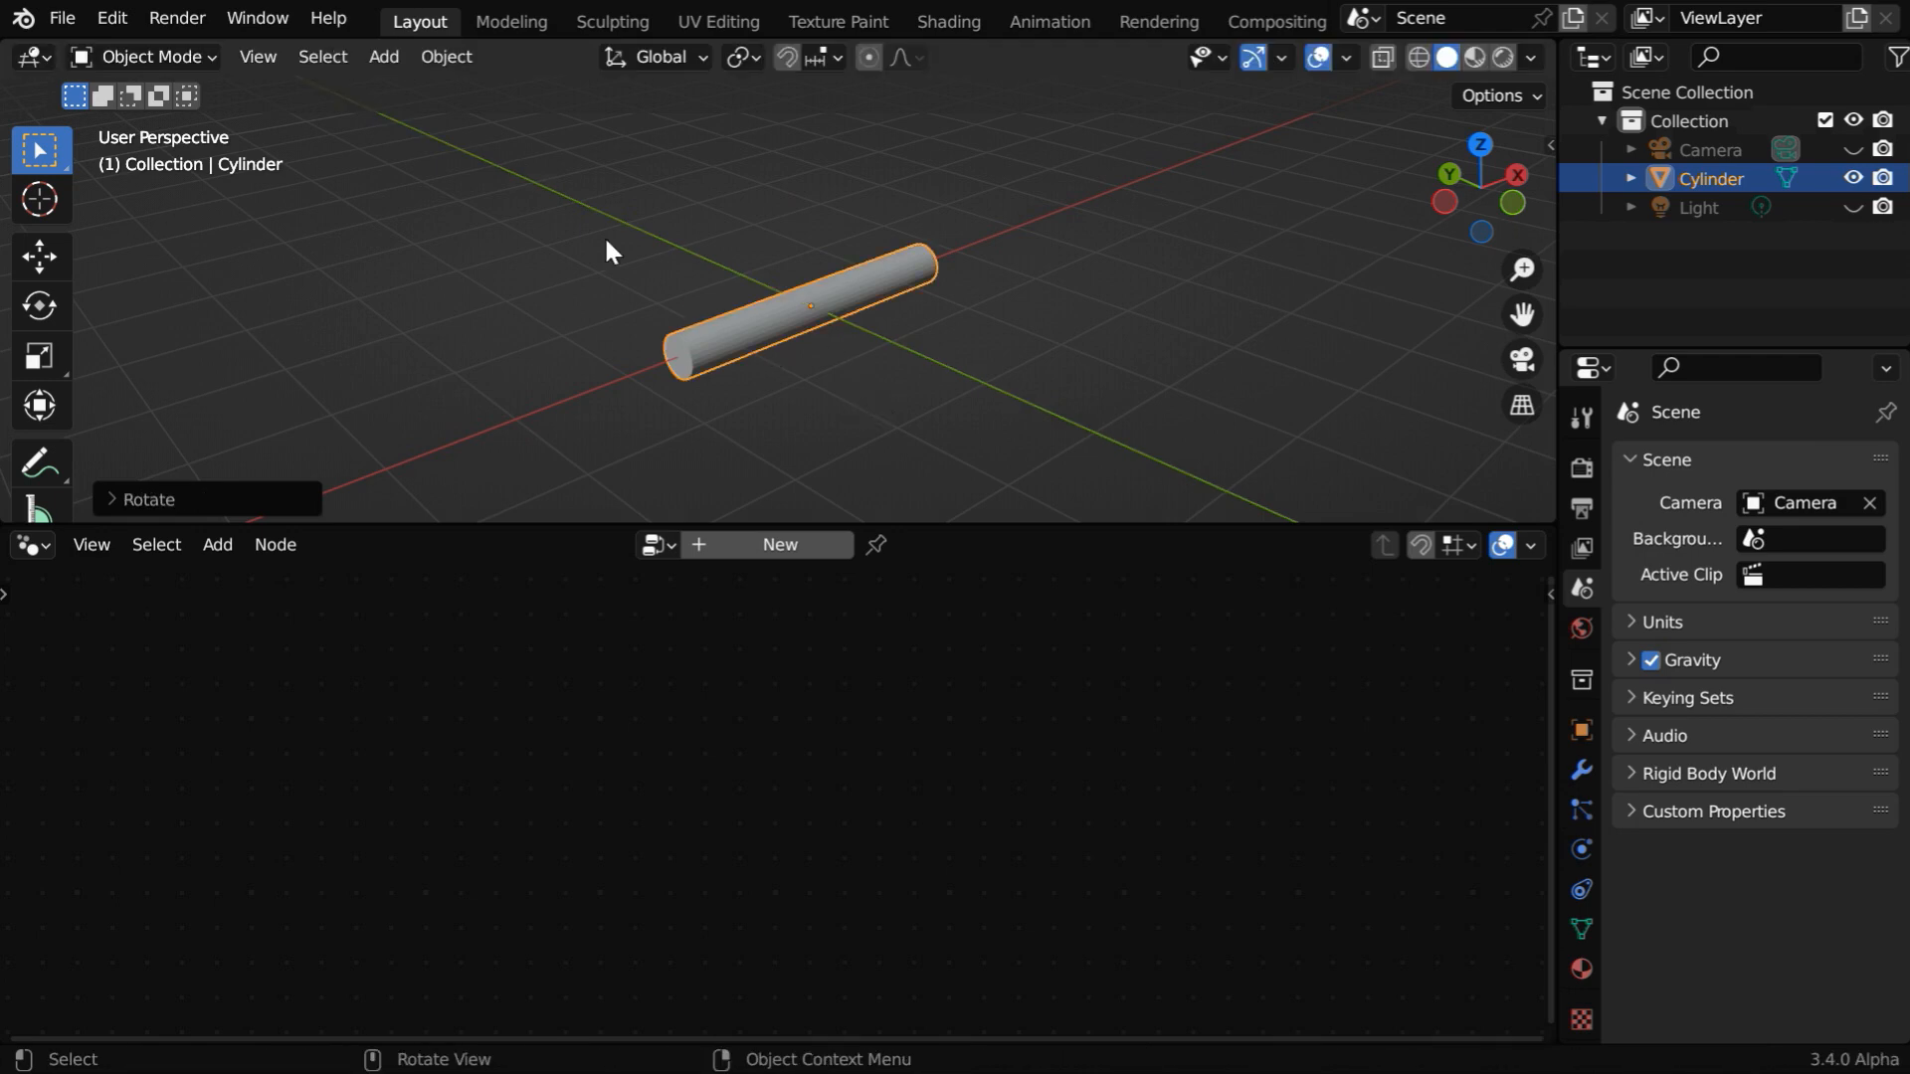
left_click(445, 55)
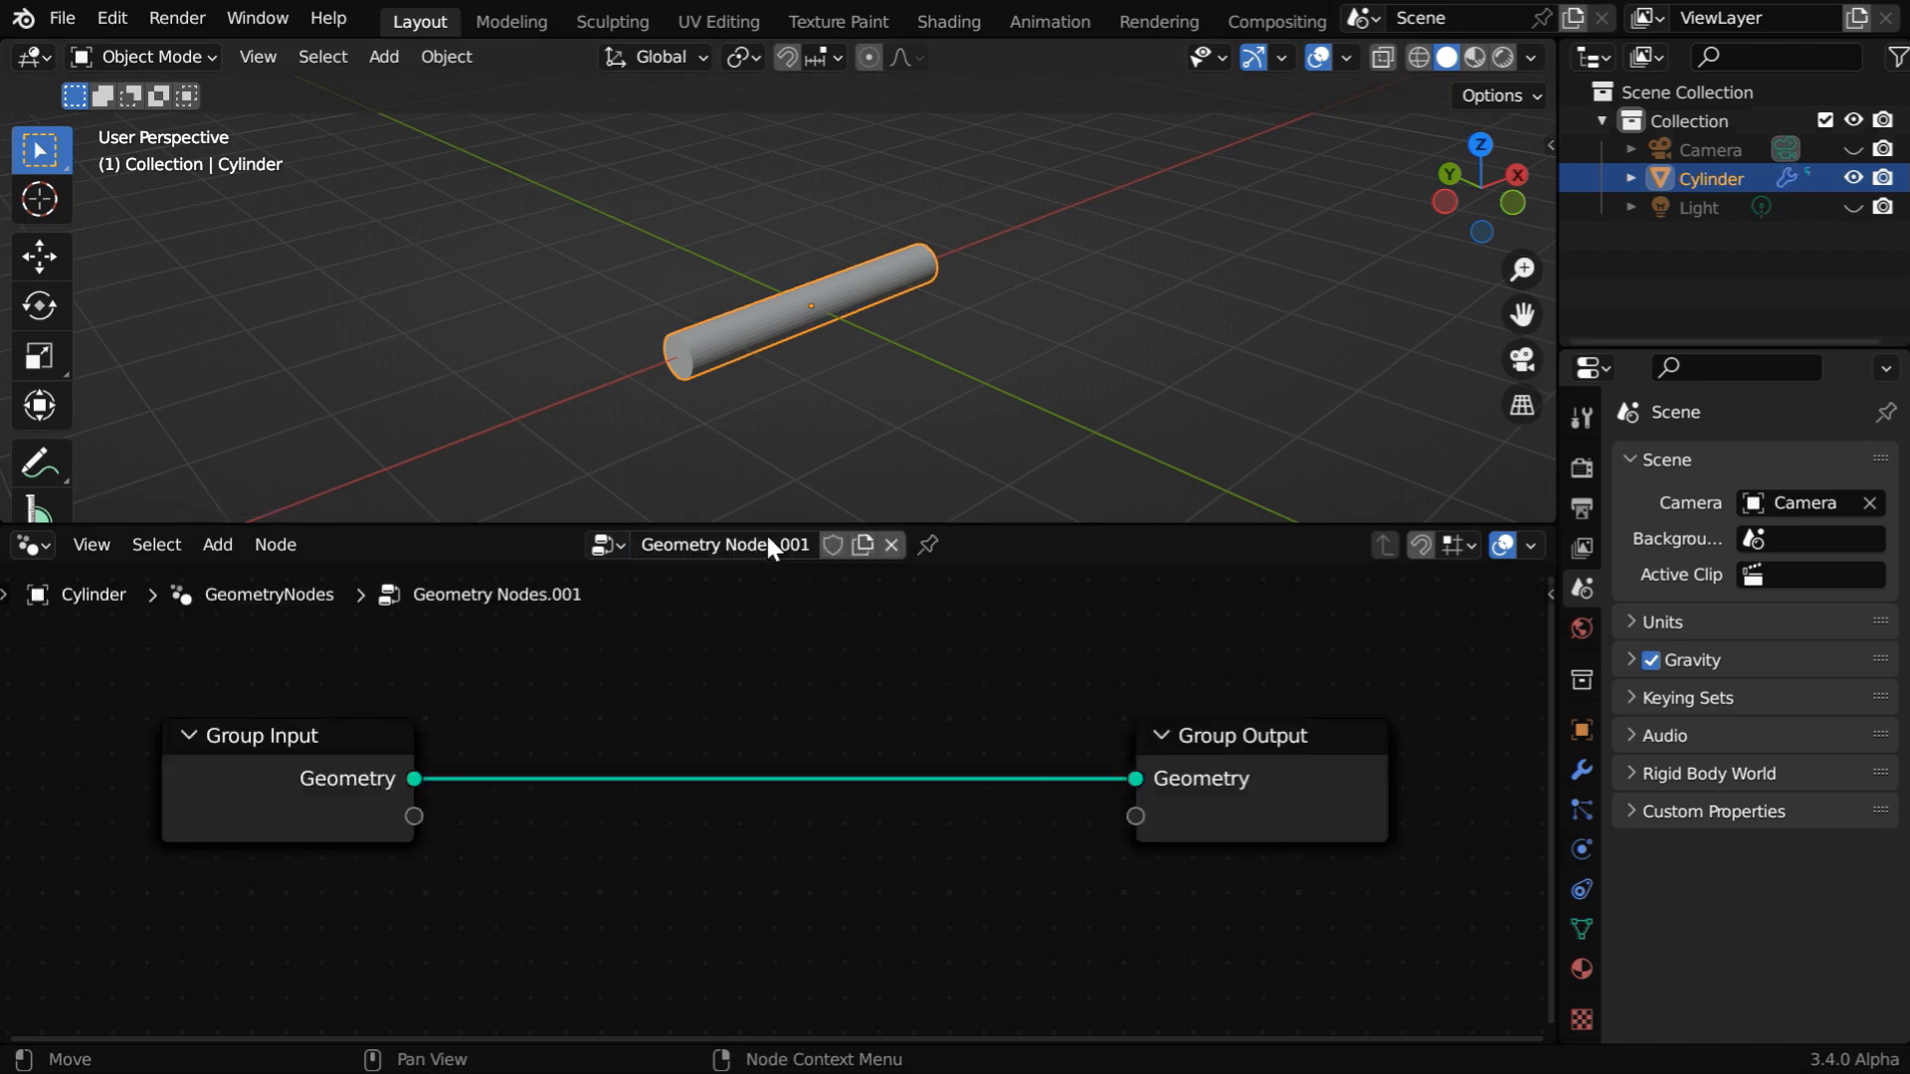
Start adding the Bend Geometry node, switch to wireframe shading, and orbit around the cylinder.
left_click(217, 544)
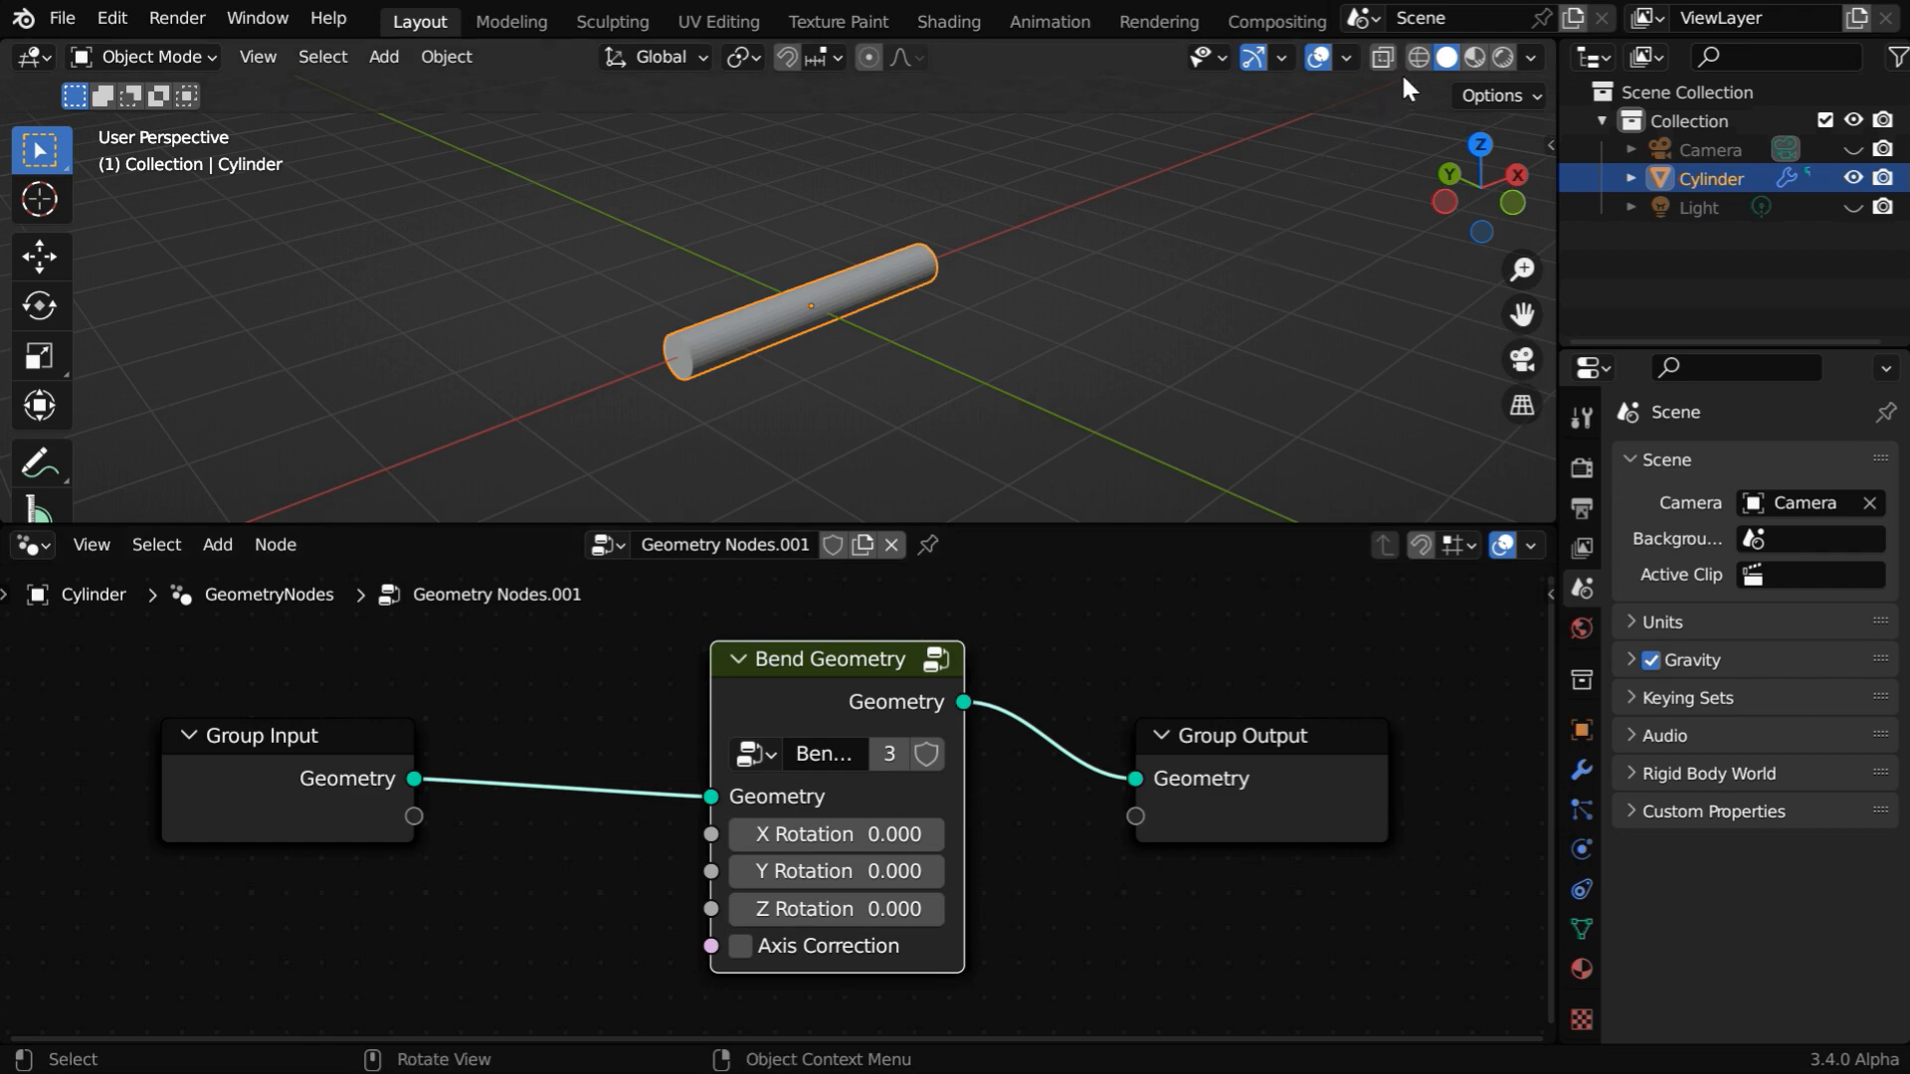
left_click(1383, 57)
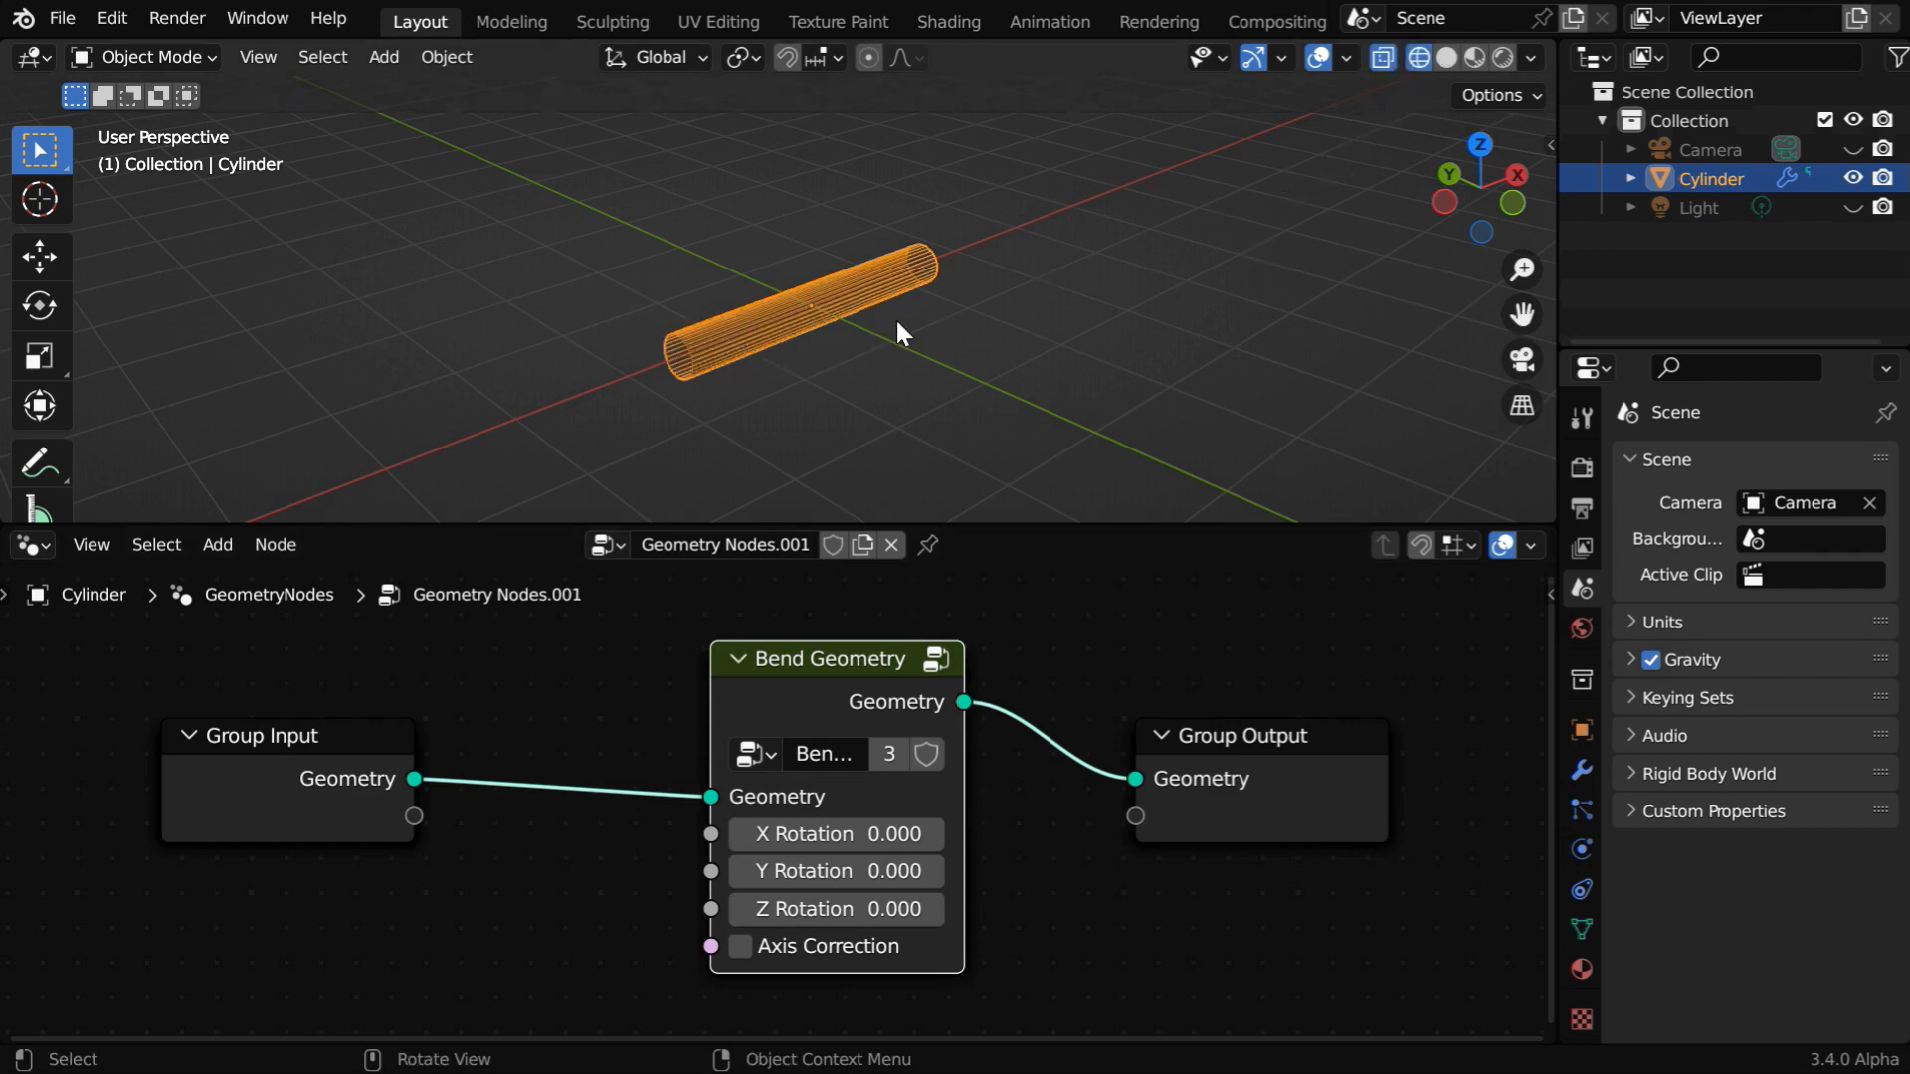
left_click_drag(902, 332, 1042, 332)
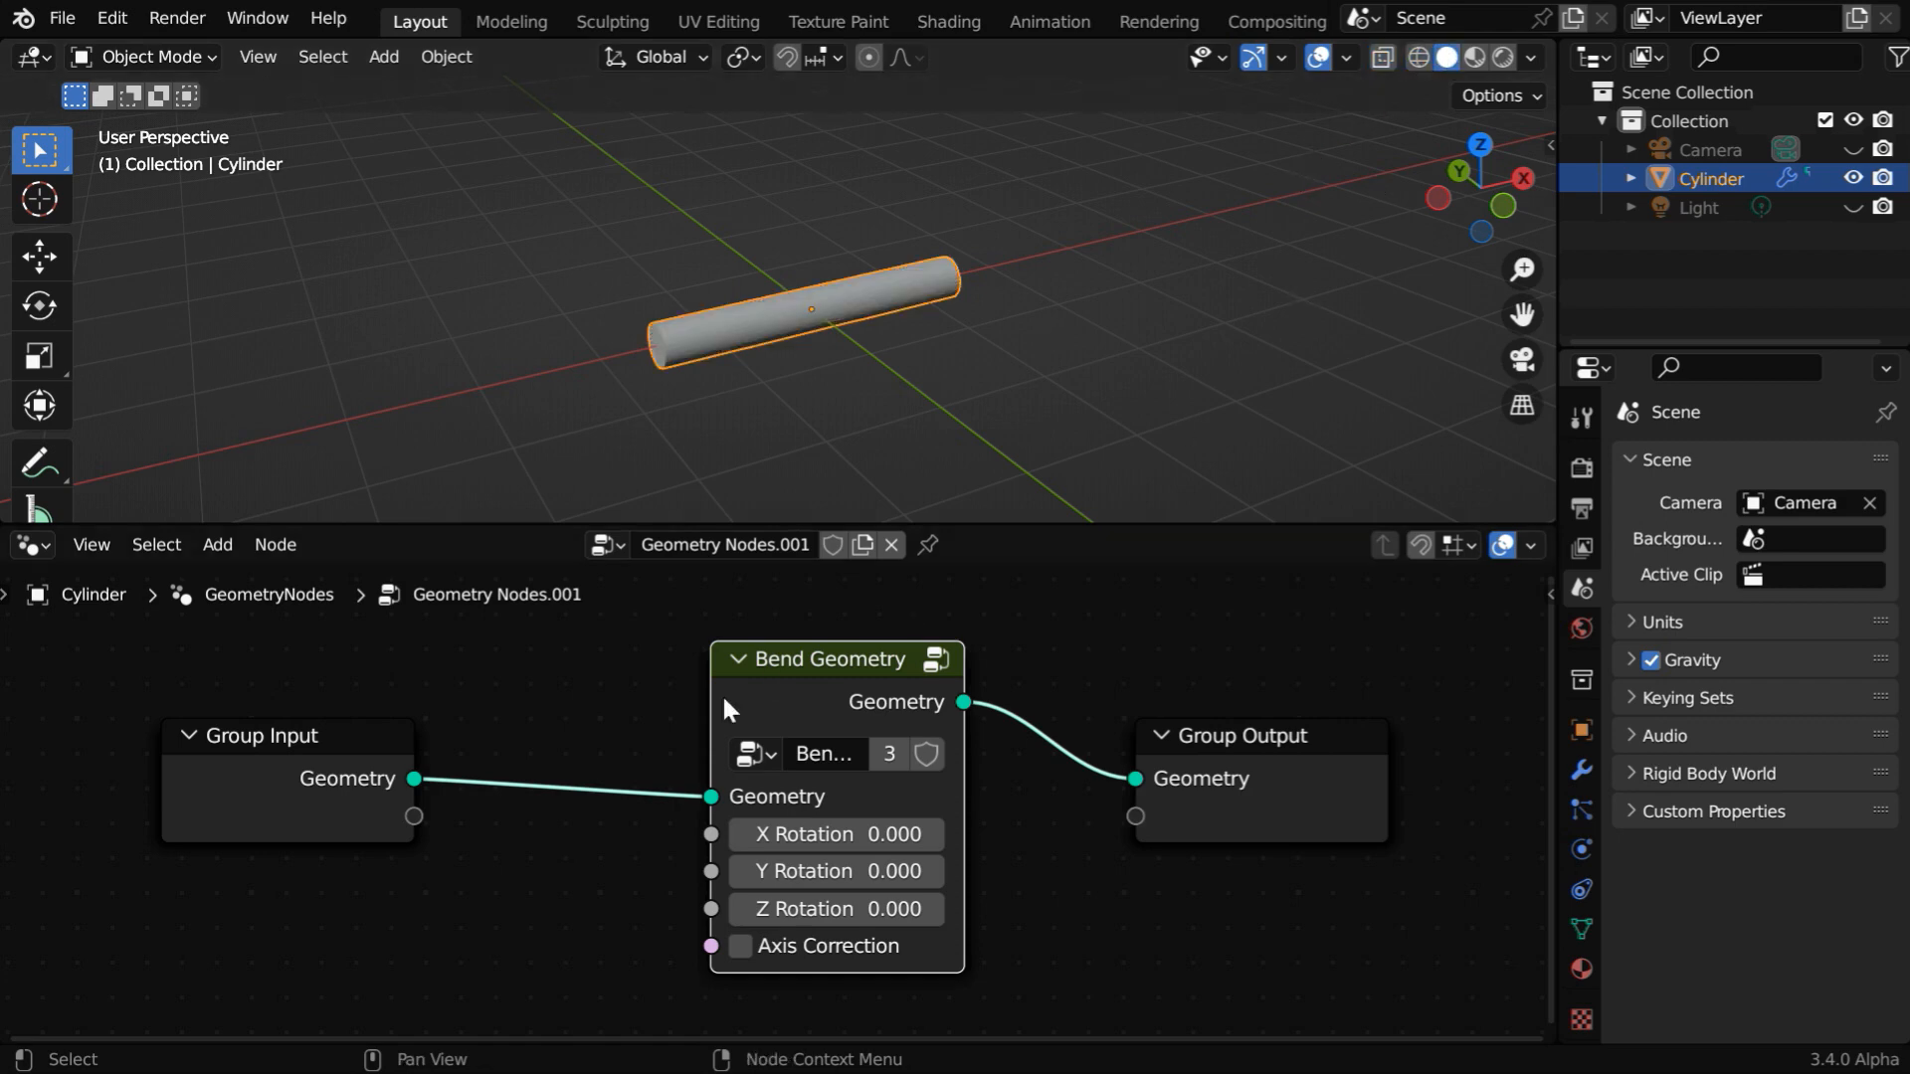
mouse_move(384, 744)
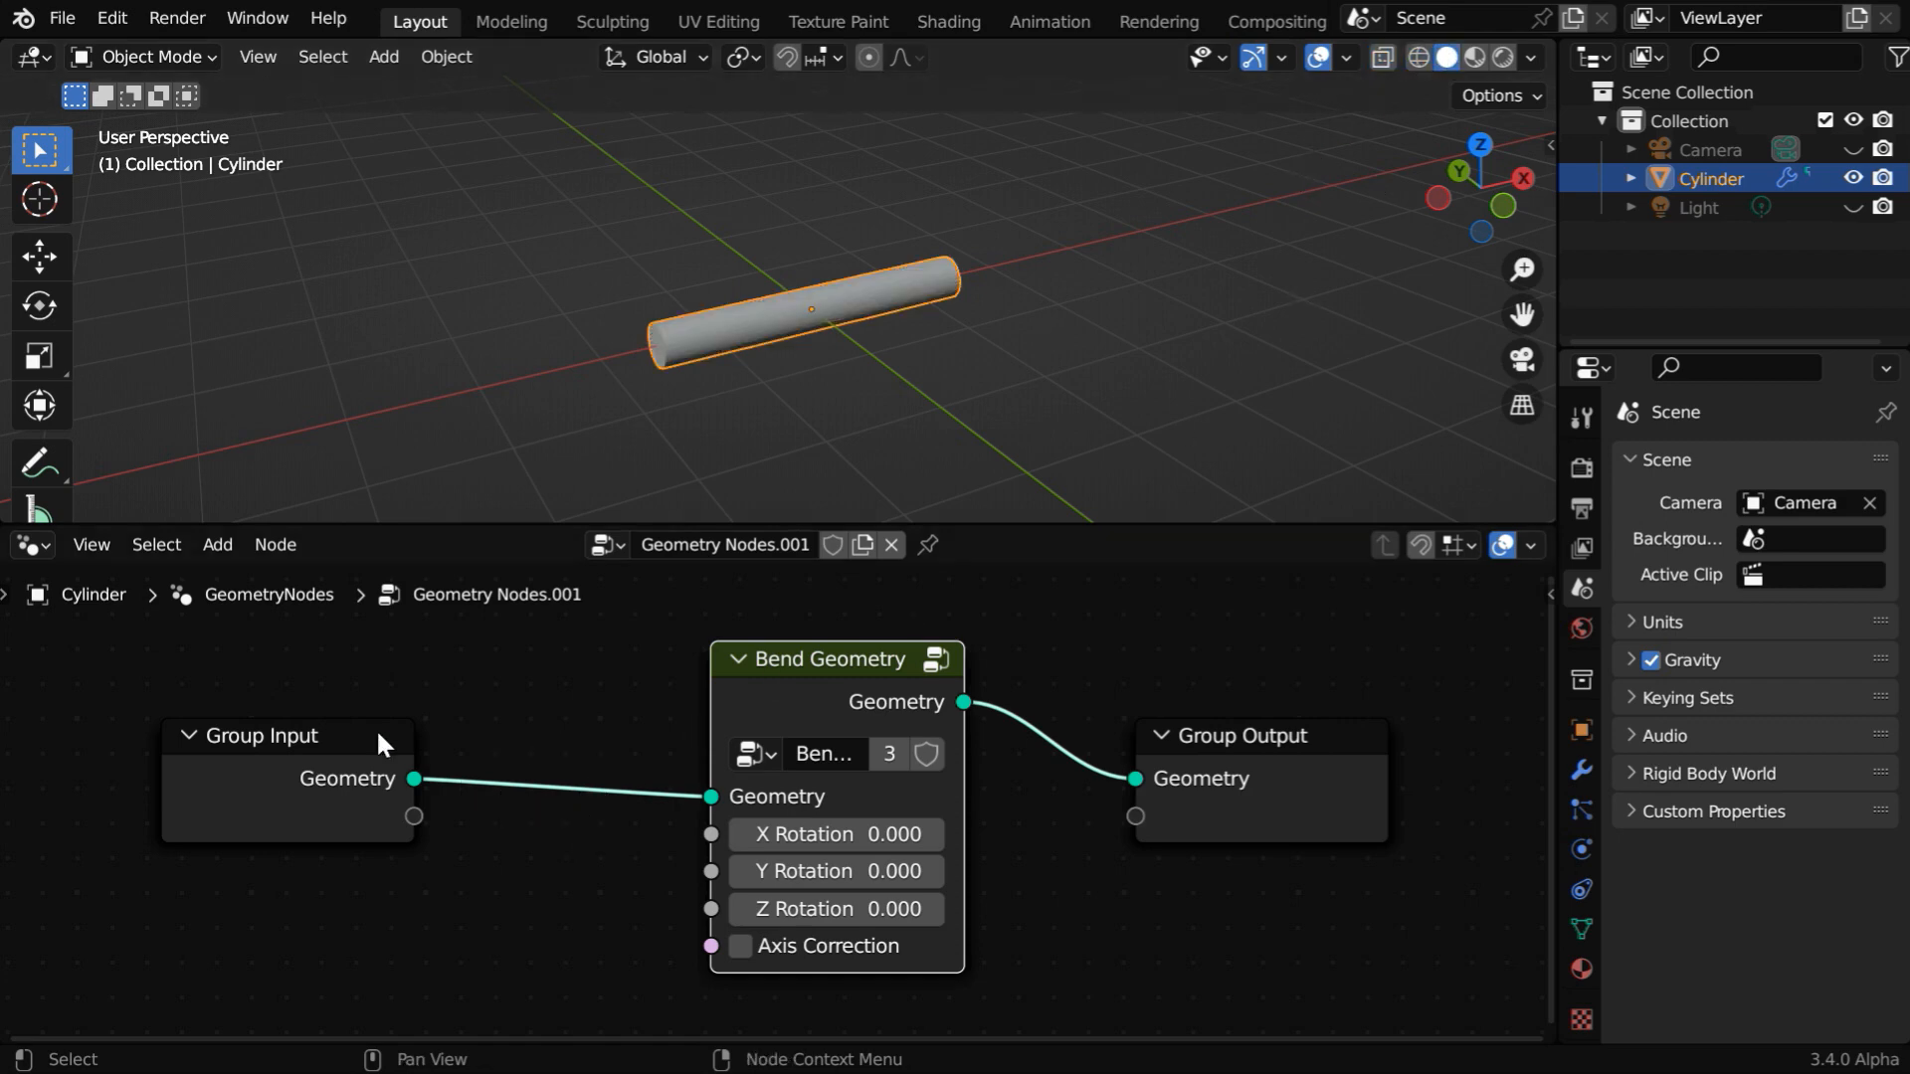
Add a level-5 Subdivide Mesh node and bend the cylinder to 129.4 Z rotation with Axis Correction.
left_click(217, 544)
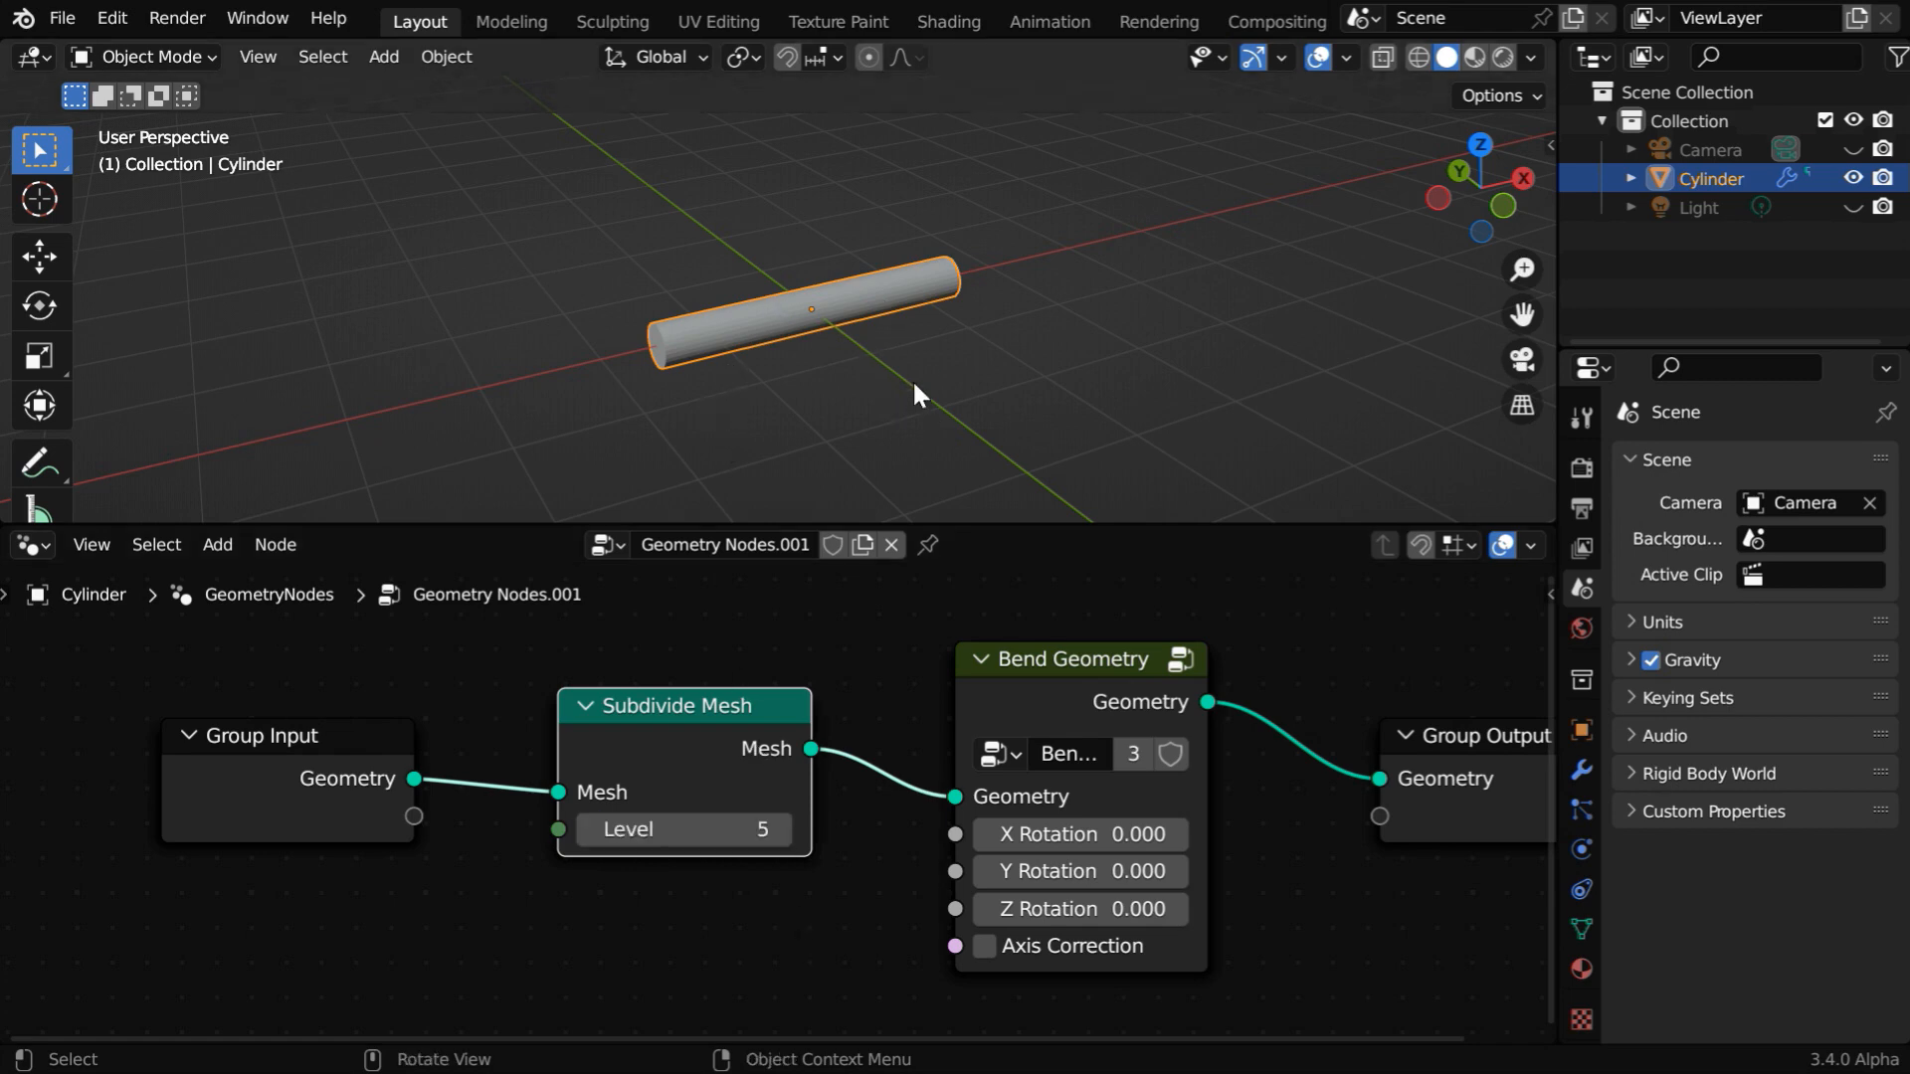
mouse_move(1076, 872)
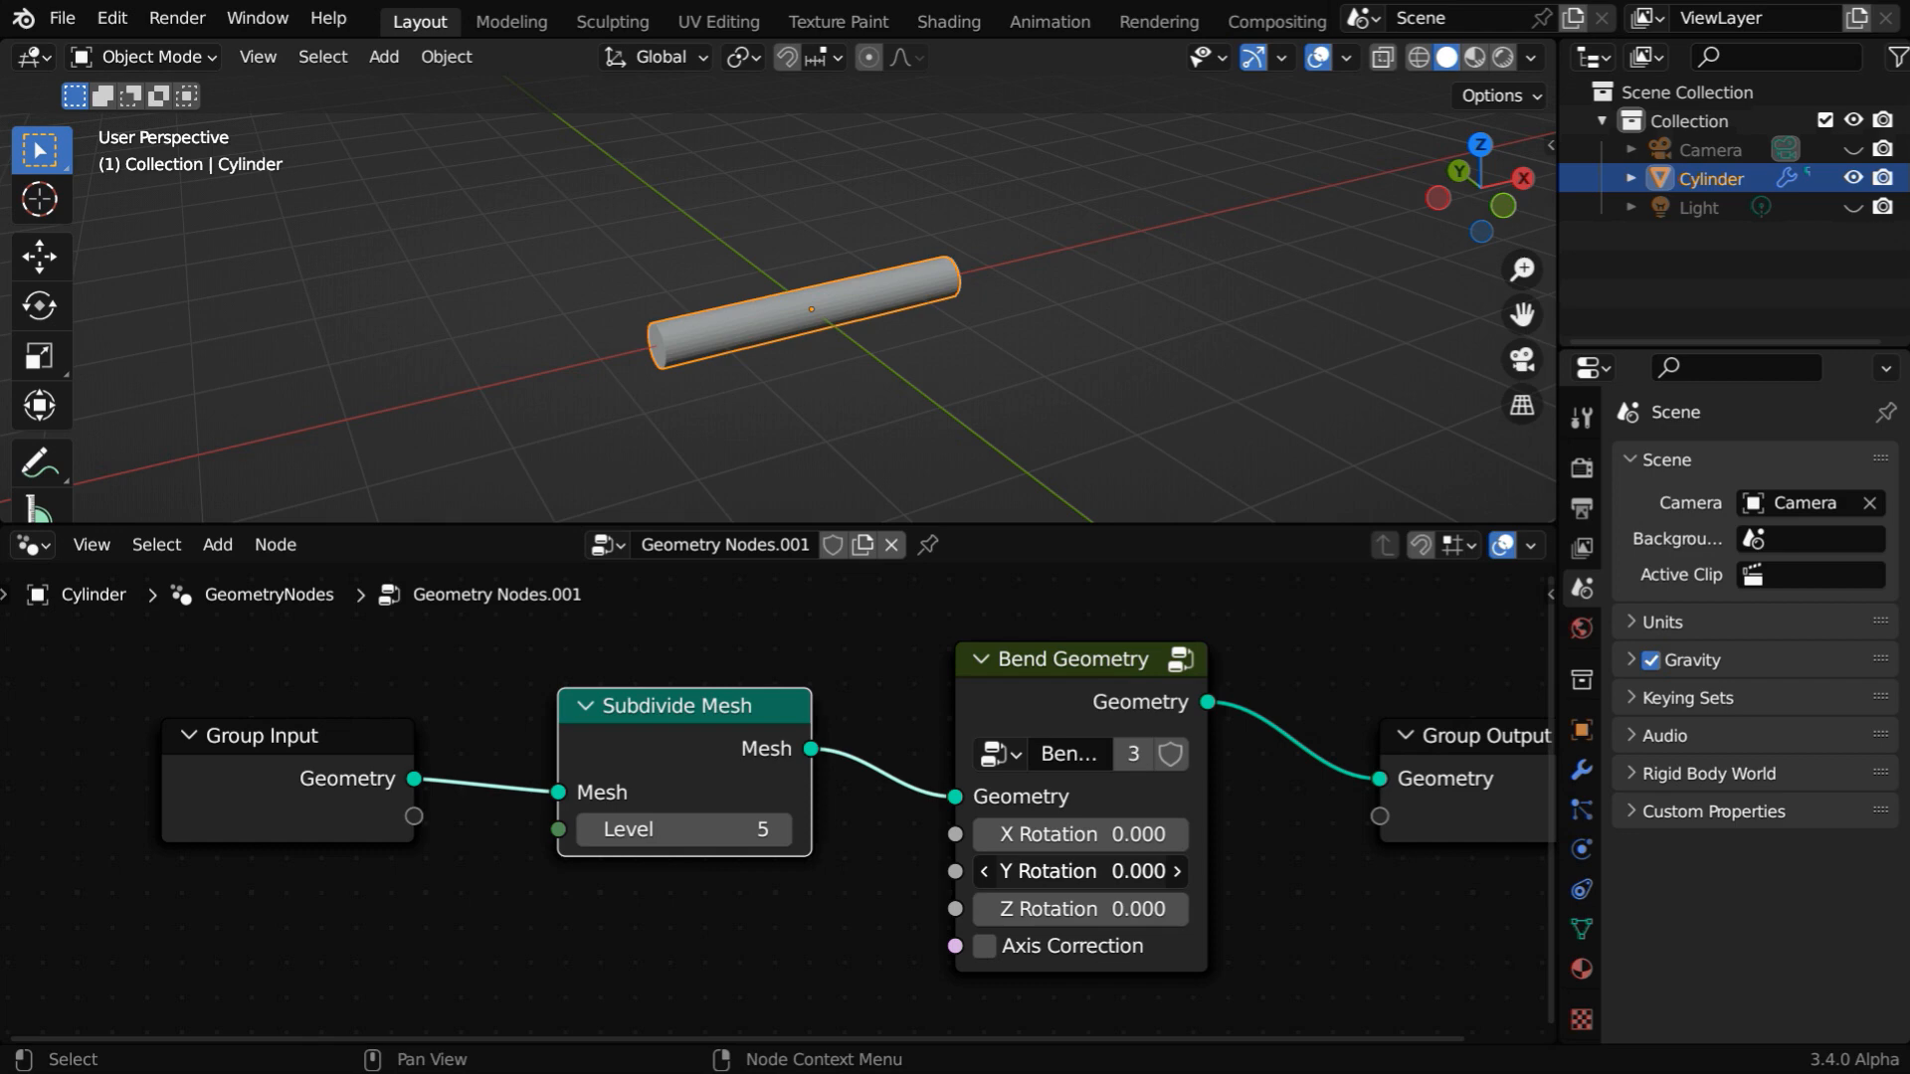
left_click_drag(1081, 872, 1081, 871)
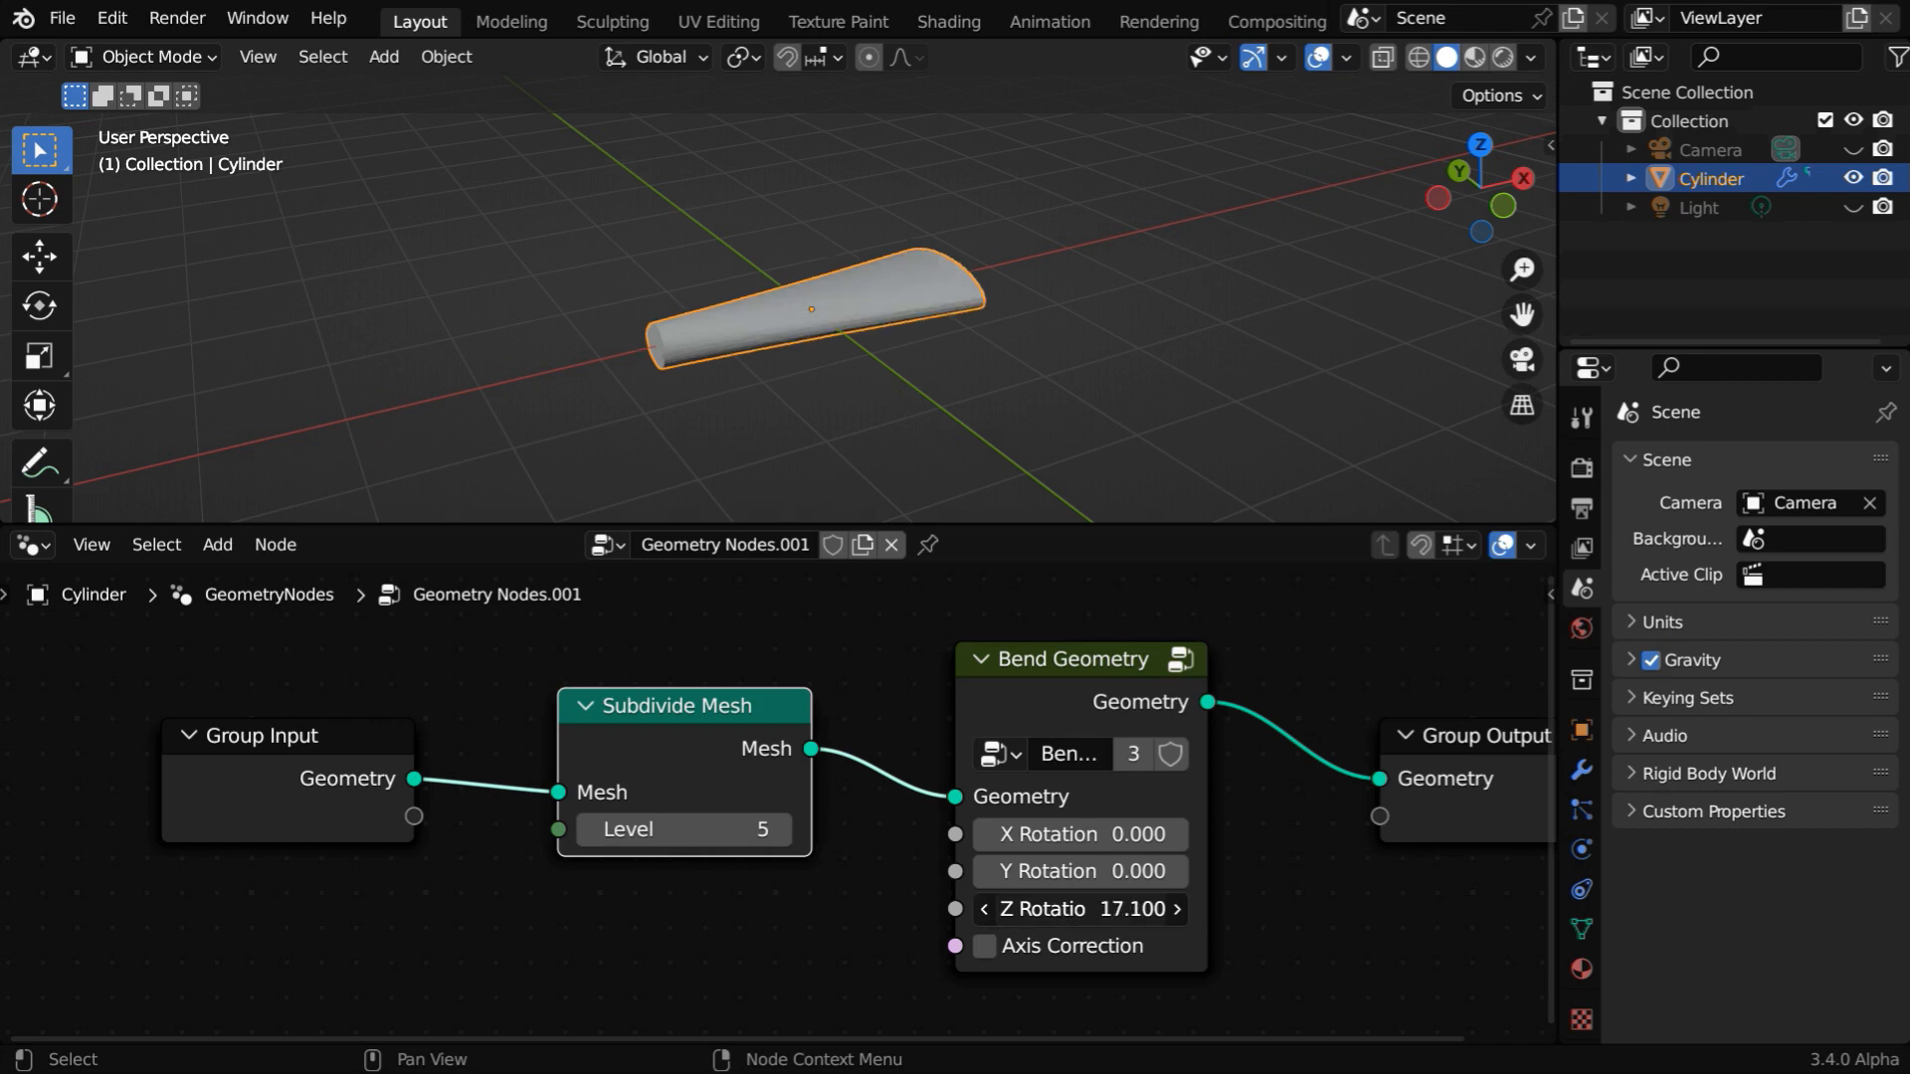
left_click_drag(1076, 908, 1133, 909)
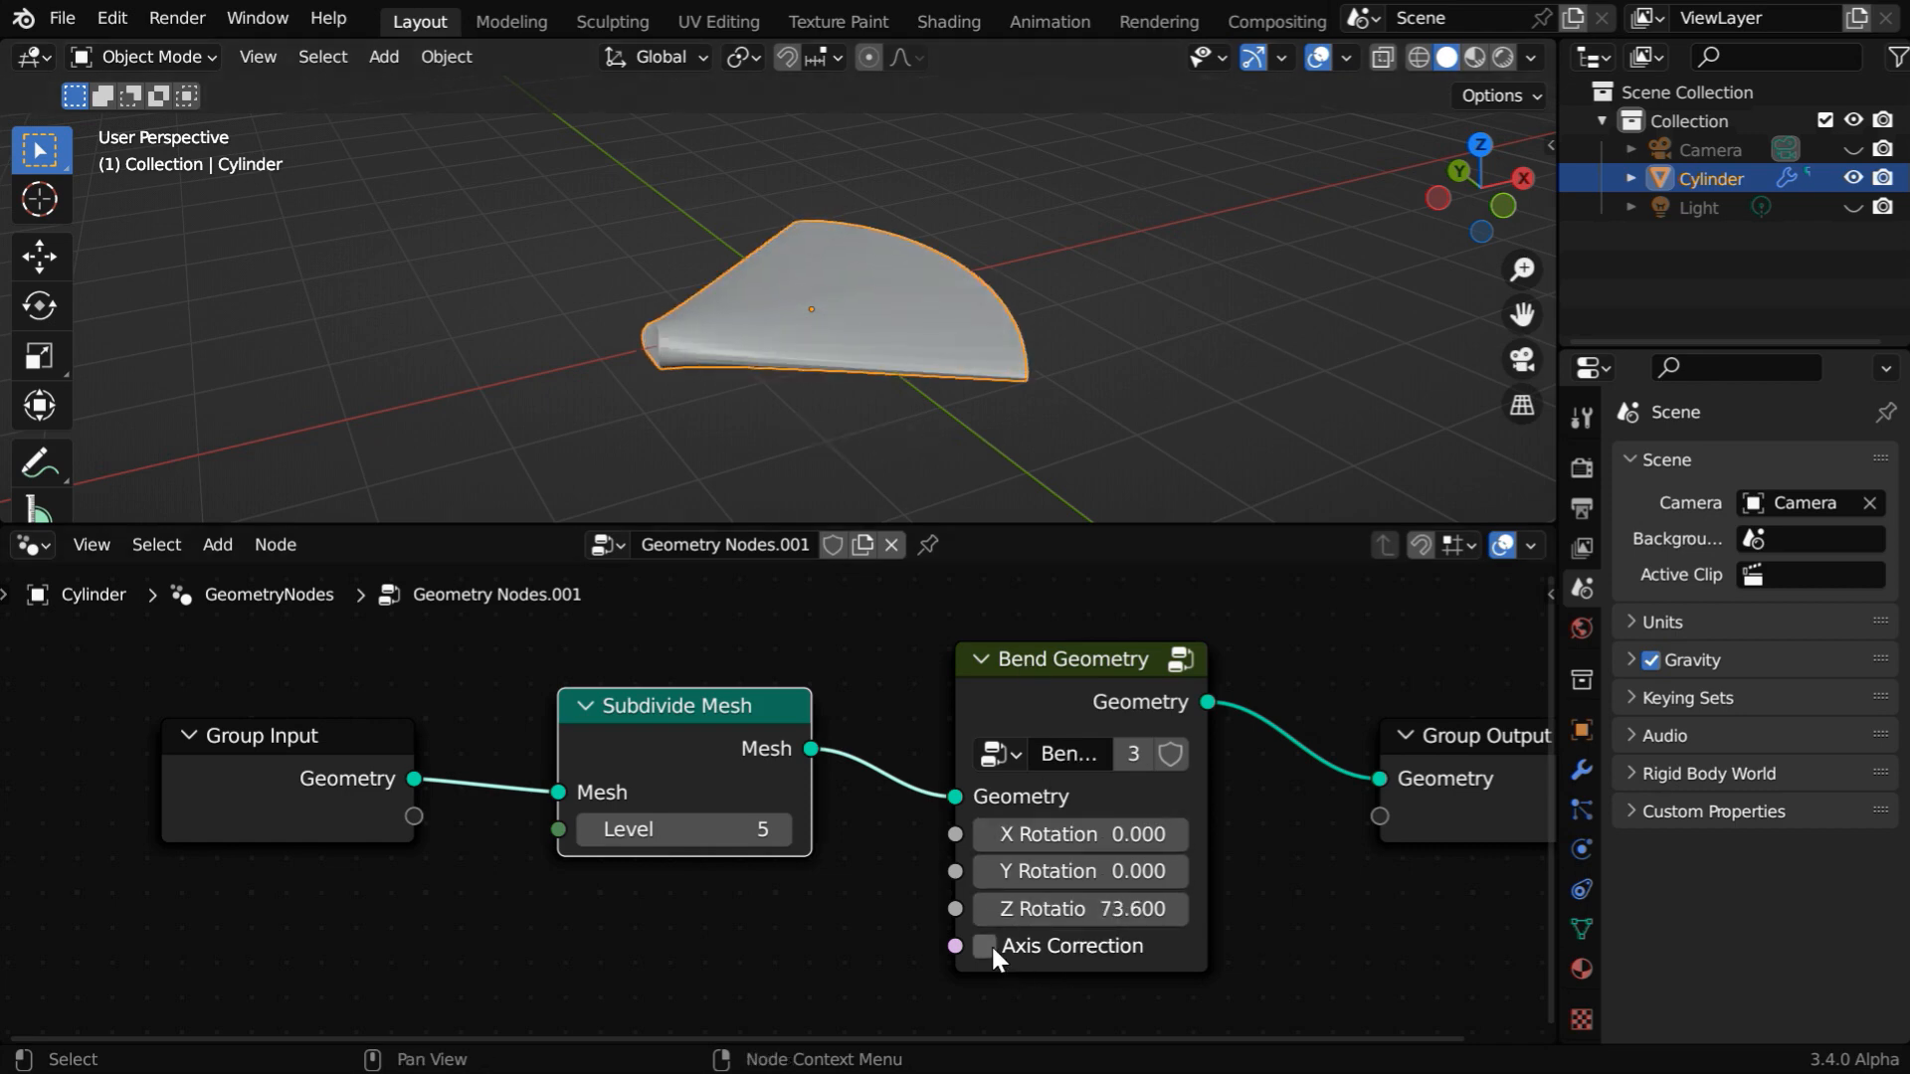
left_click(983, 945)
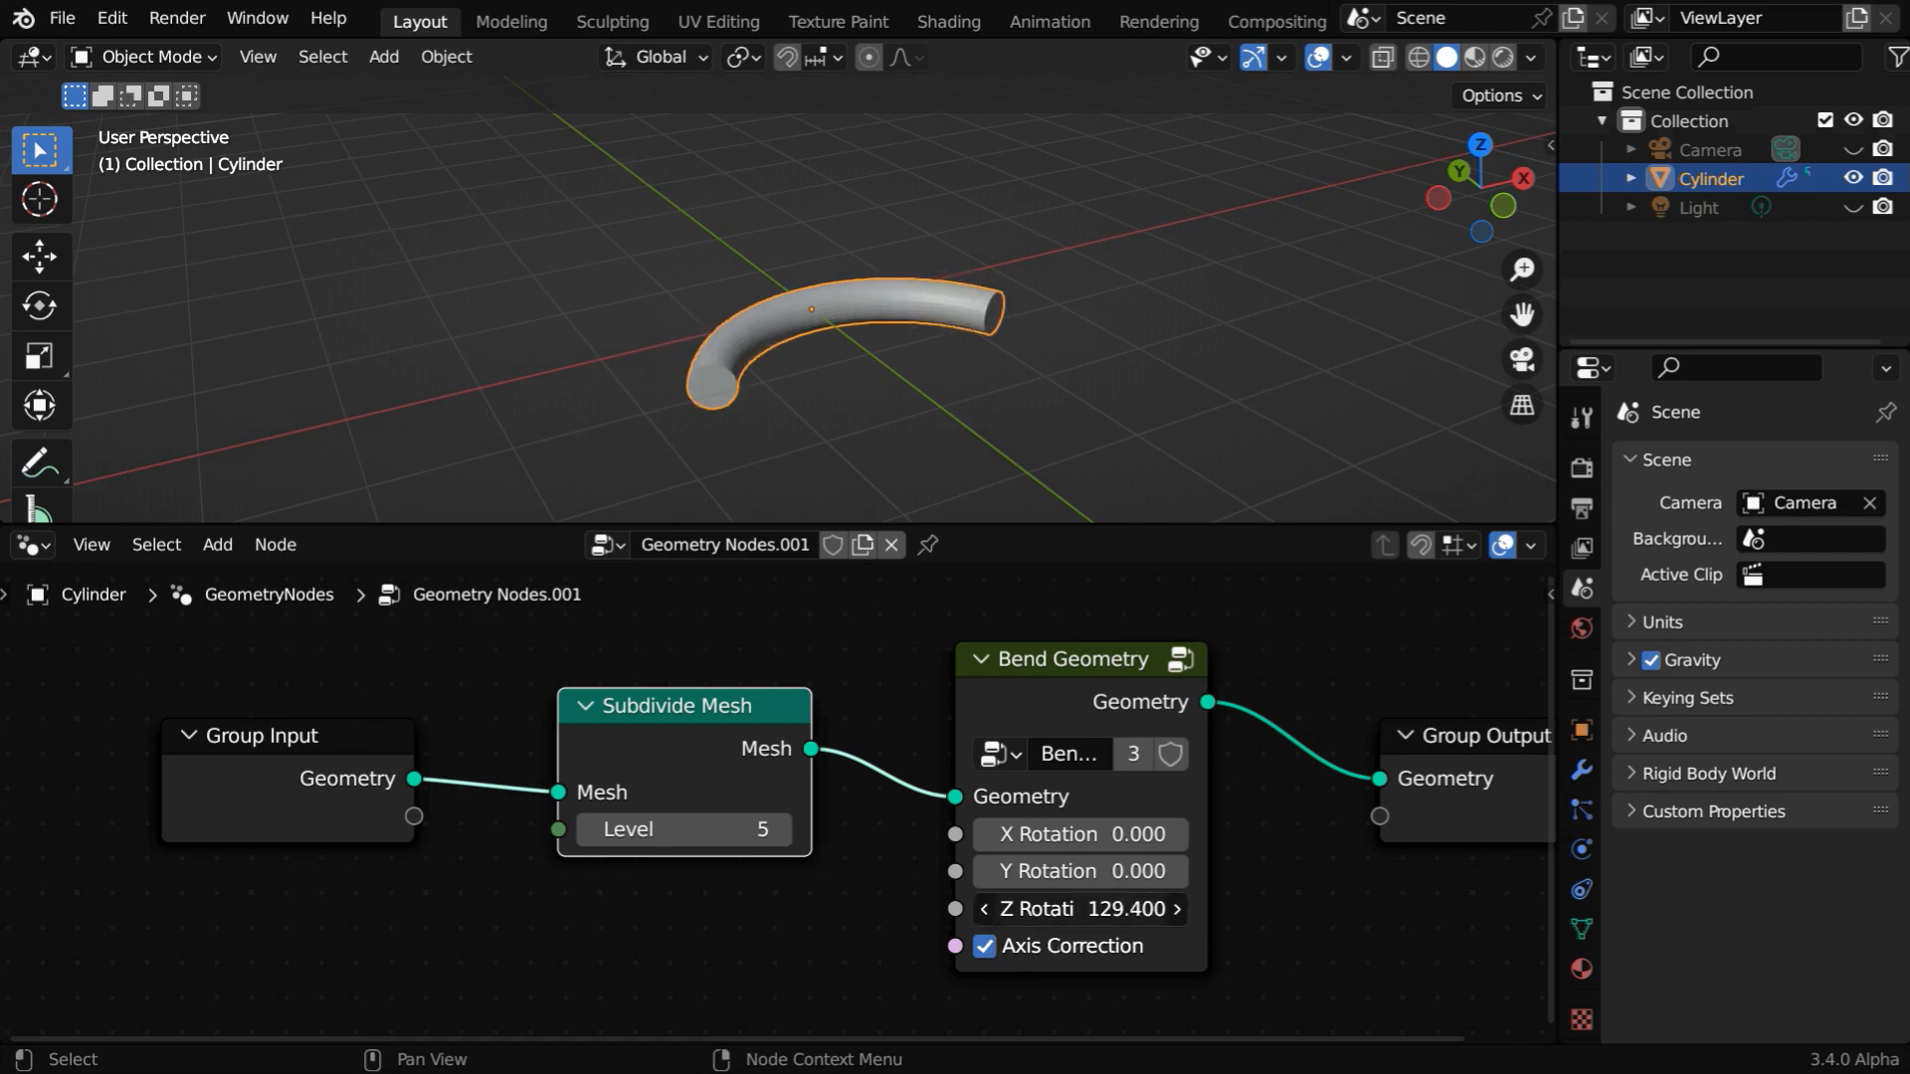
left_click_drag(1079, 908, 1200, 908)
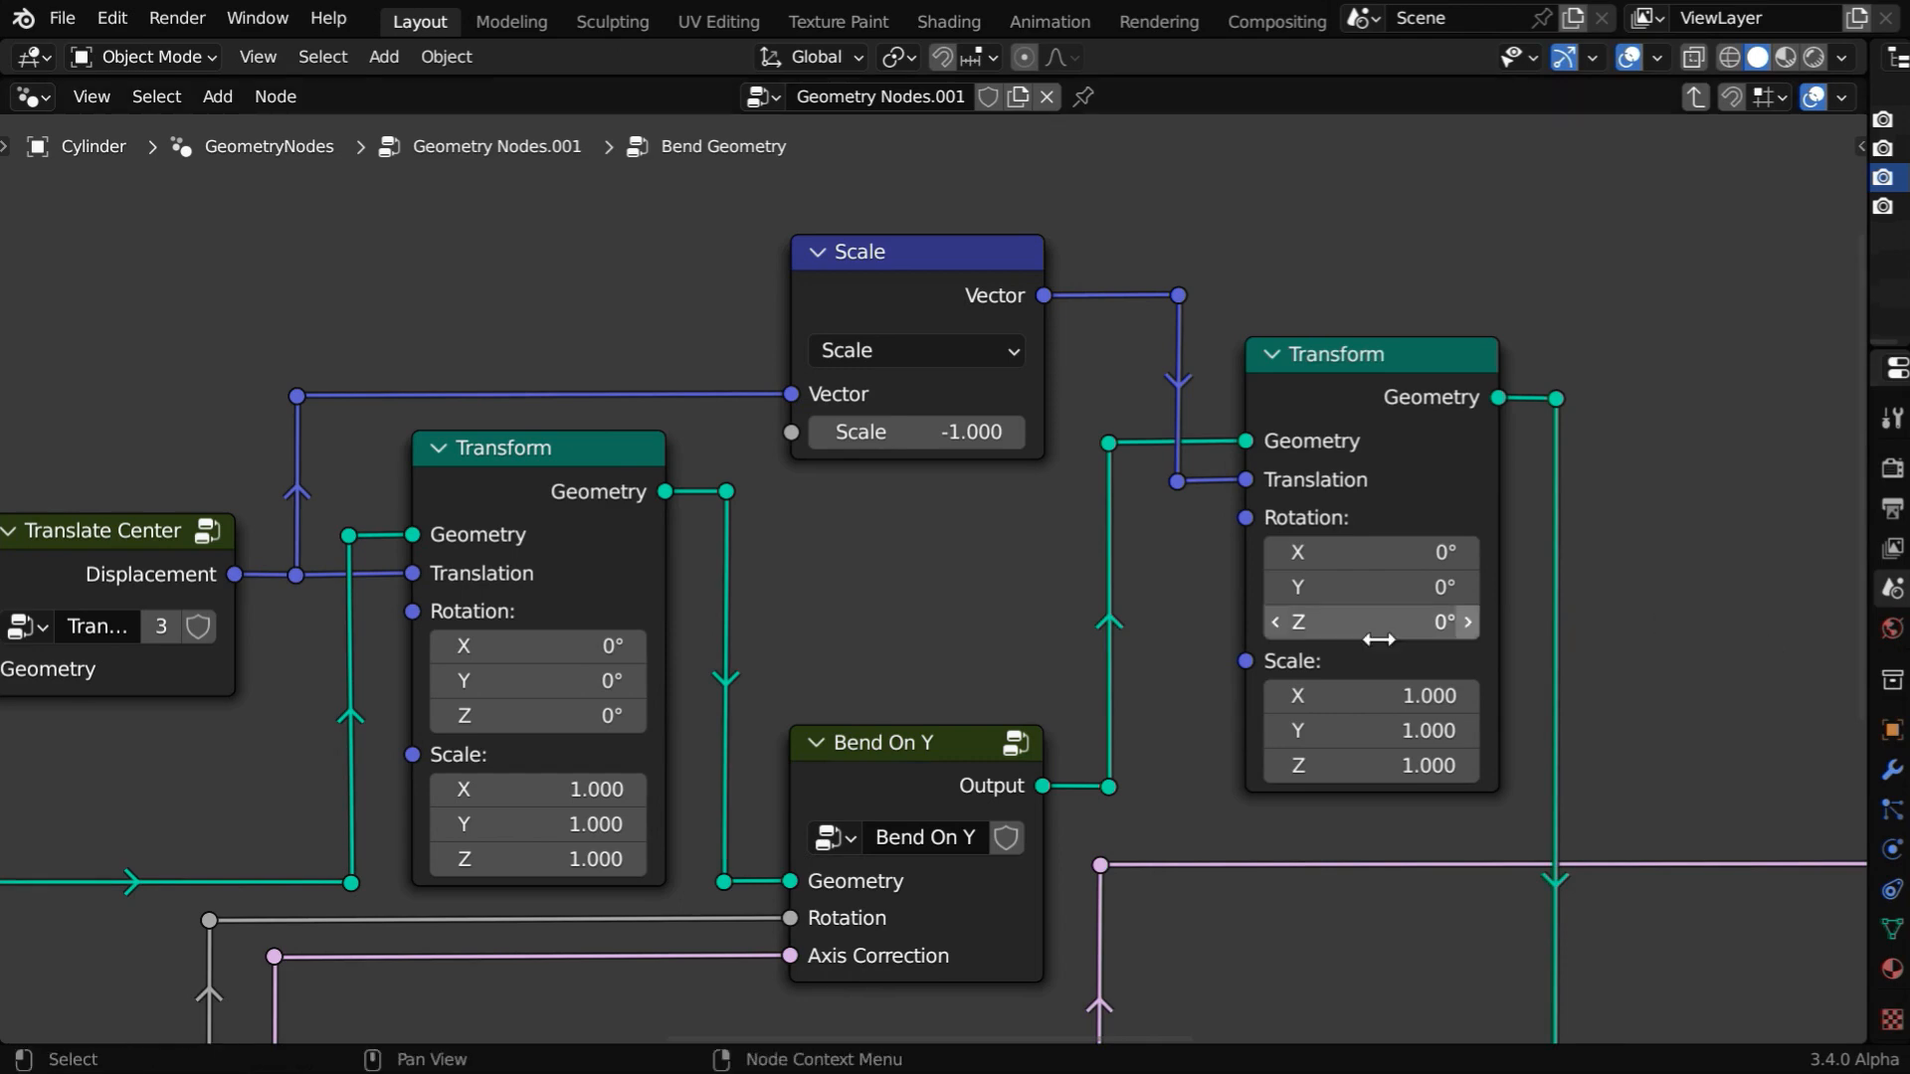
Zoom out and use the node operations menu to view the X, Y and Z bend sections.
scroll("down", 3)
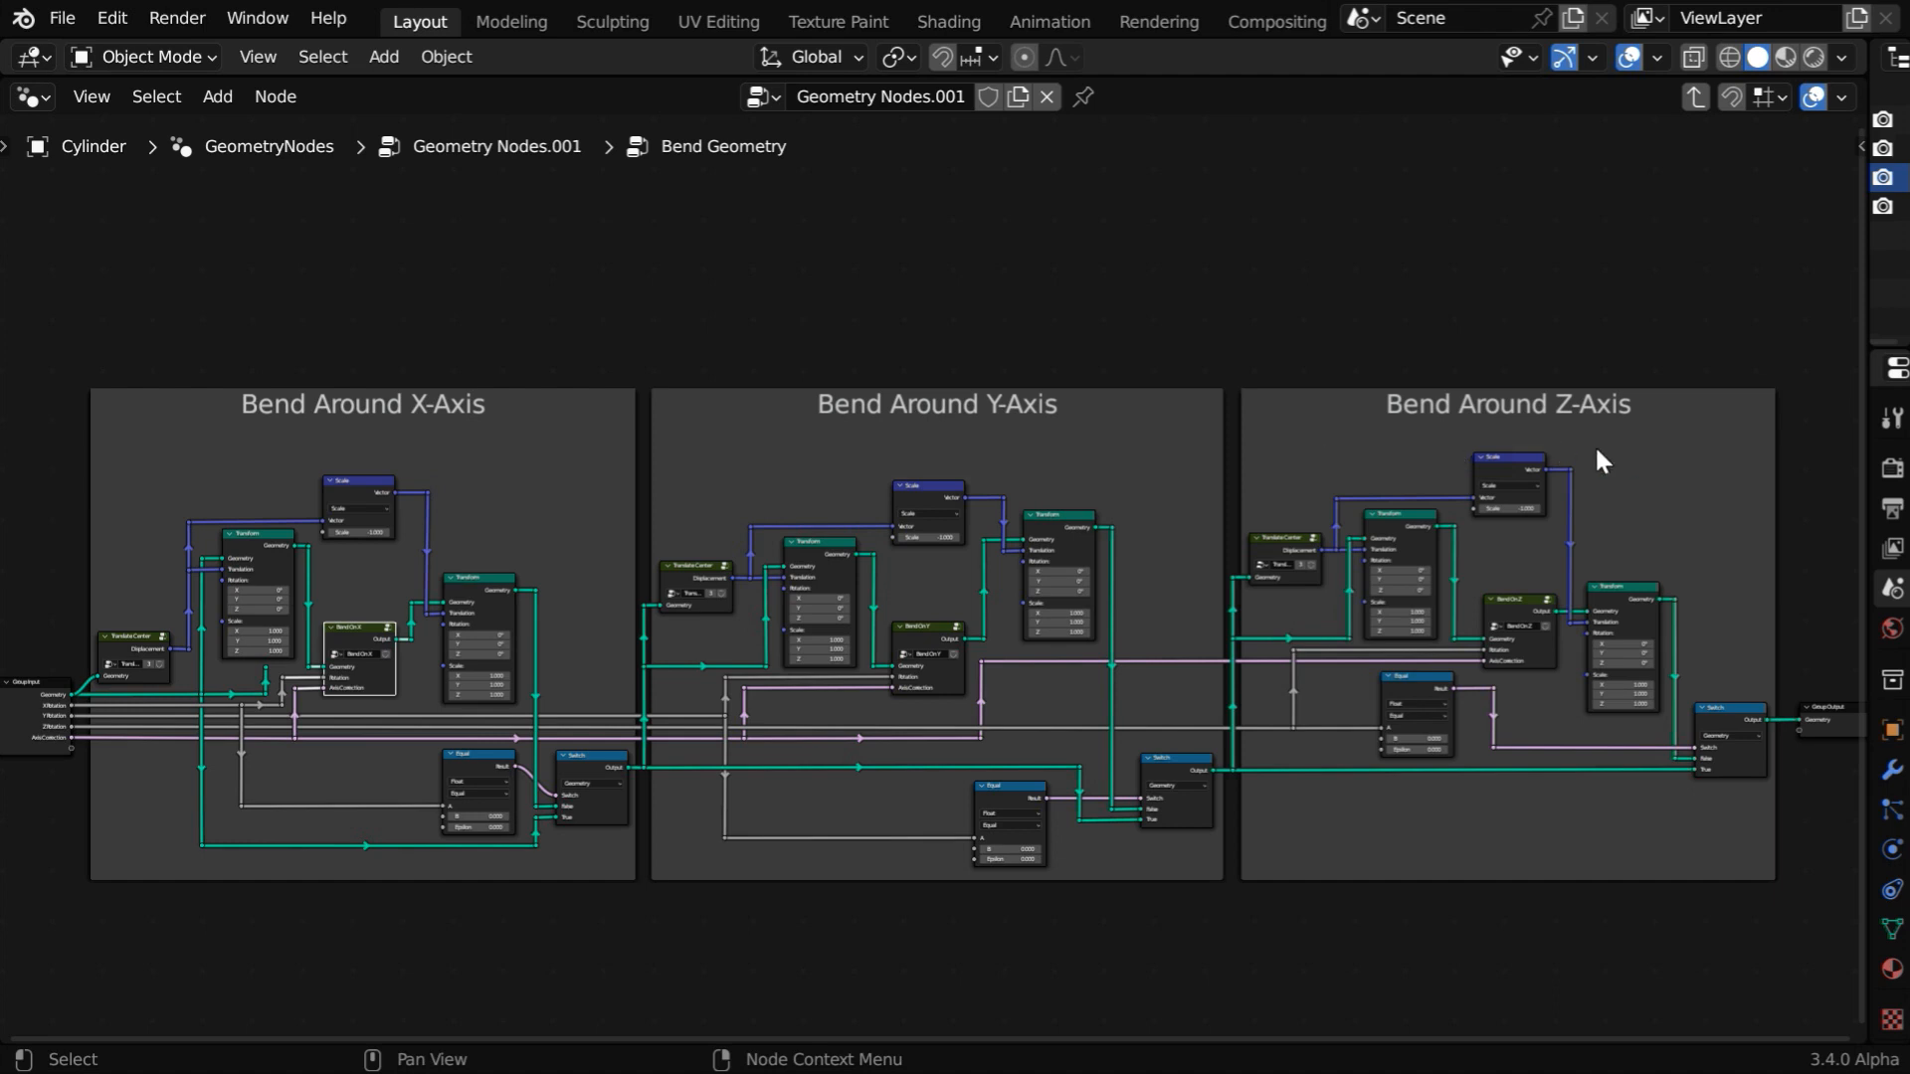
mouse_move(438, 680)
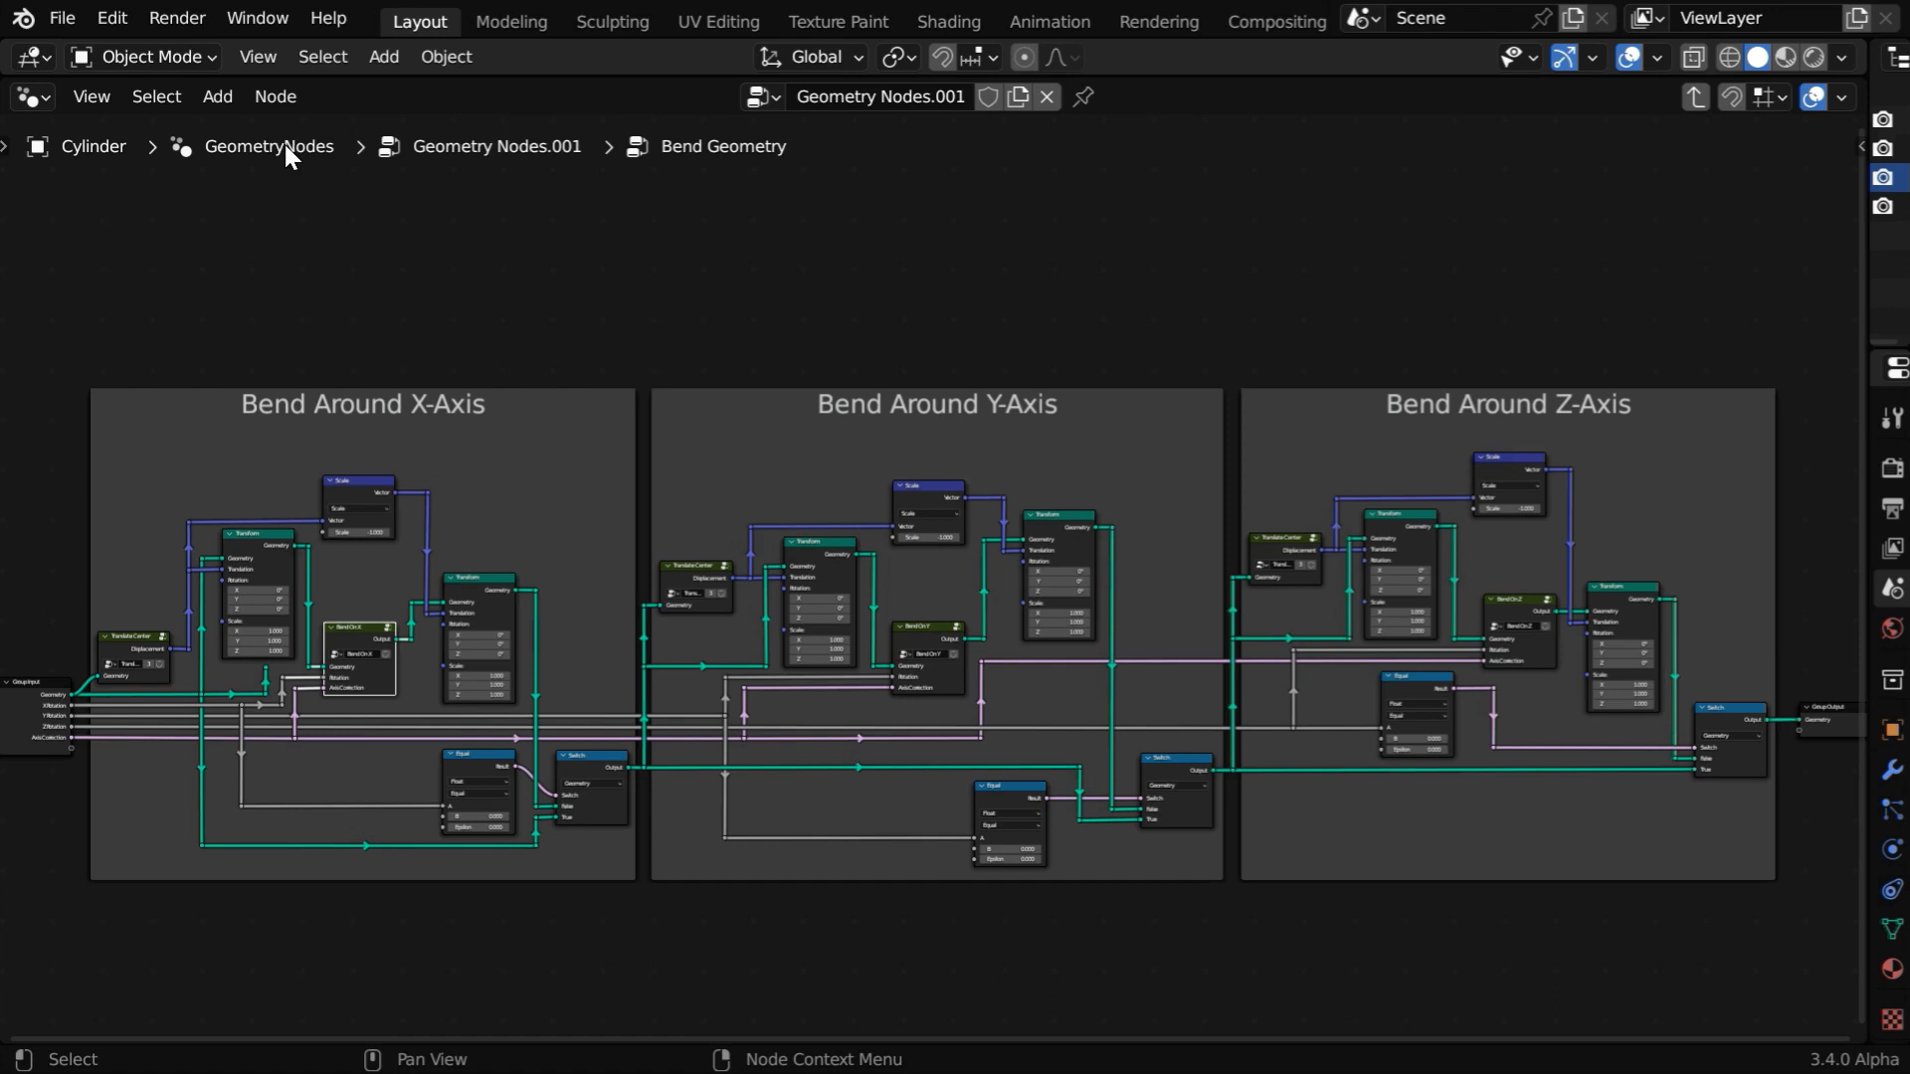
left_click(274, 96)
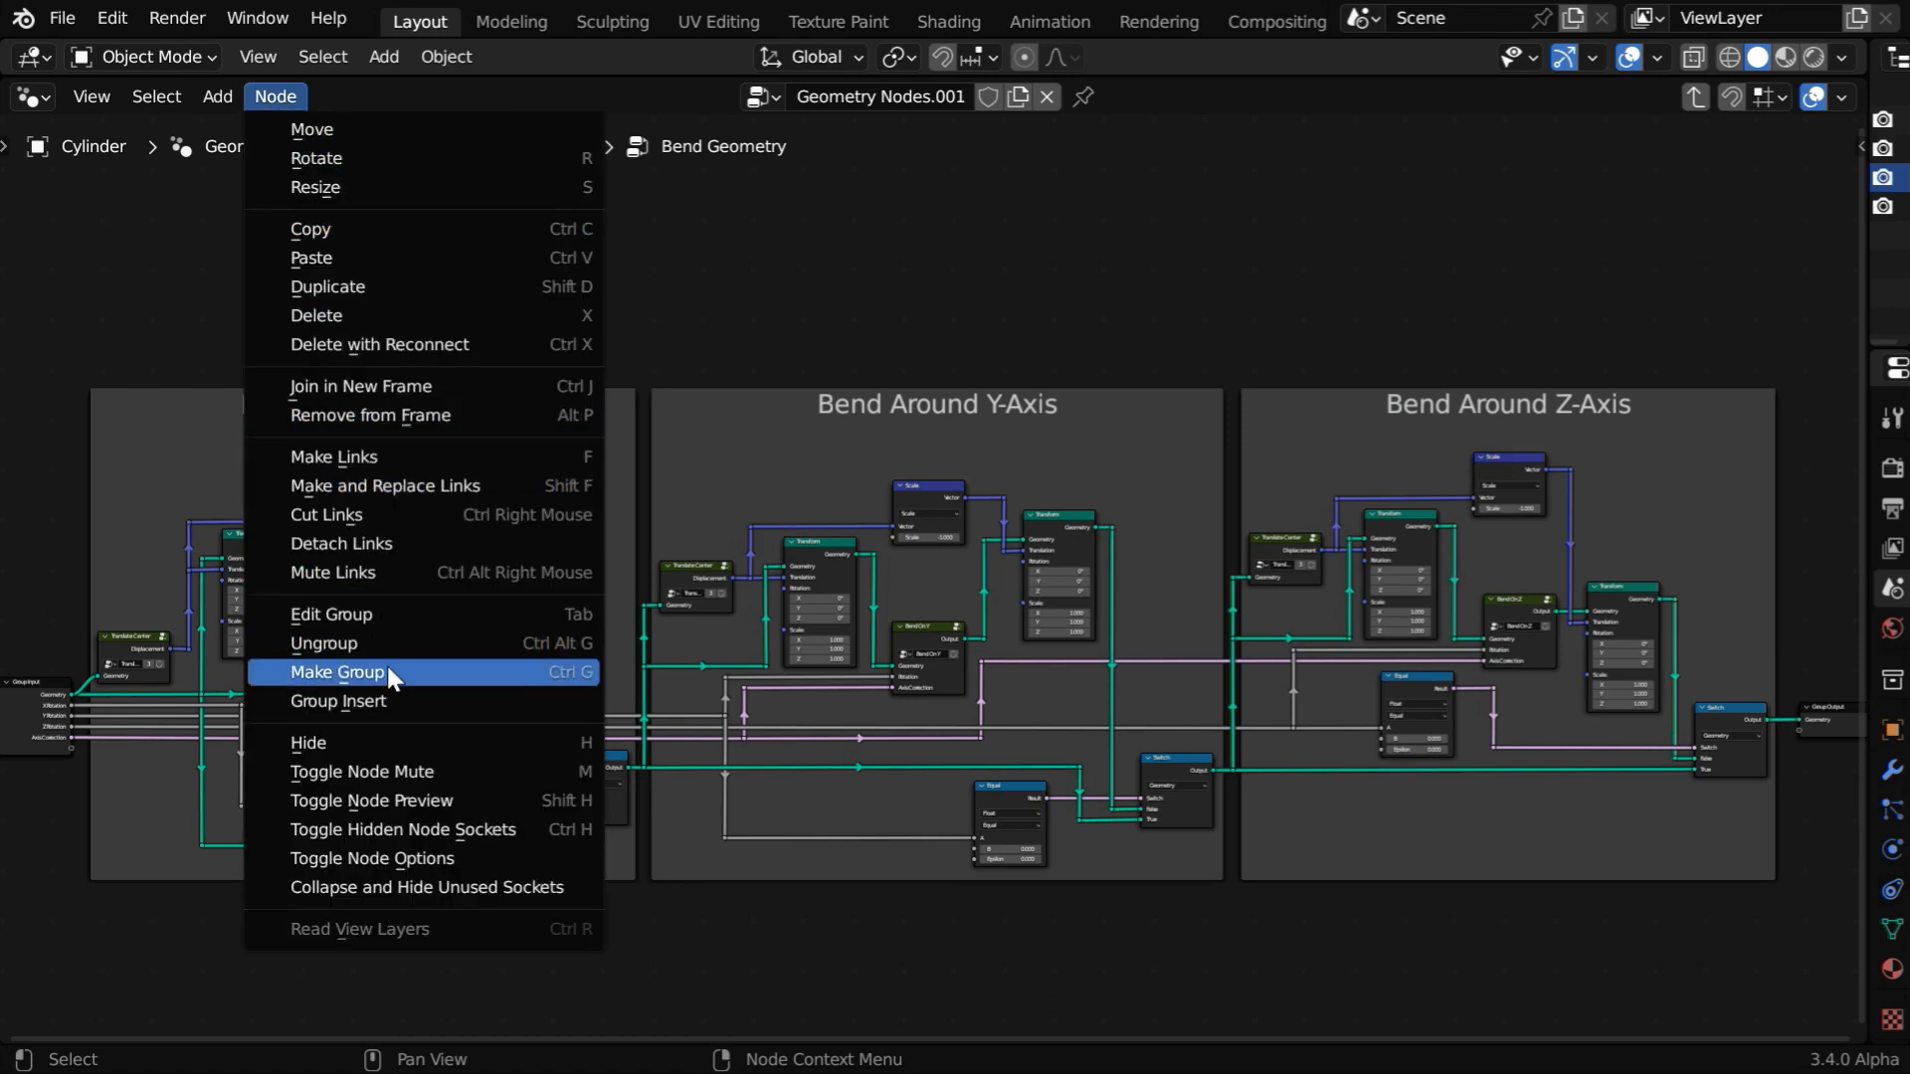
mouse_move(427, 684)
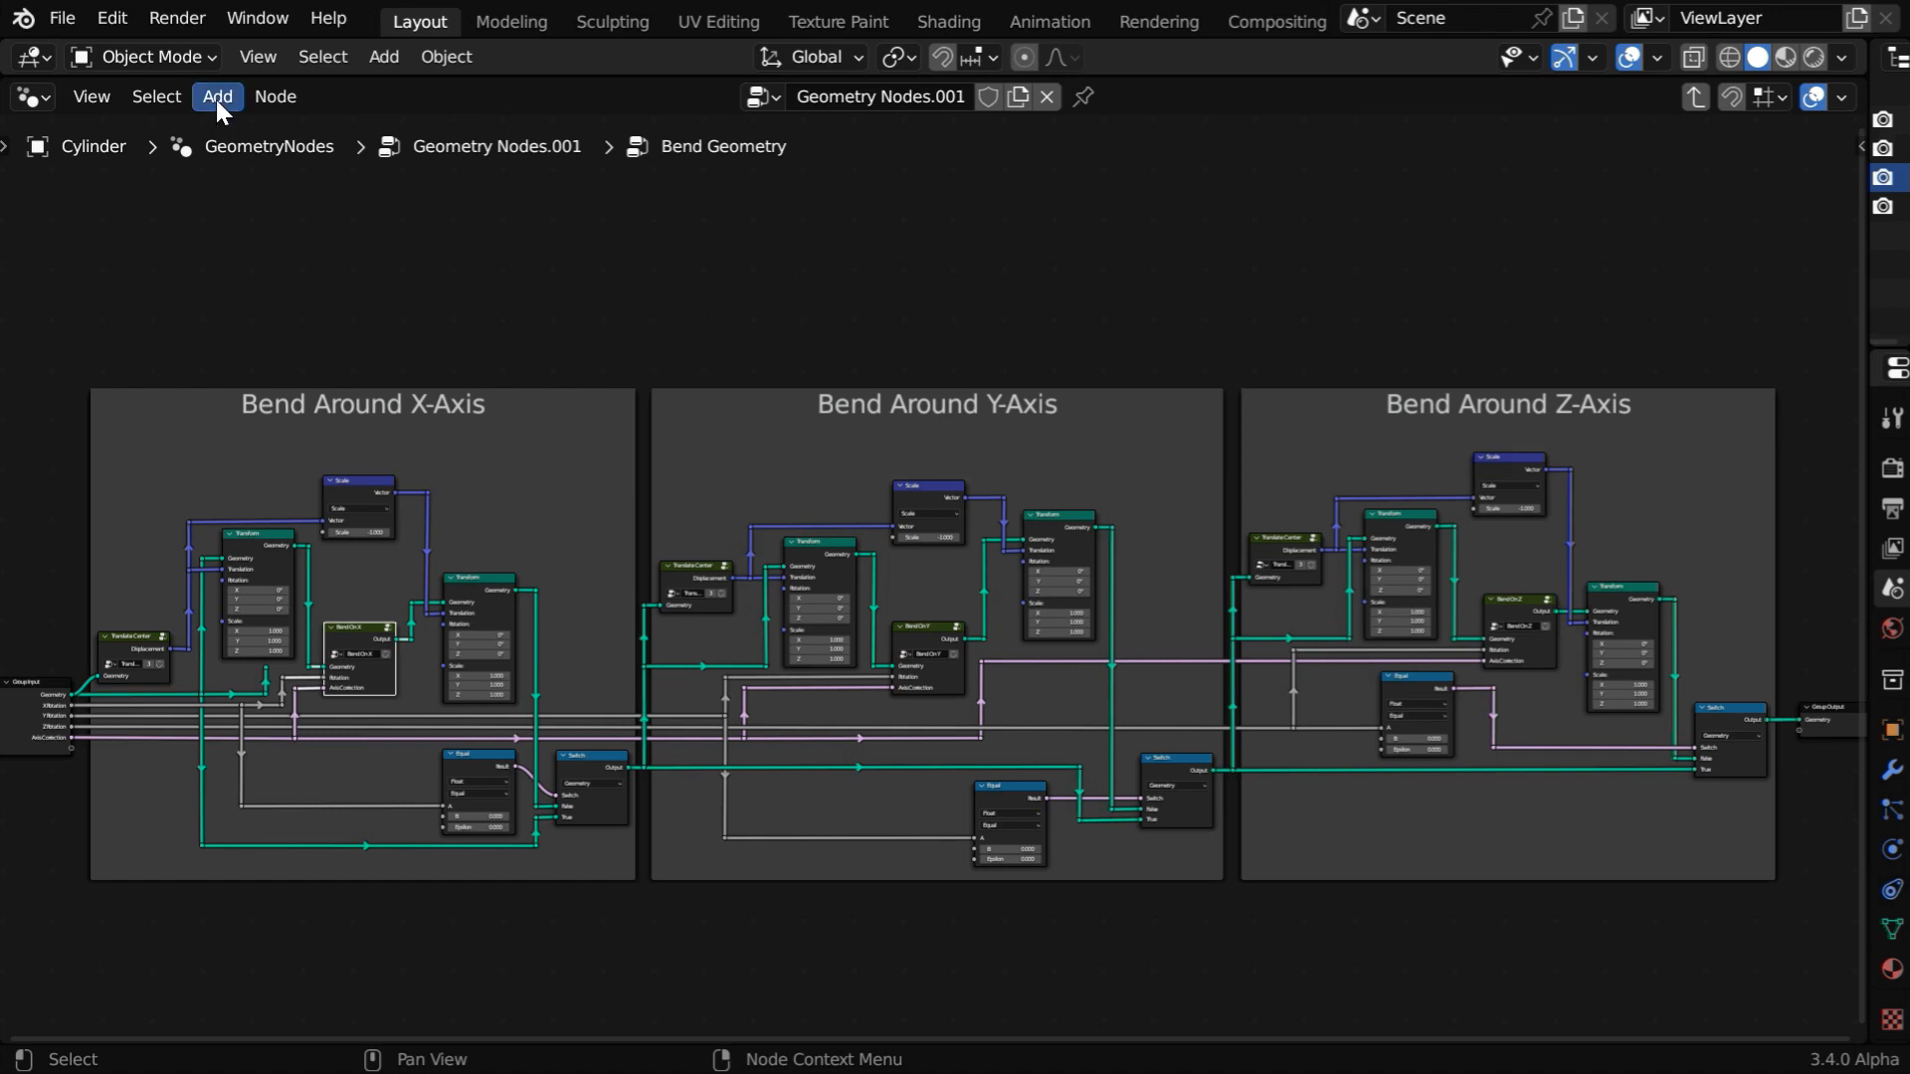
mouse_move(938, 671)
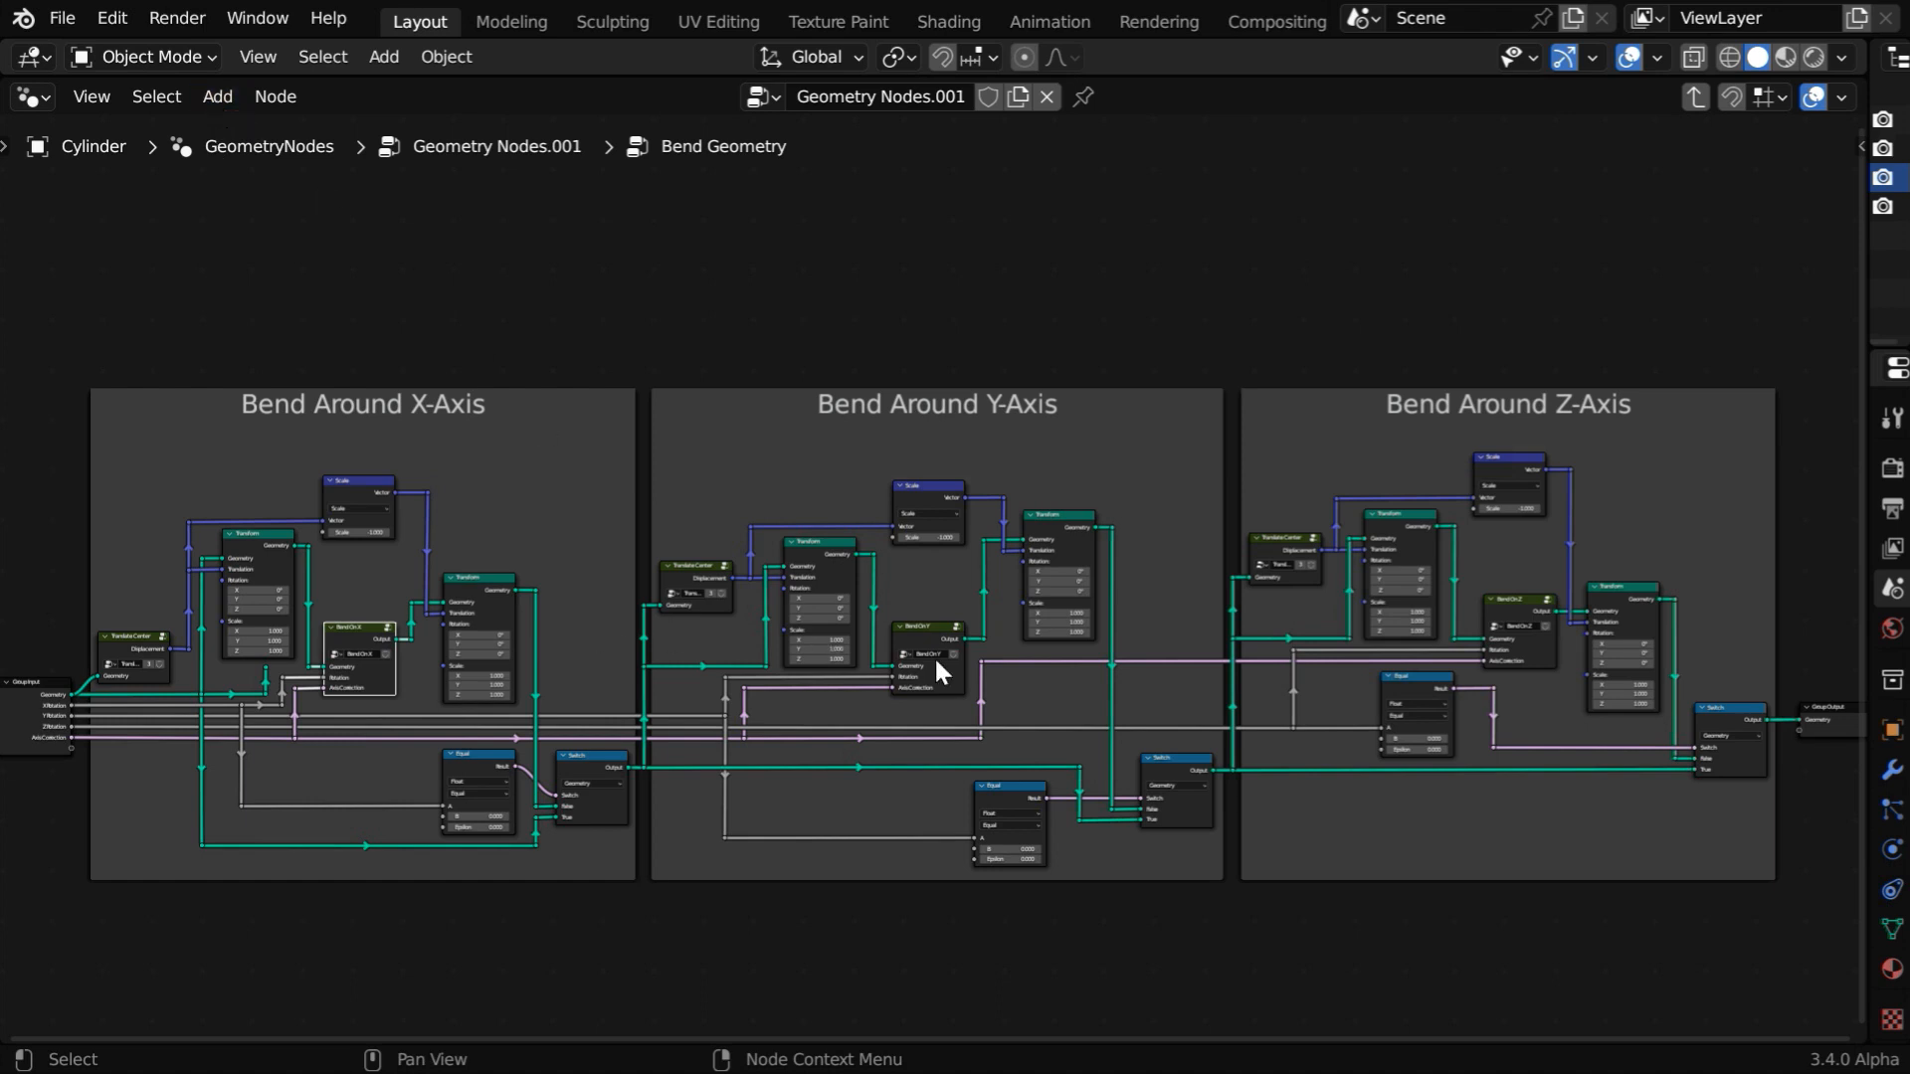
mouse_move(524, 679)
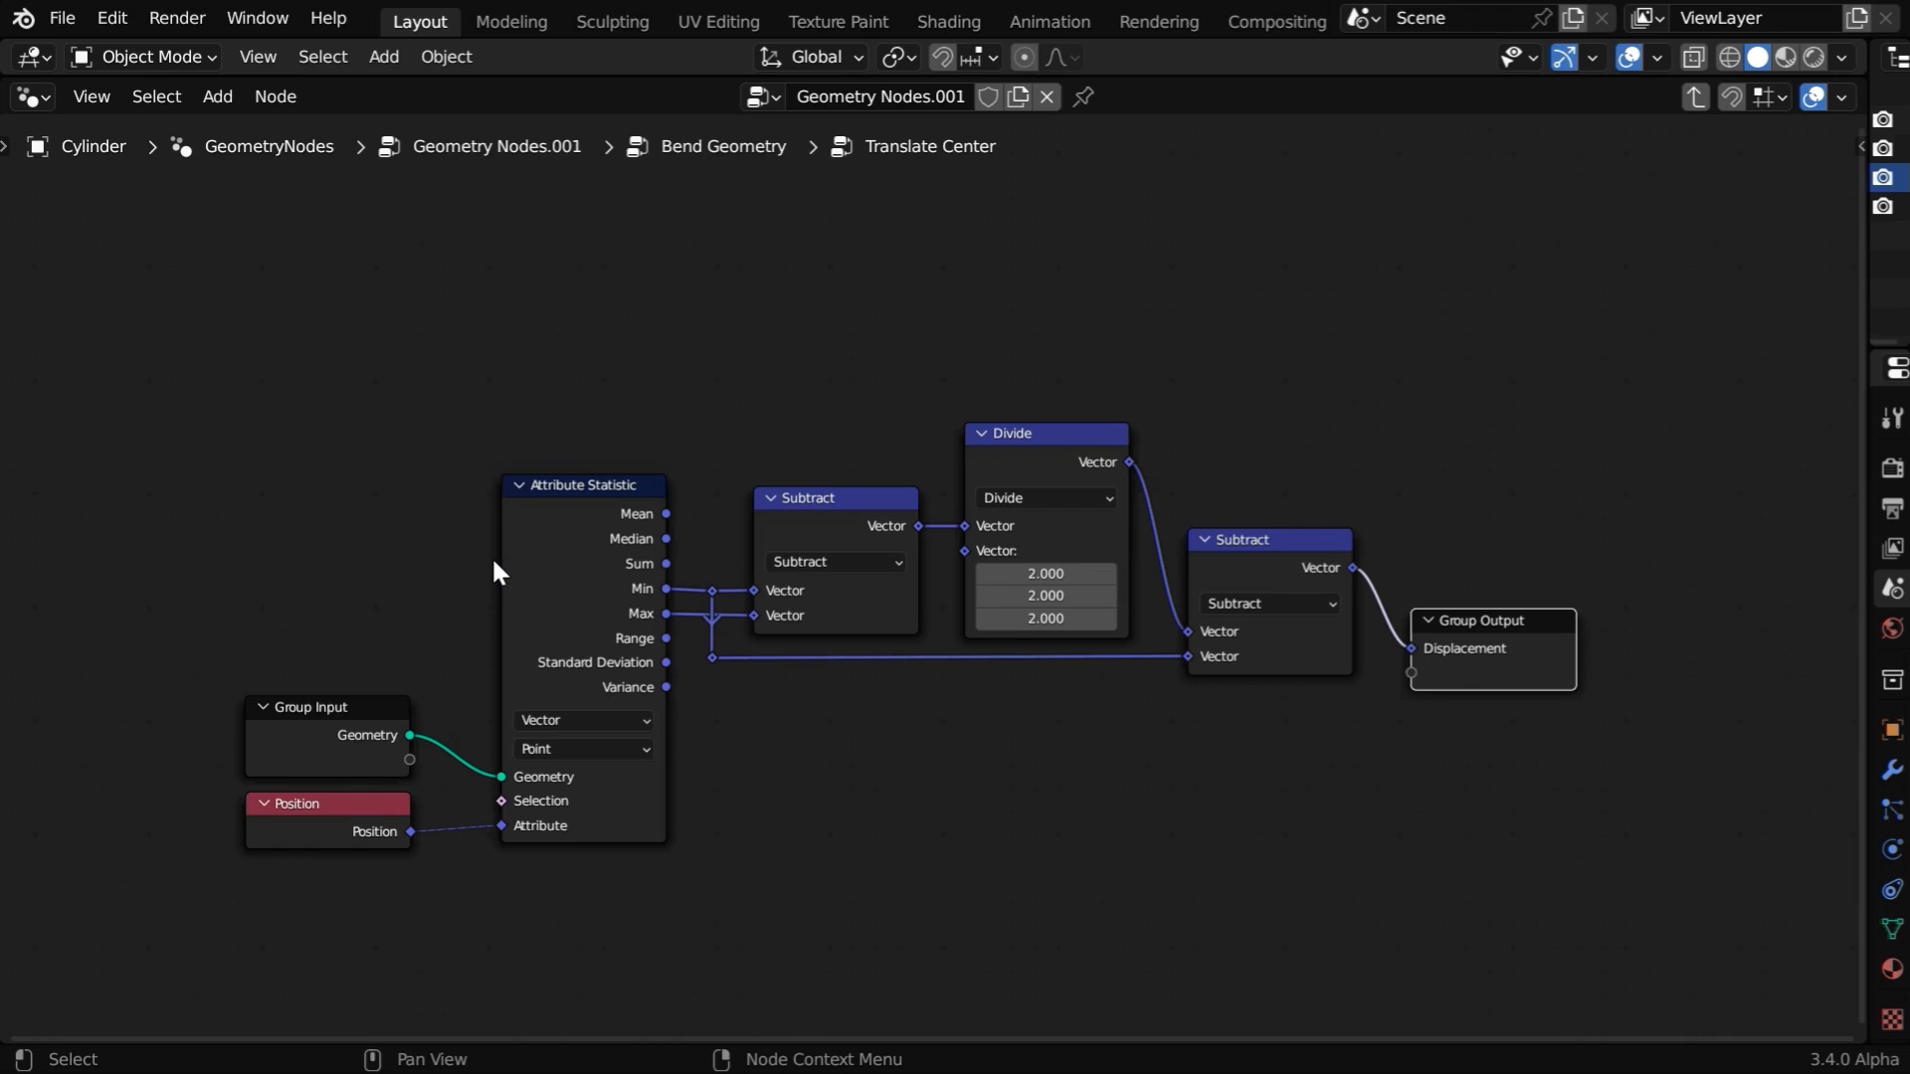
mouse_move(1674, 316)
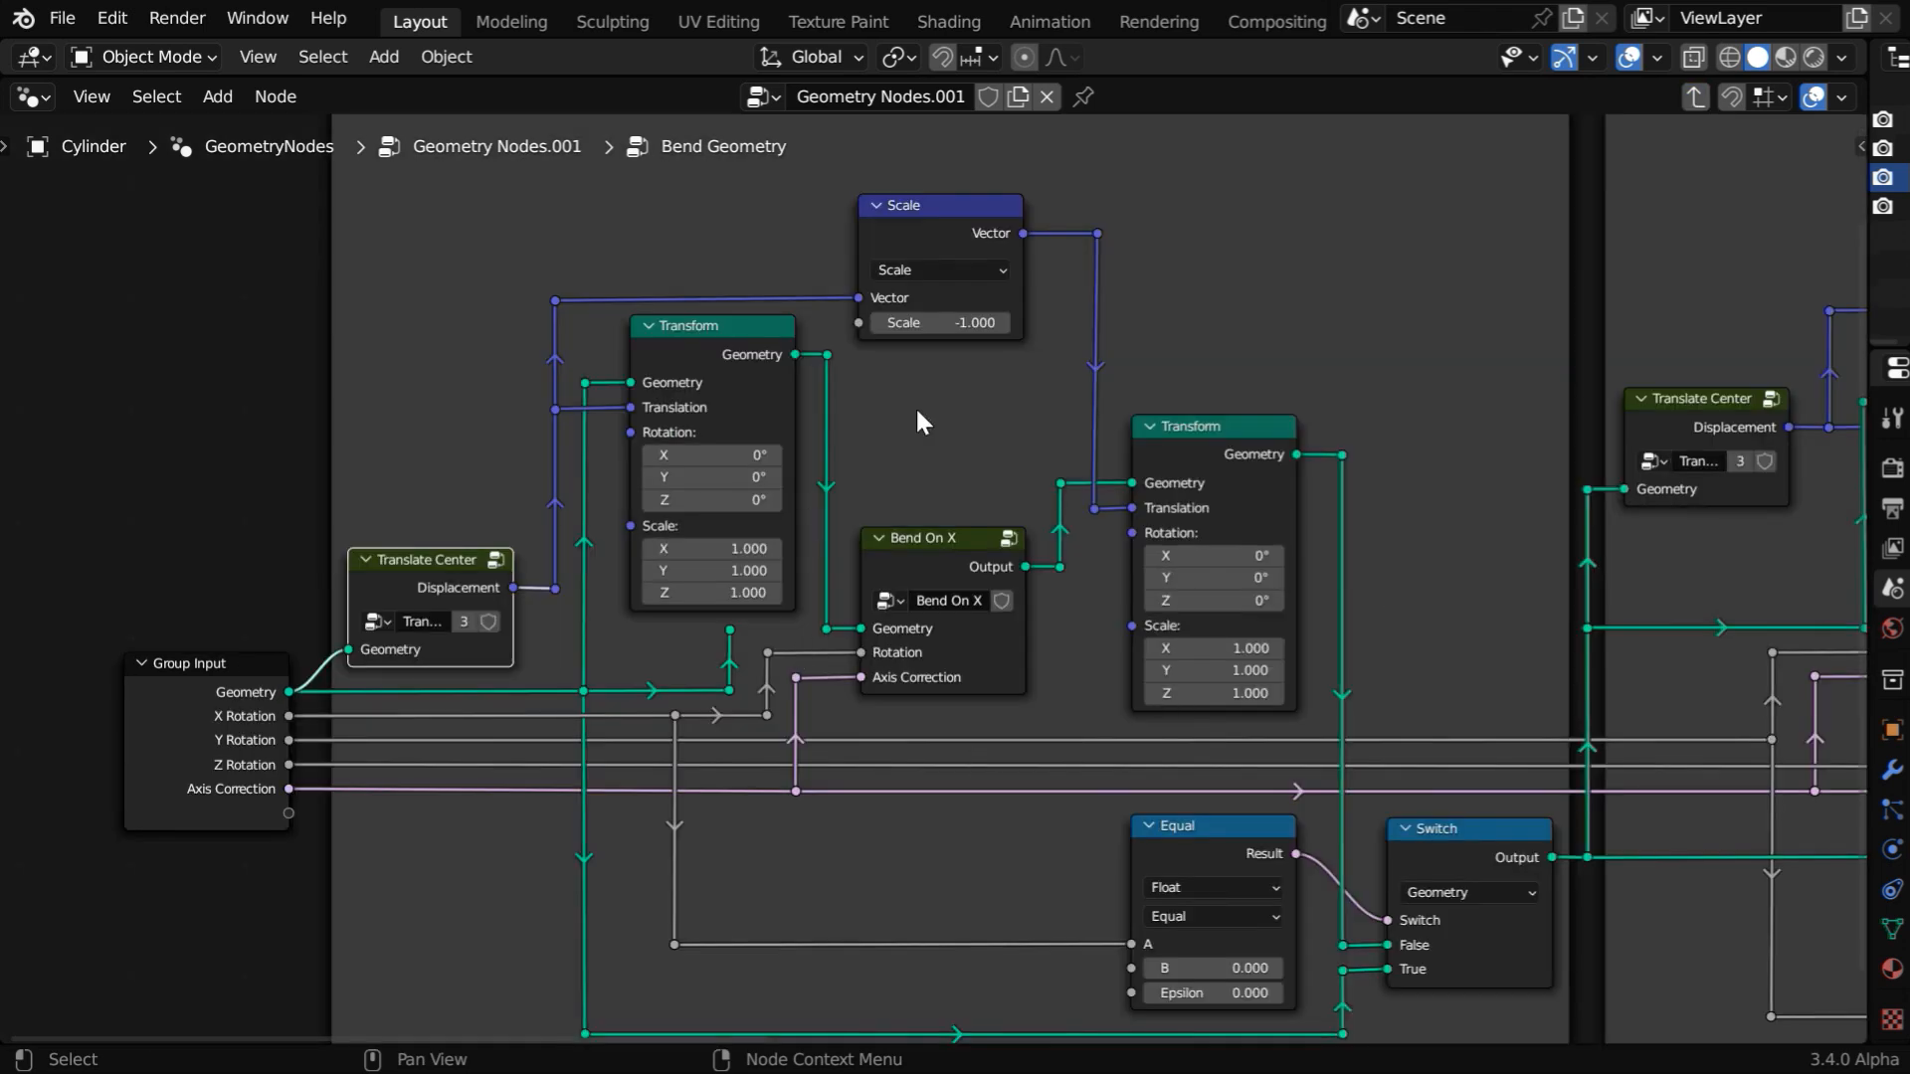
mouse_move(1016, 621)
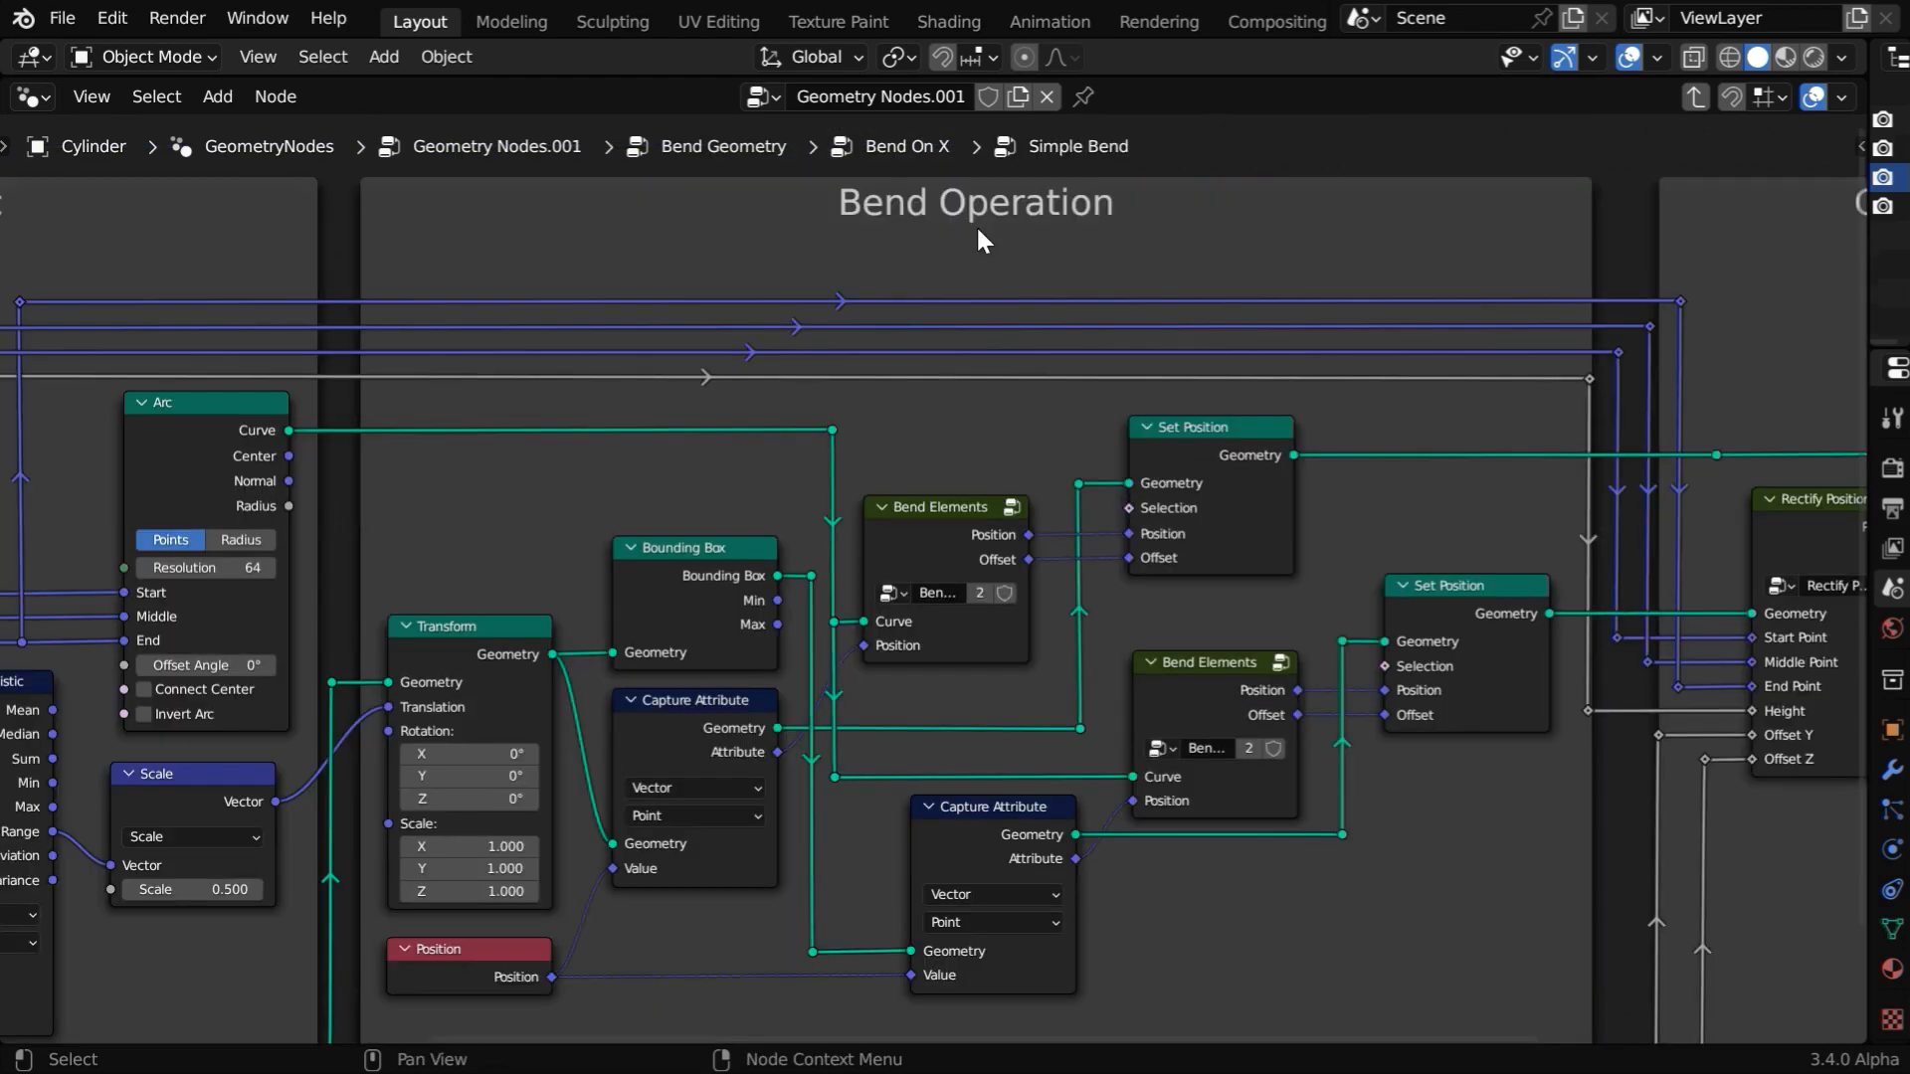
scroll("down", 3)
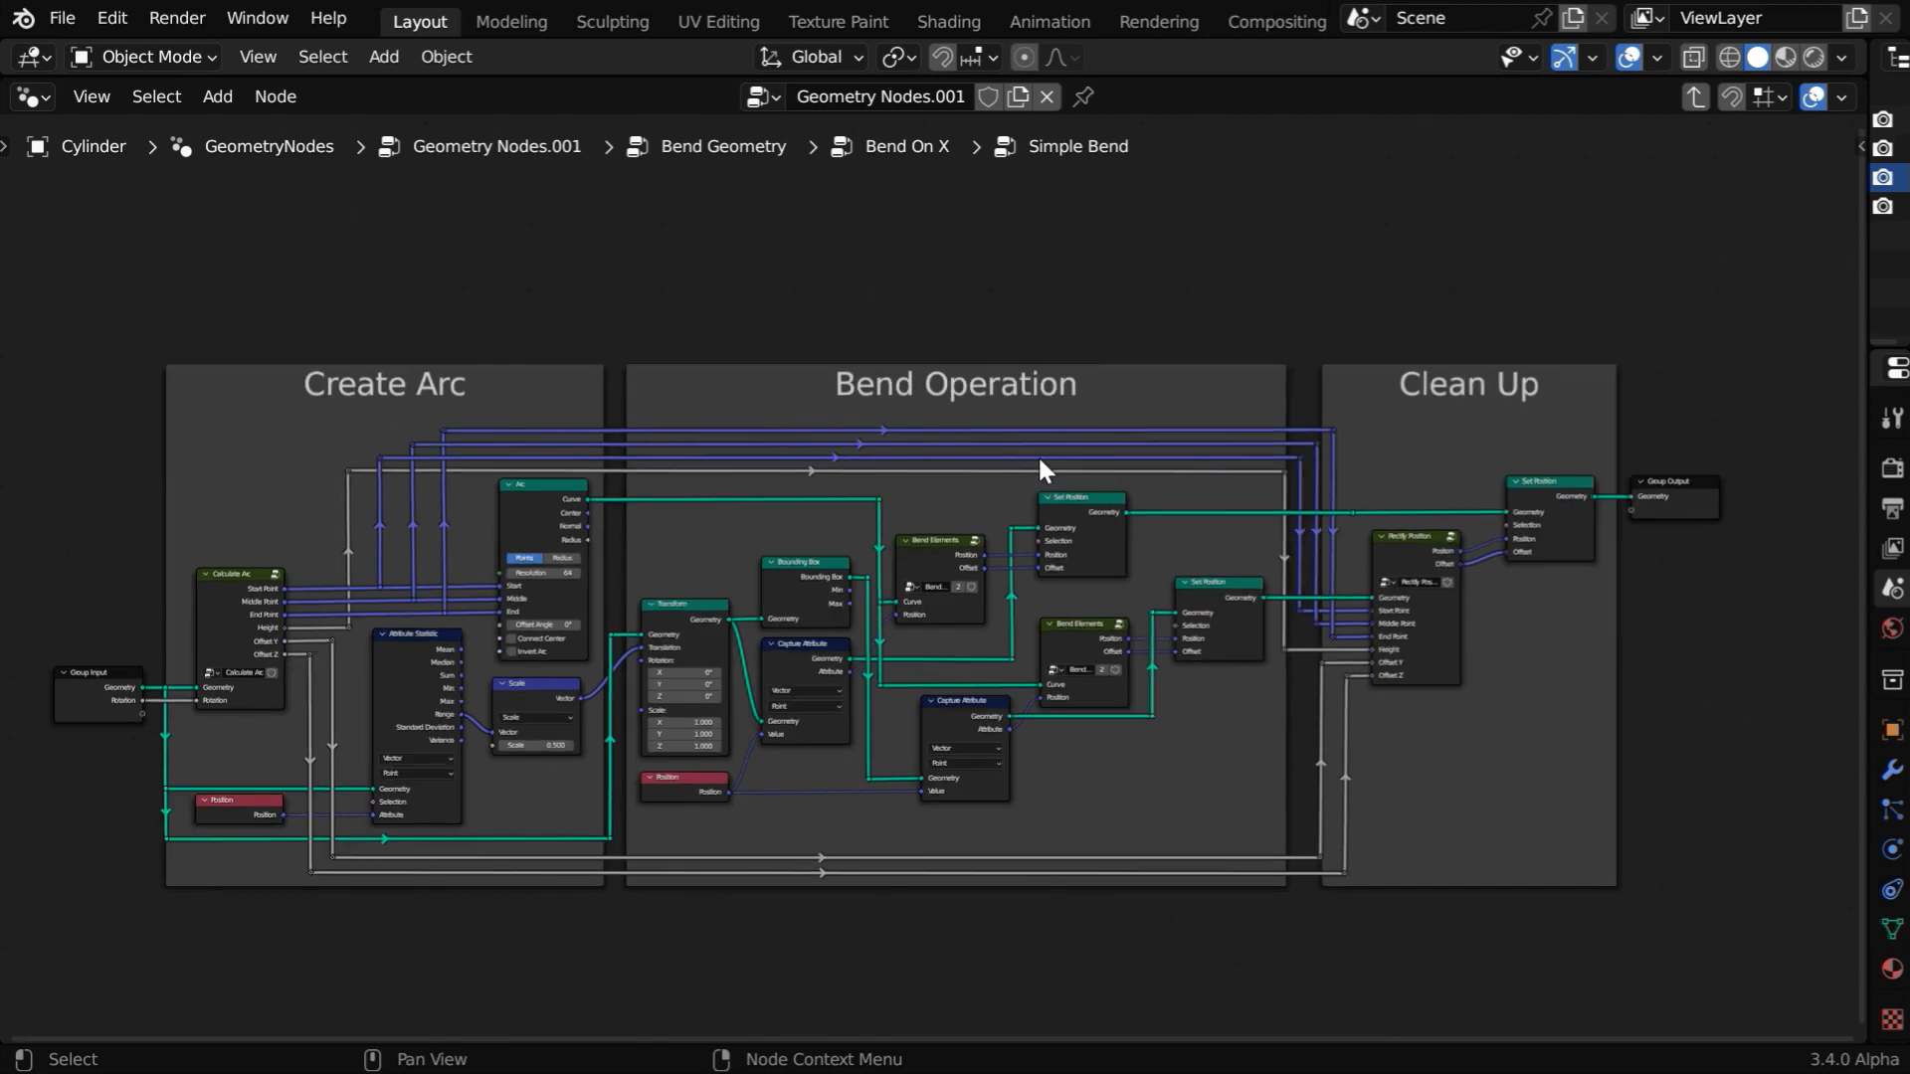
mouse_move(427, 429)
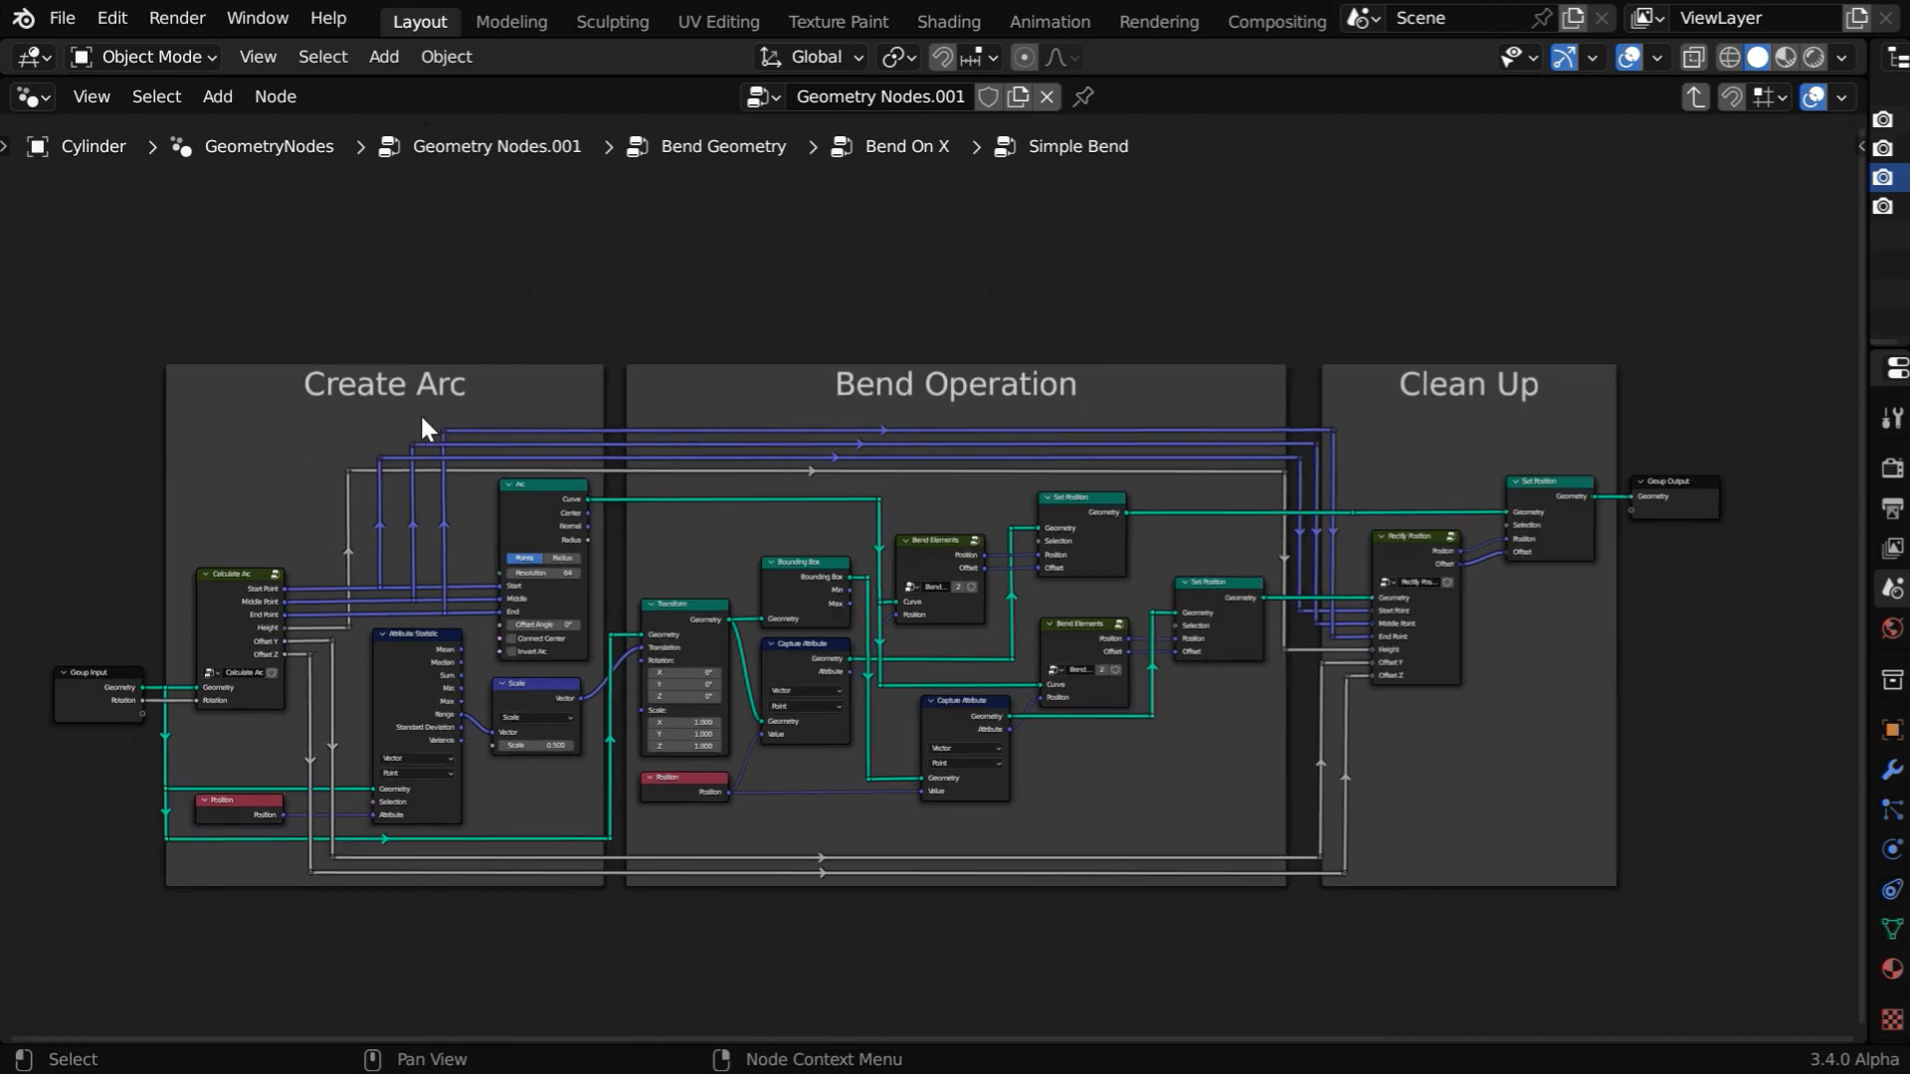
mouse_move(926, 436)
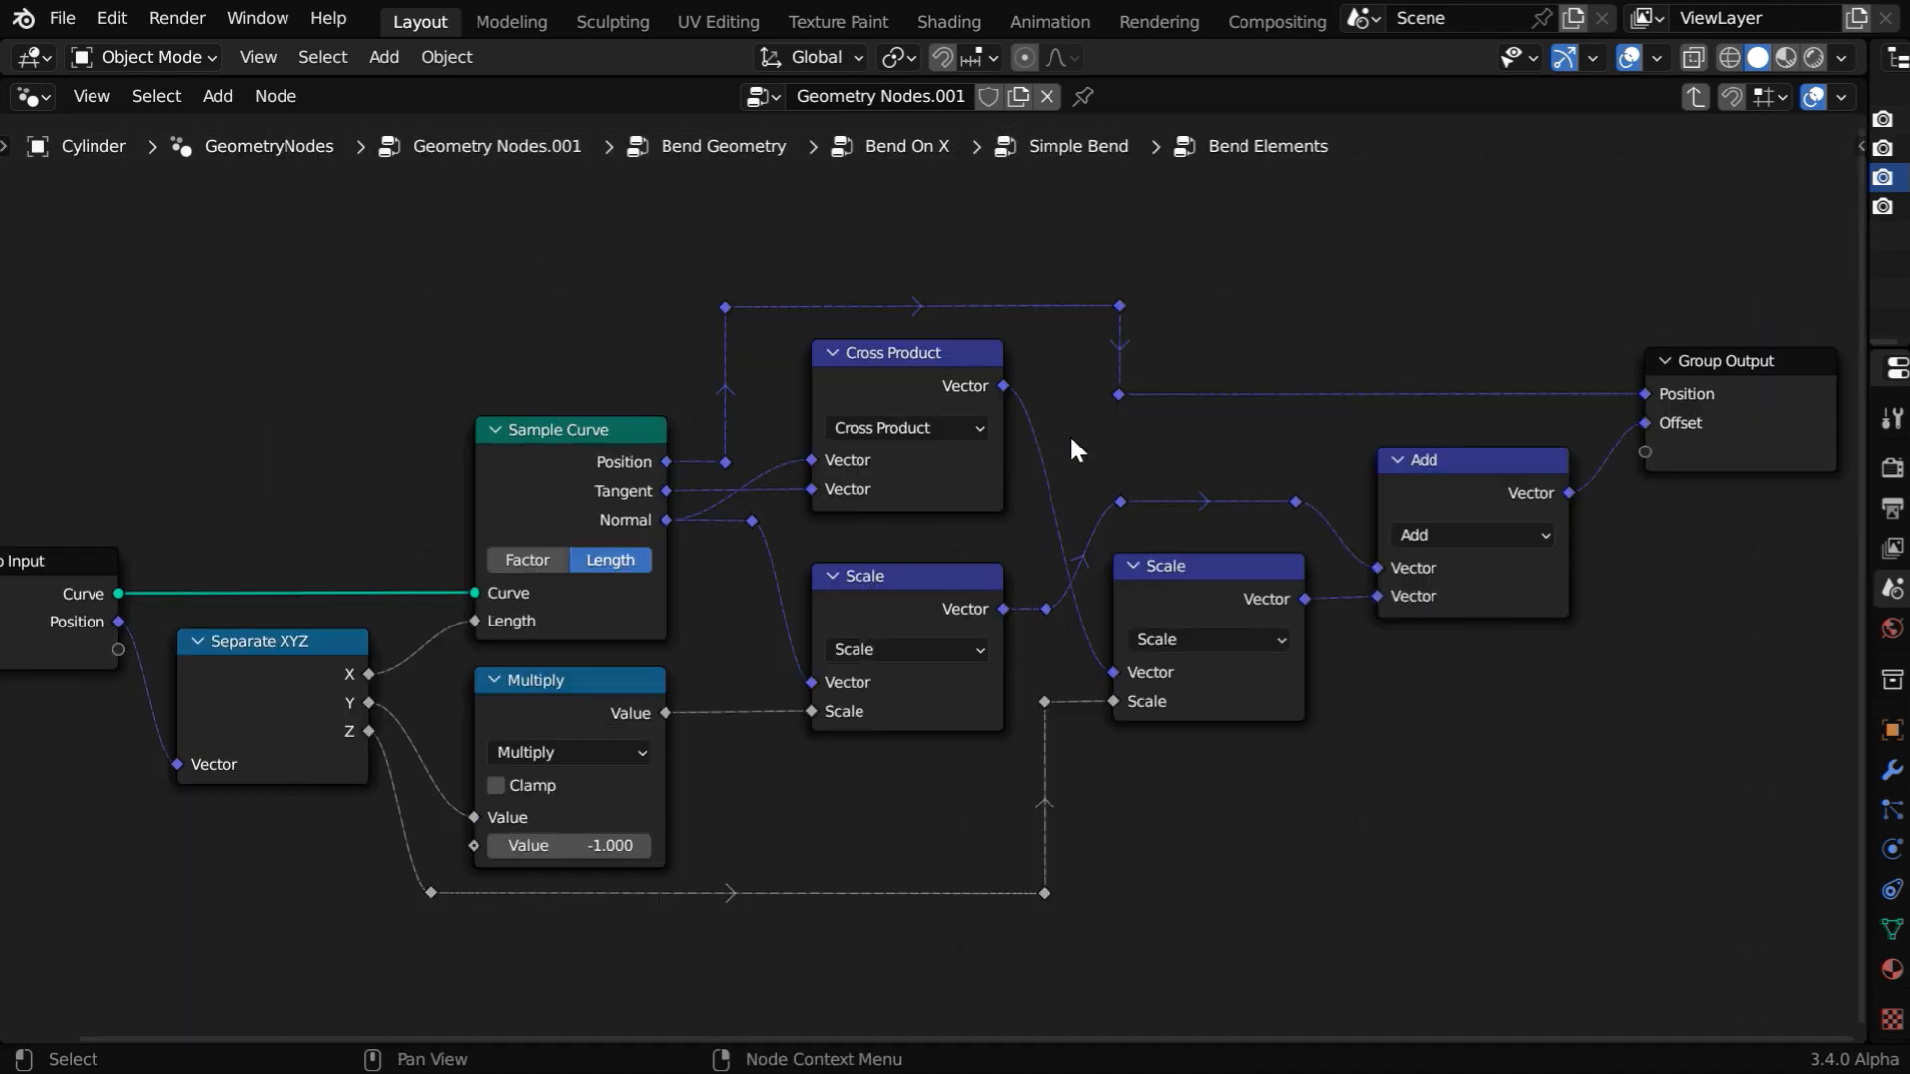
mouse_move(1329, 868)
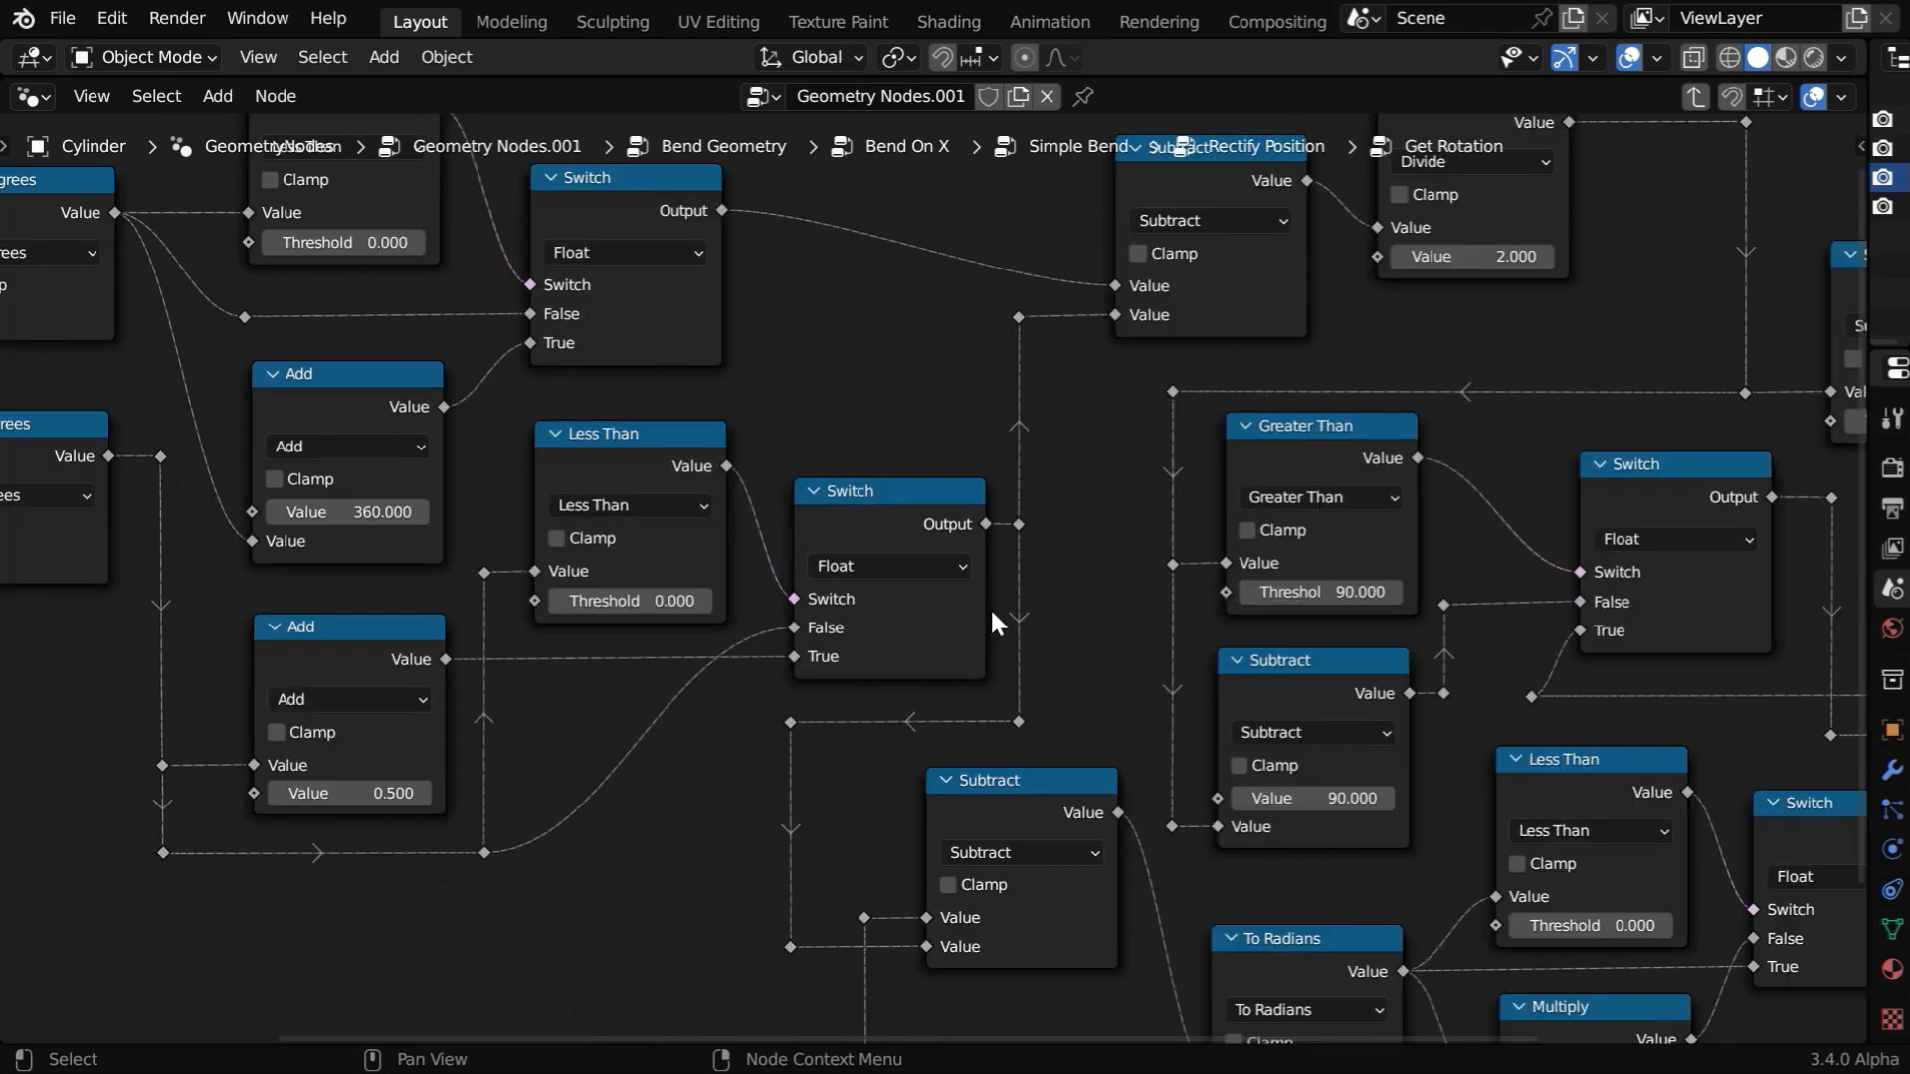
Pan across the Rectify Position nodes, then exit to the cylinder's top-level node tree.
left_click_drag(993, 621, 825, 880)
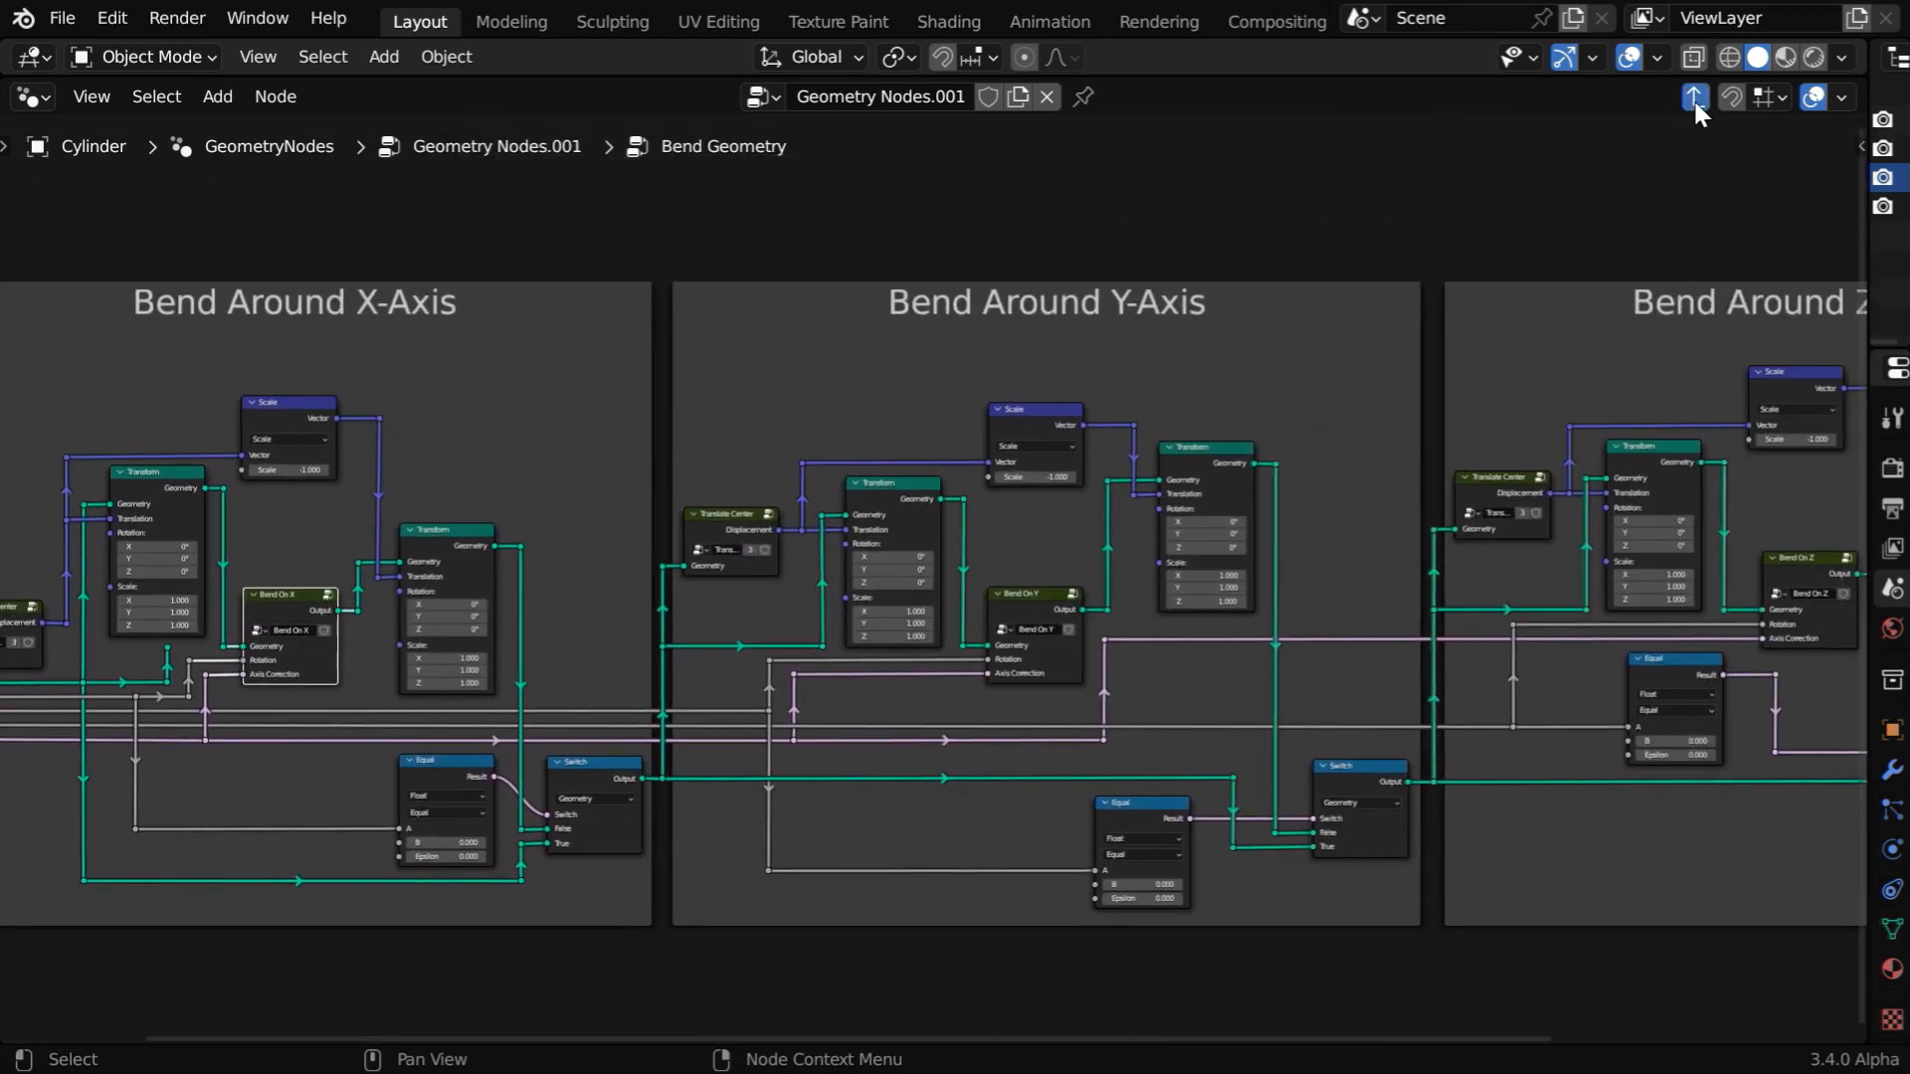
left_click(1692, 97)
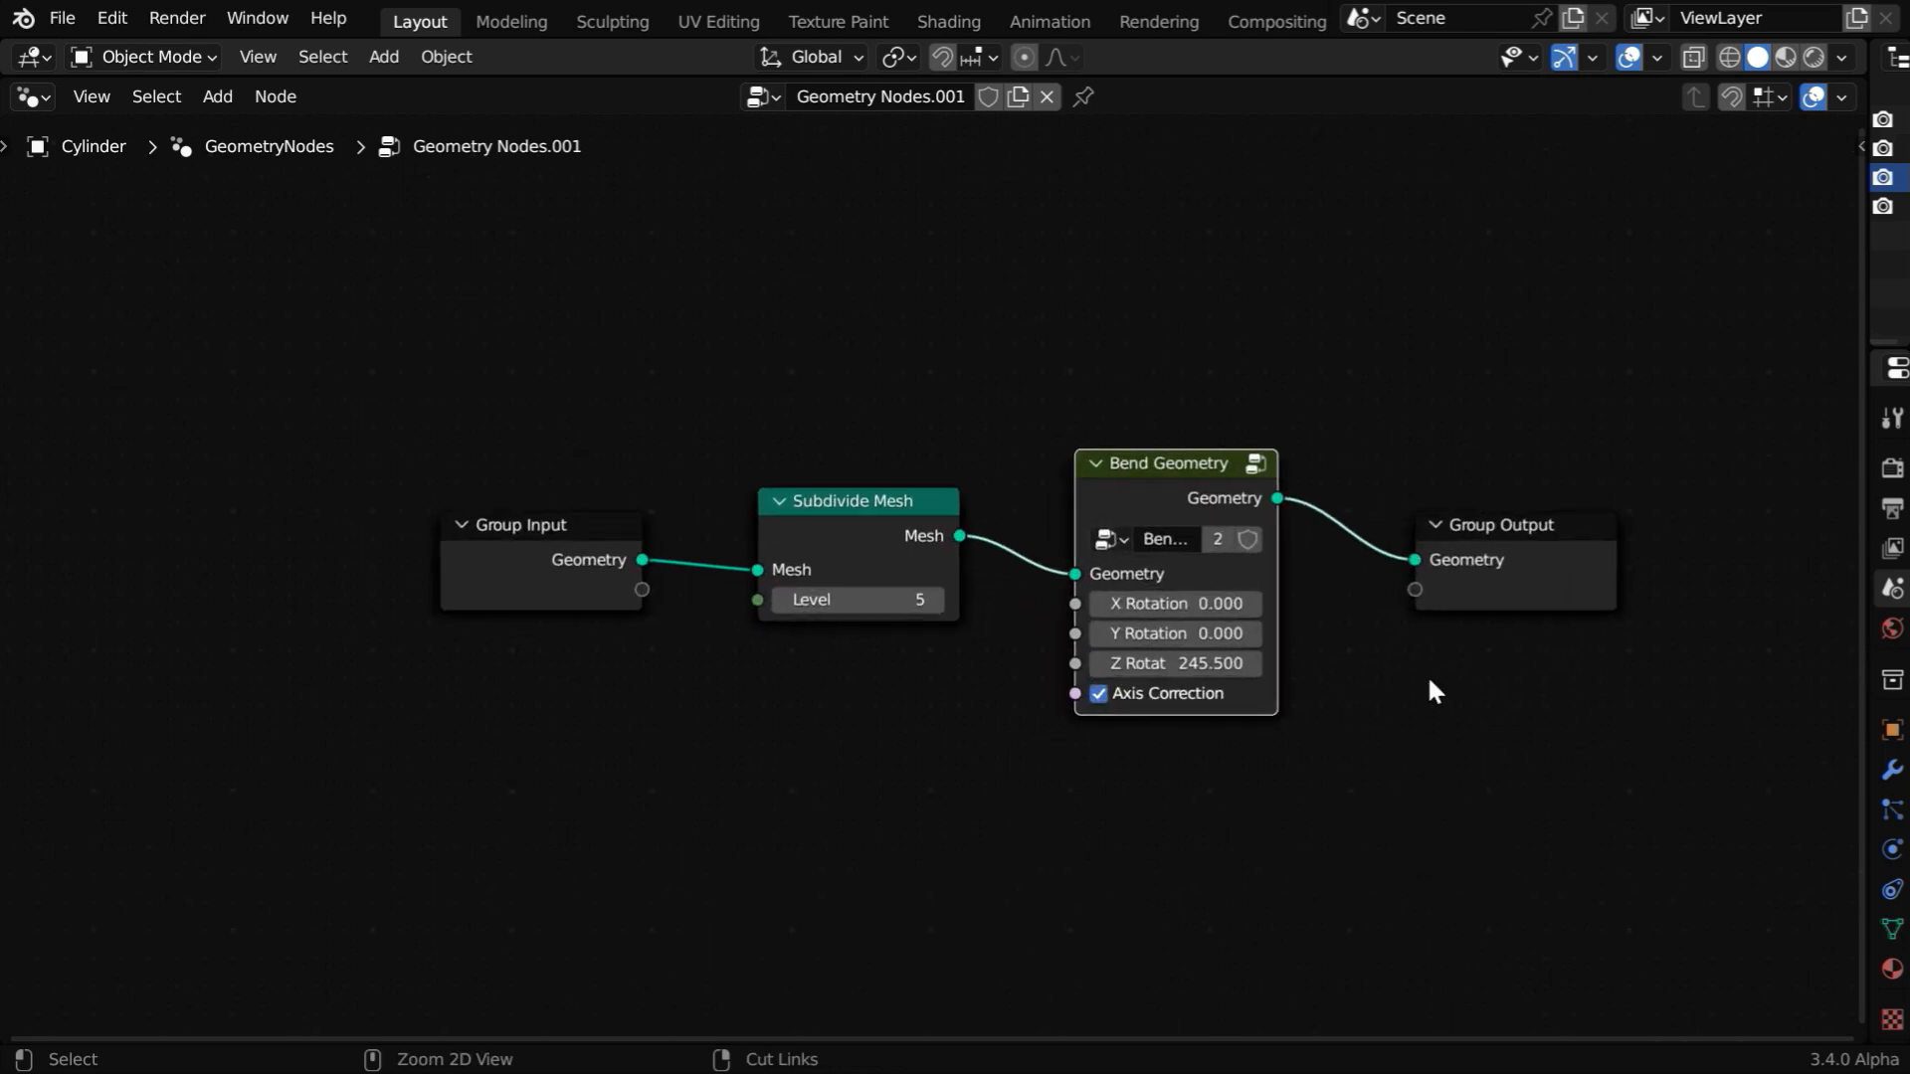